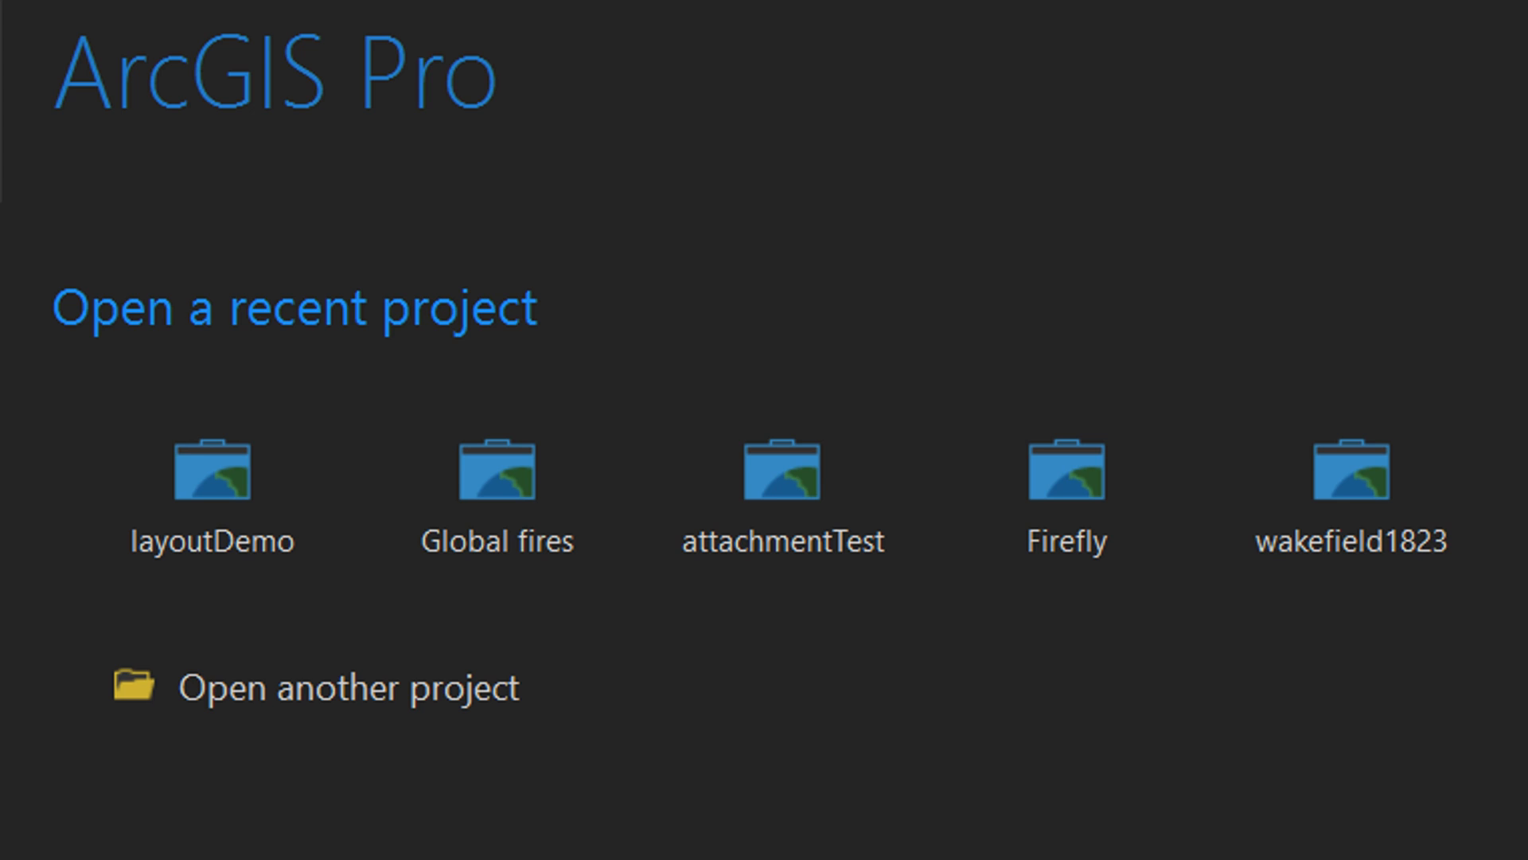
mouse_move(212, 536)
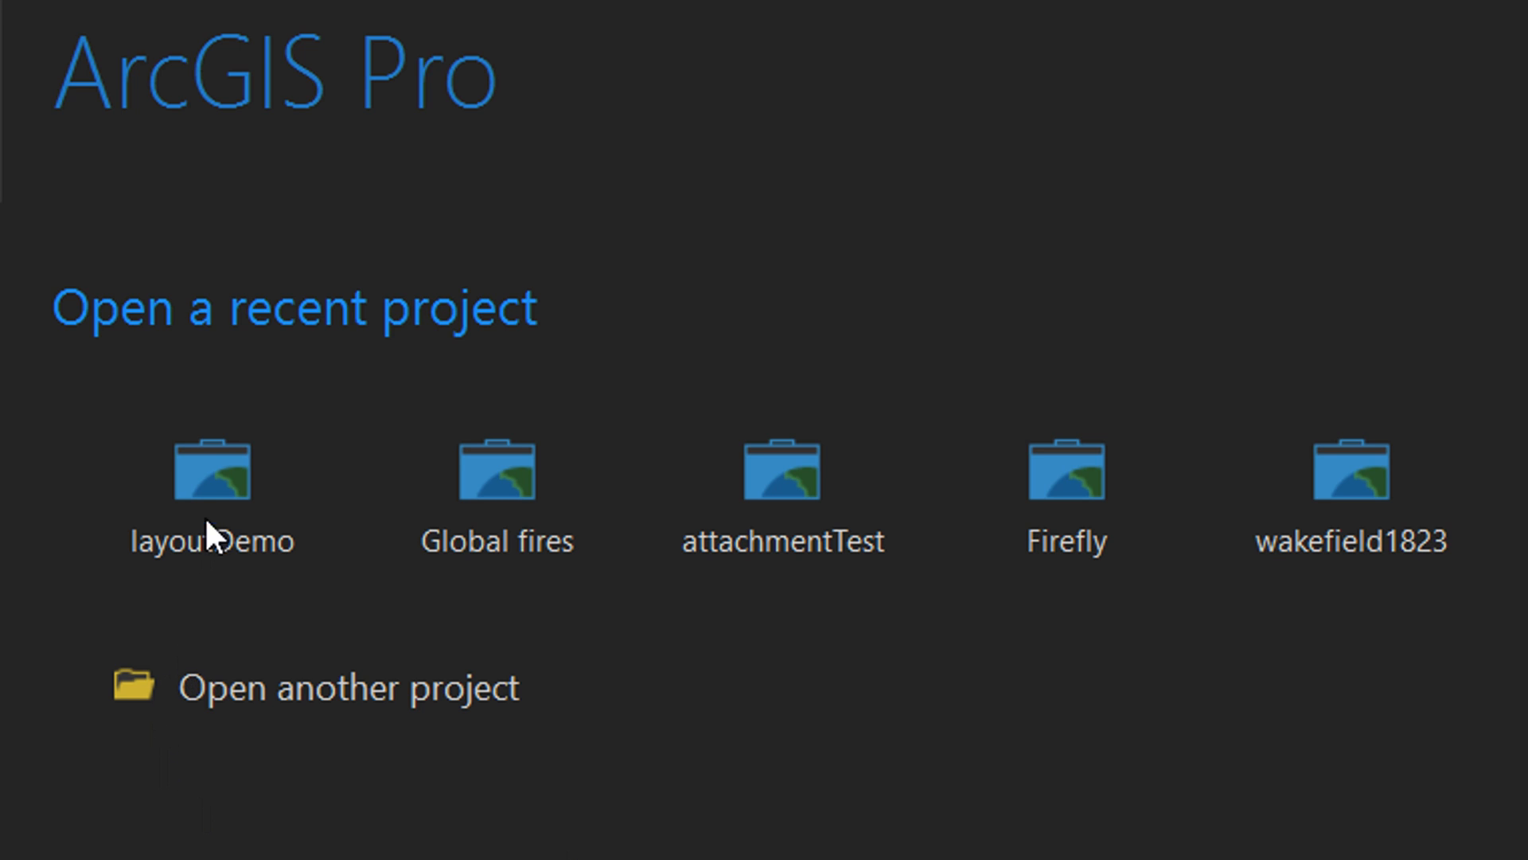
mouse_move(211, 478)
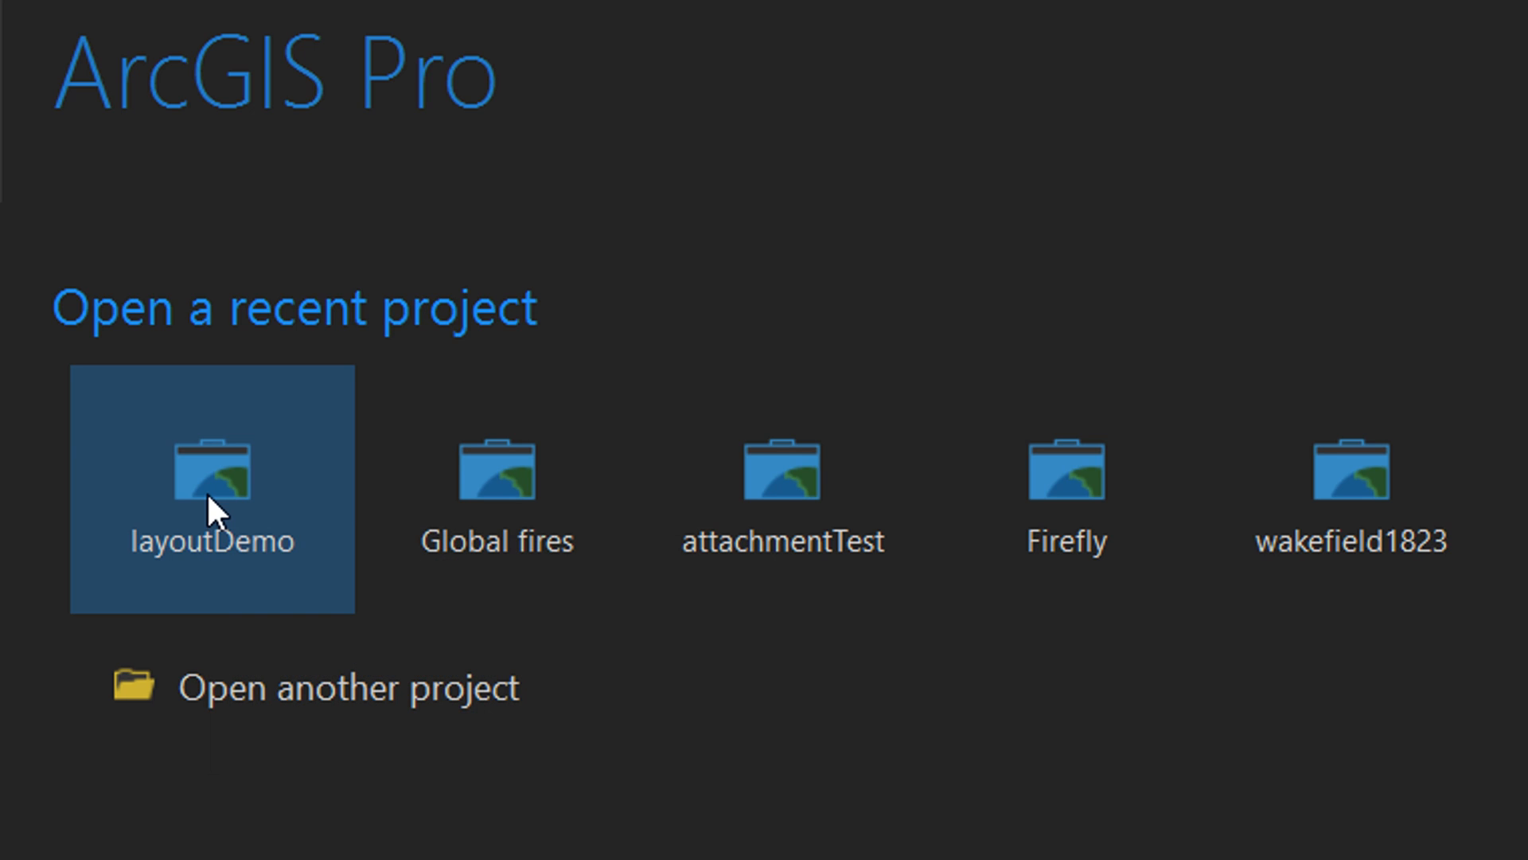
Select the recent project layoutDemo on the start page
left_click(211, 482)
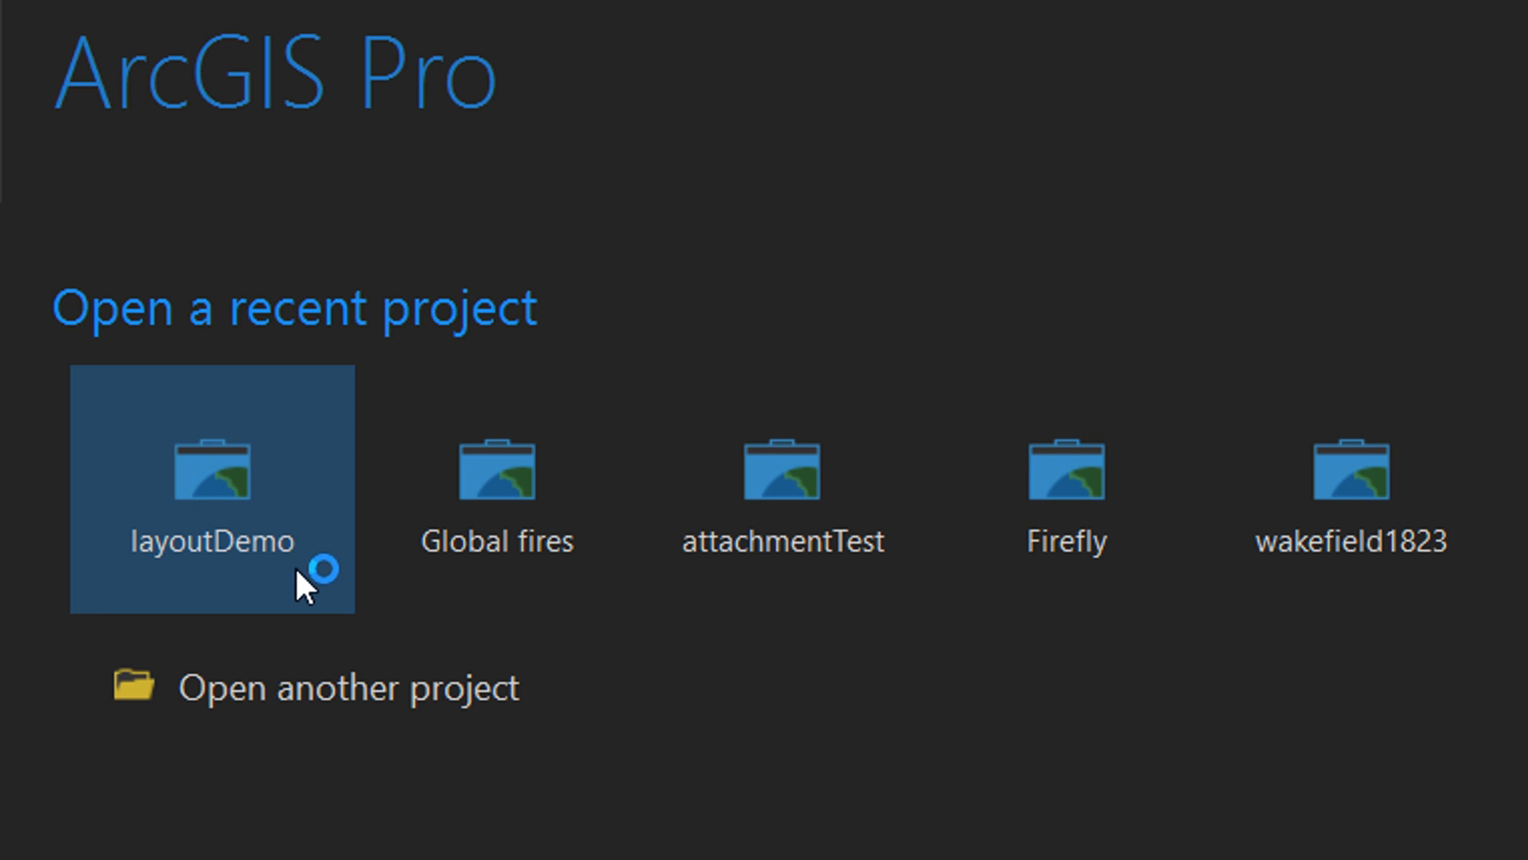
Open layoutDemo and show the Insert options for adding content to the project
double_click(210, 492)
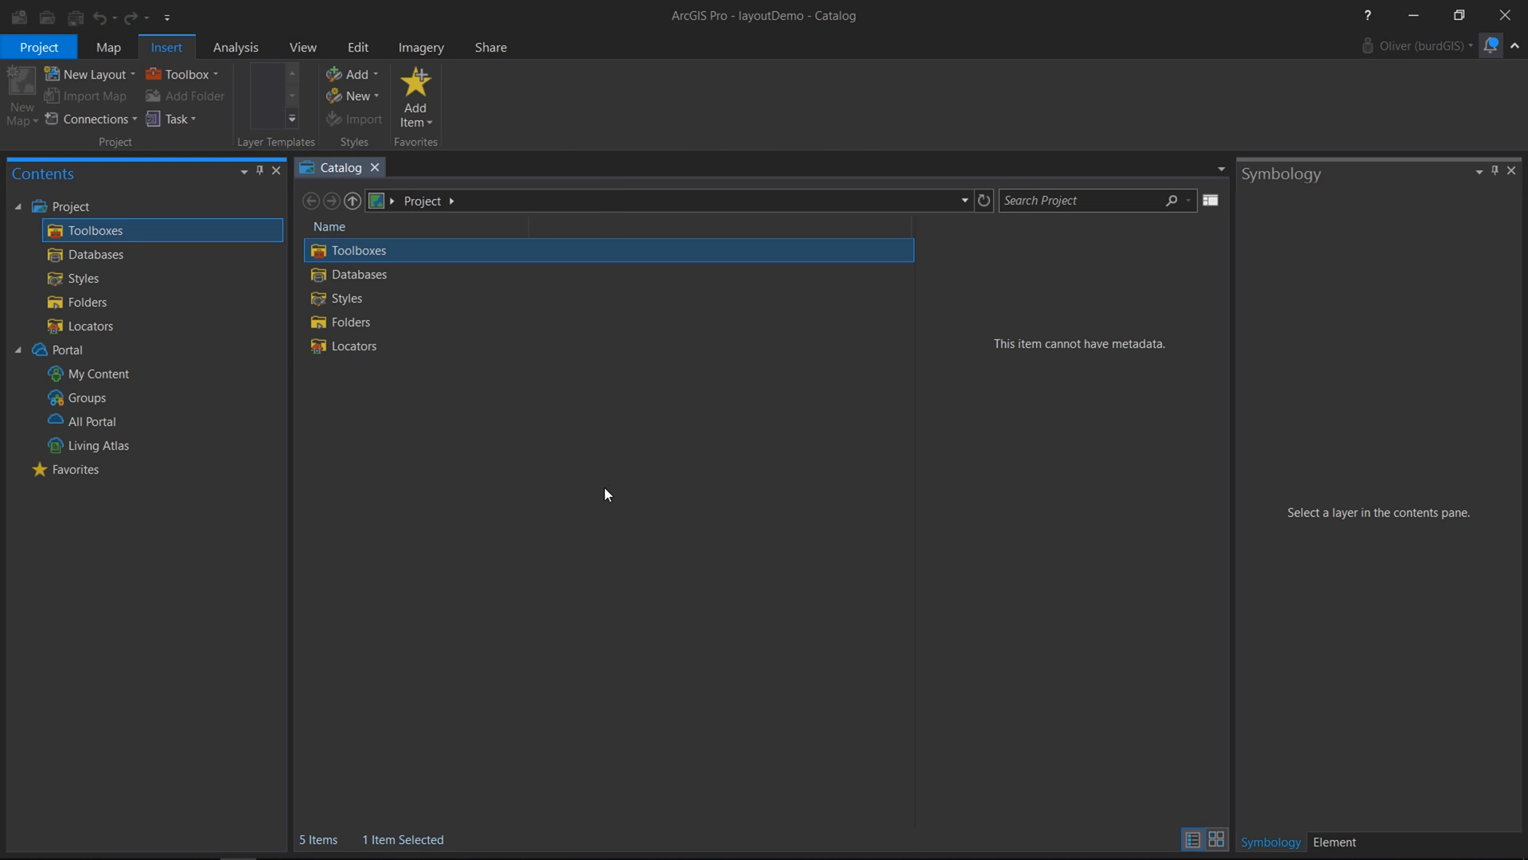
left_click(178, 38)
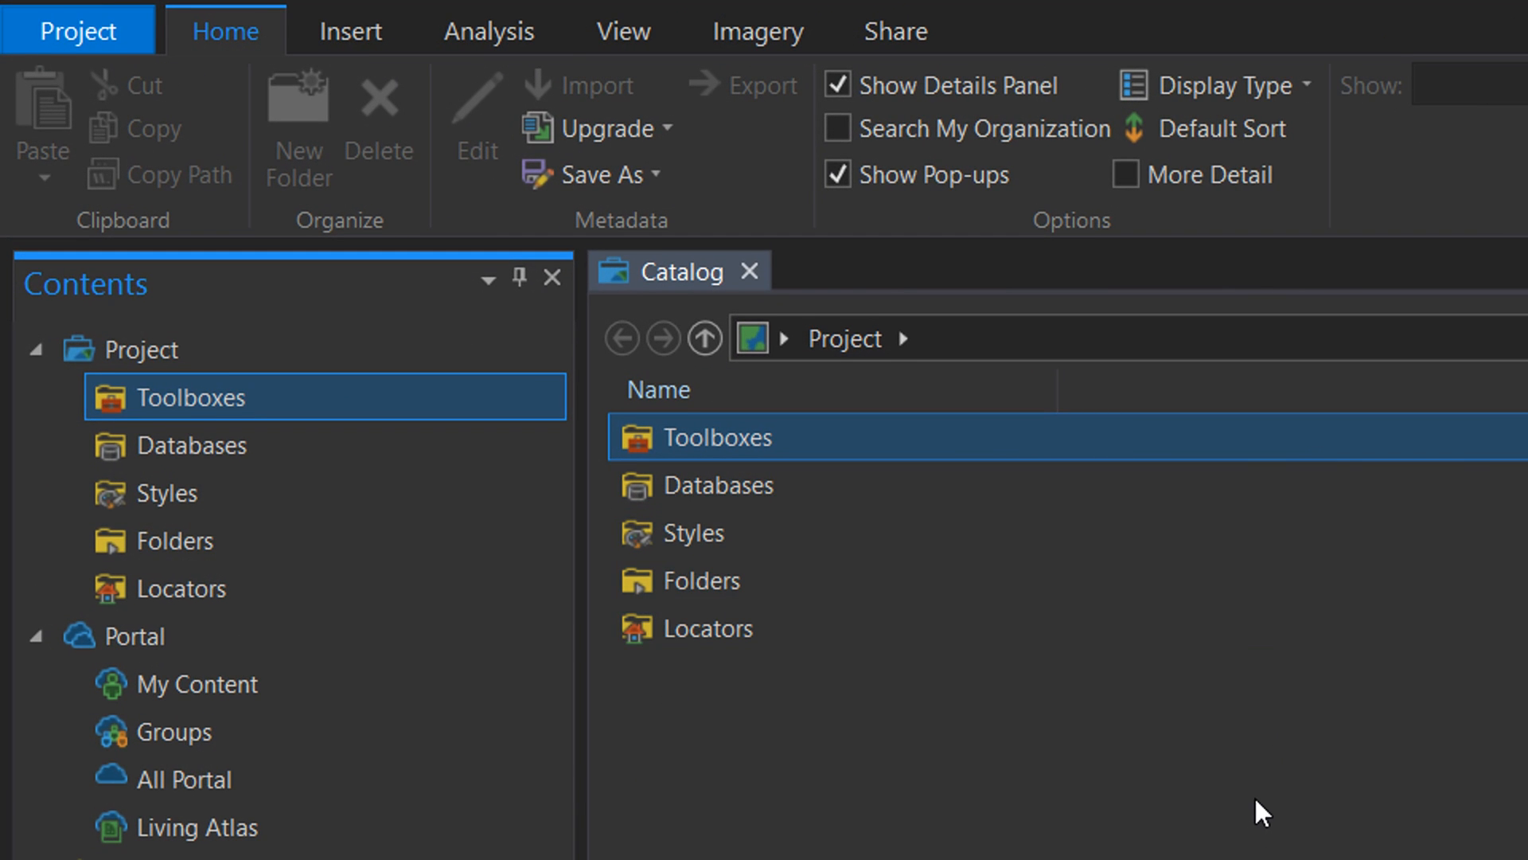
mouse_move(1267, 696)
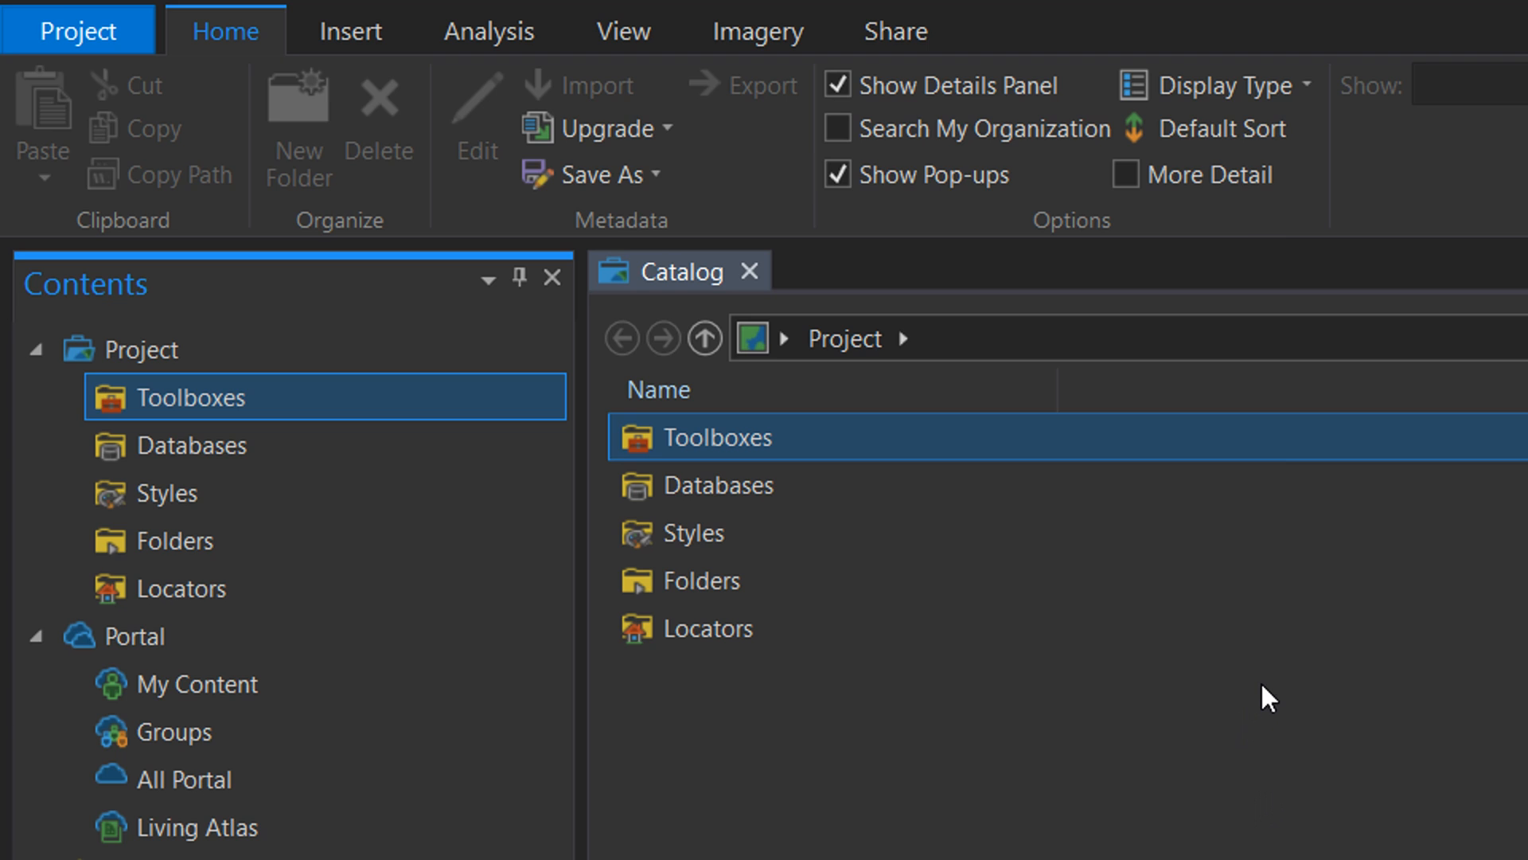
mouse_move(350, 30)
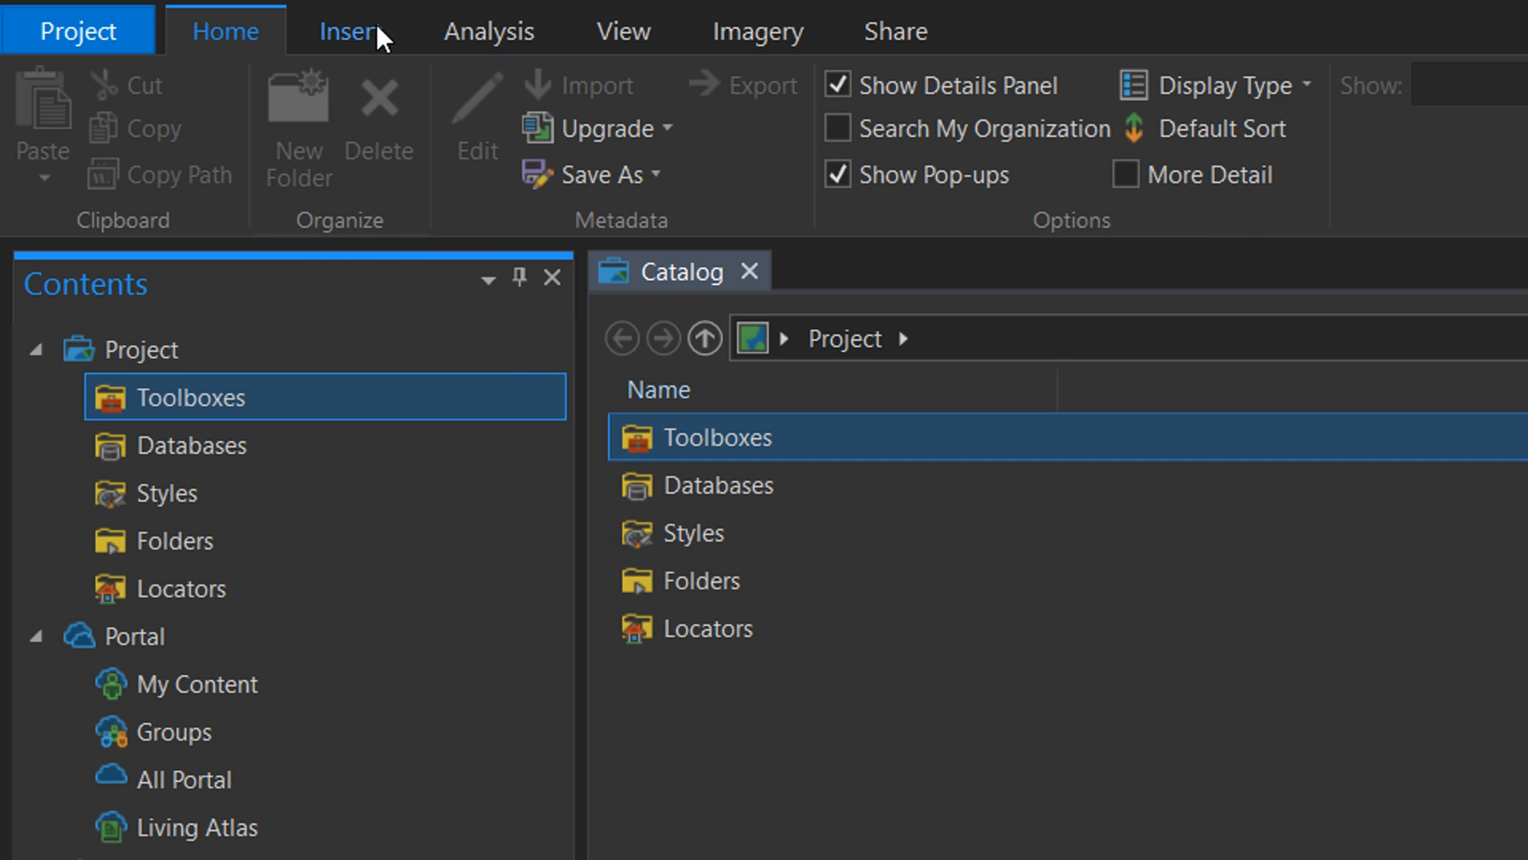
left_click(351, 31)
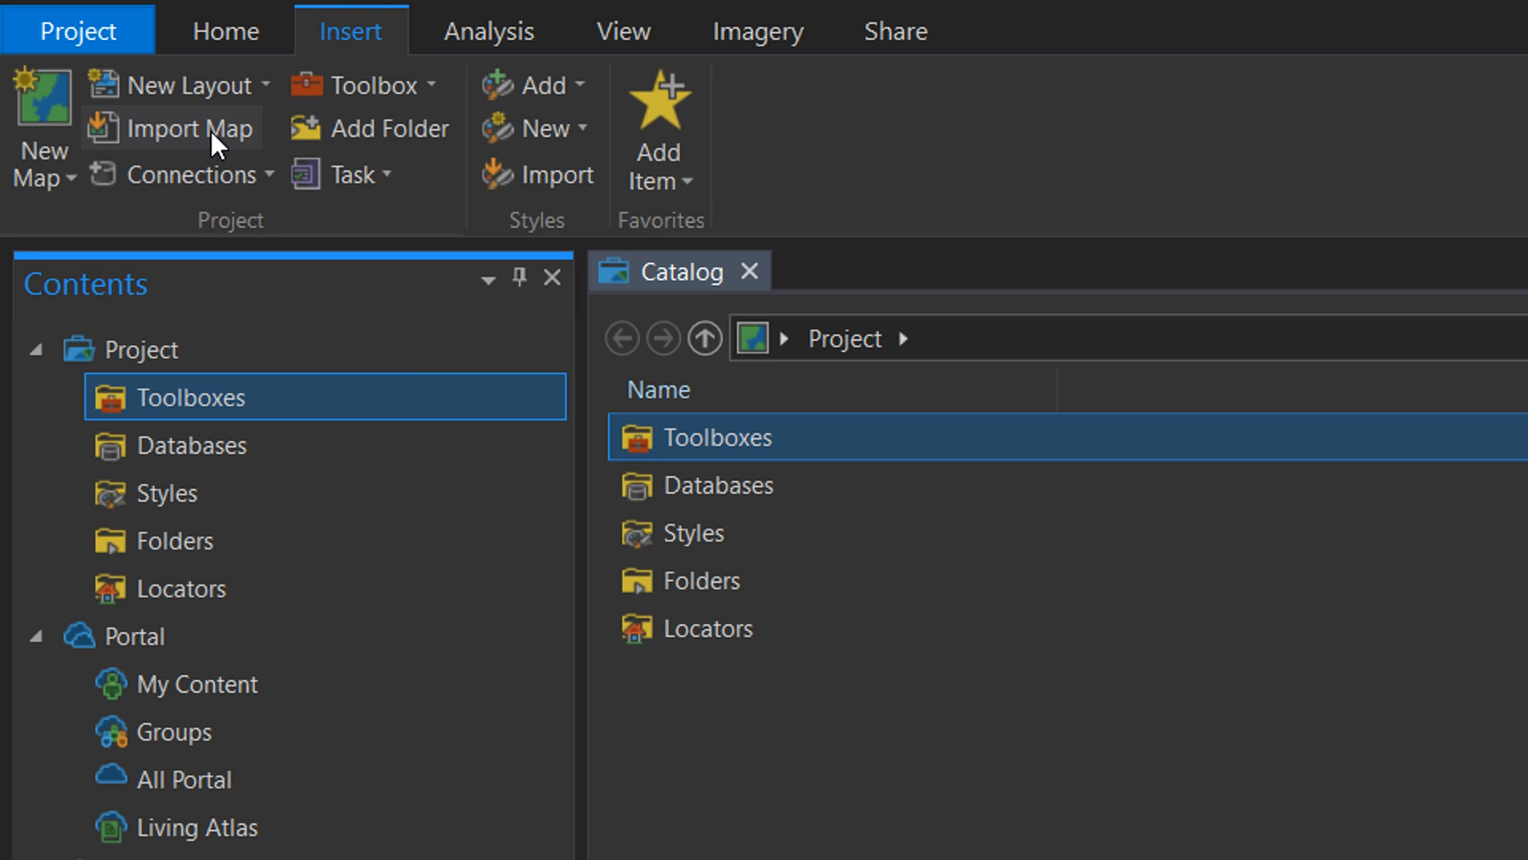
mouse_move(181, 128)
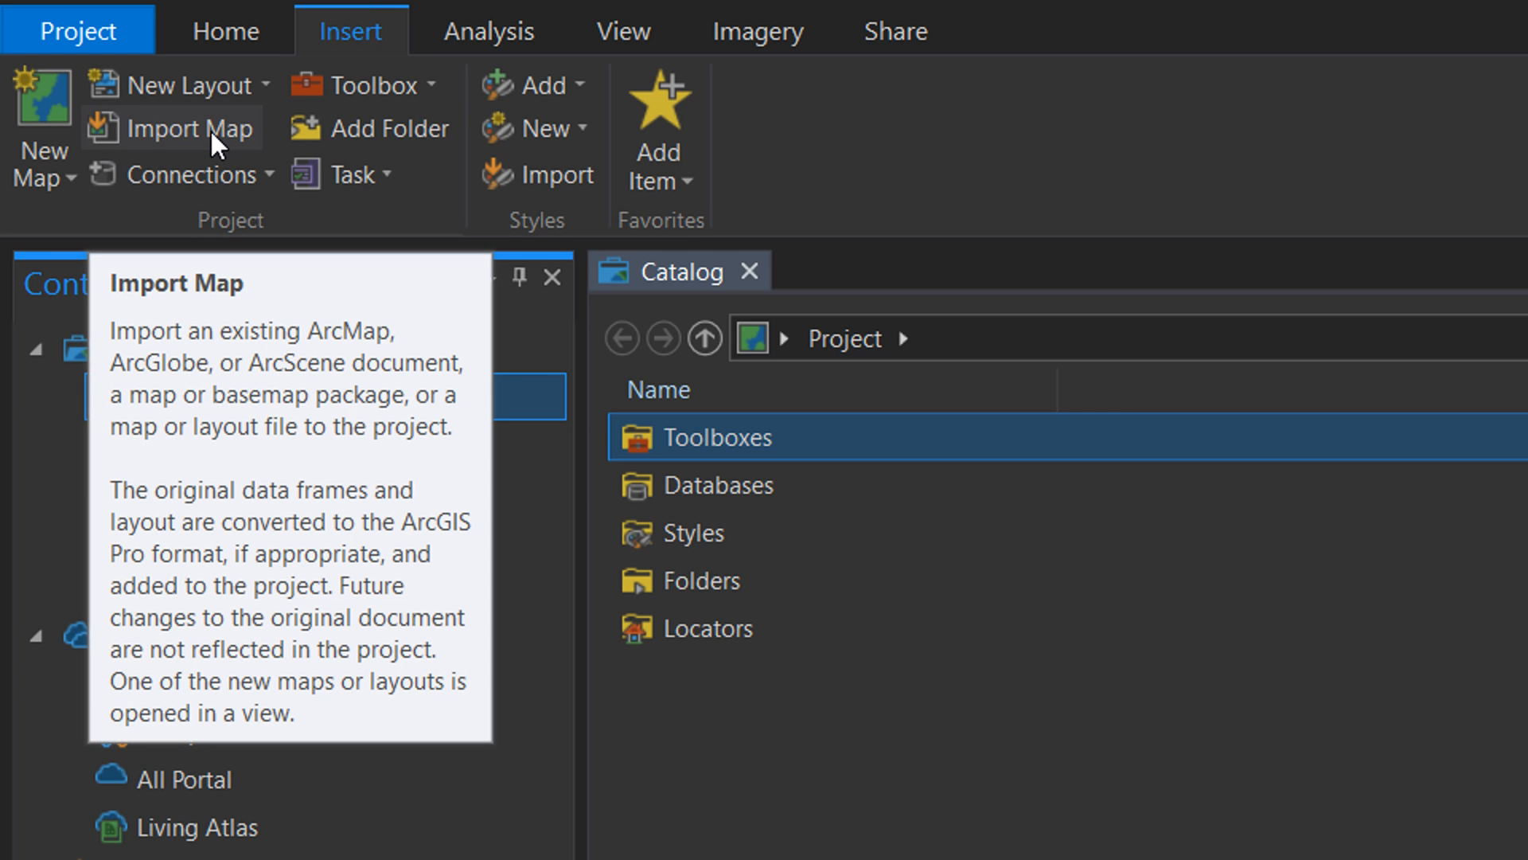
Import yellowstone.mxd from C:\_demo\arcmap2pro, bringing in its Study Area map
left_click(201, 127)
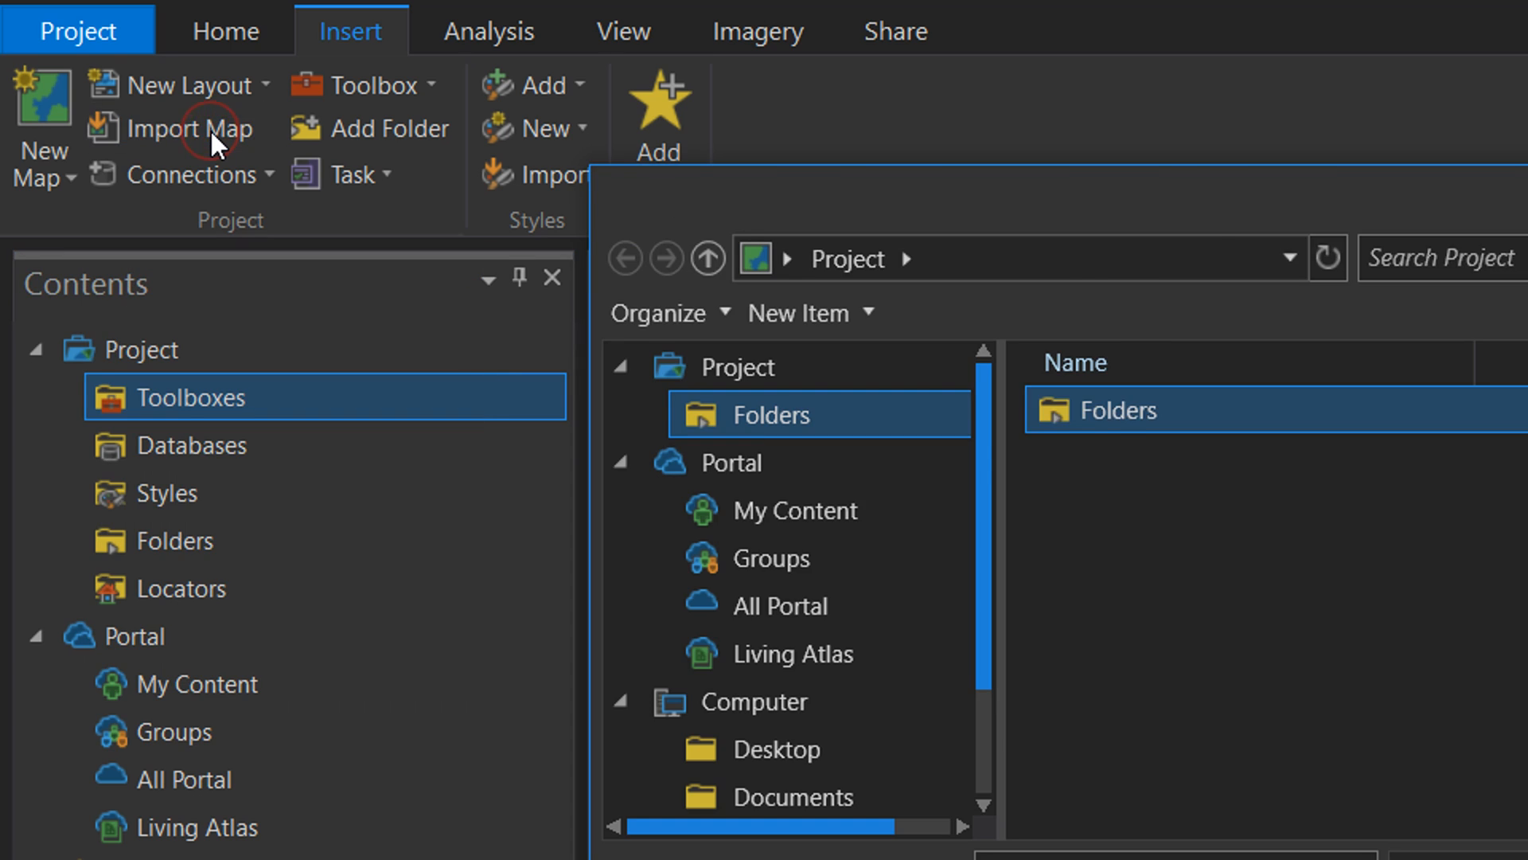
left_click(200, 127)
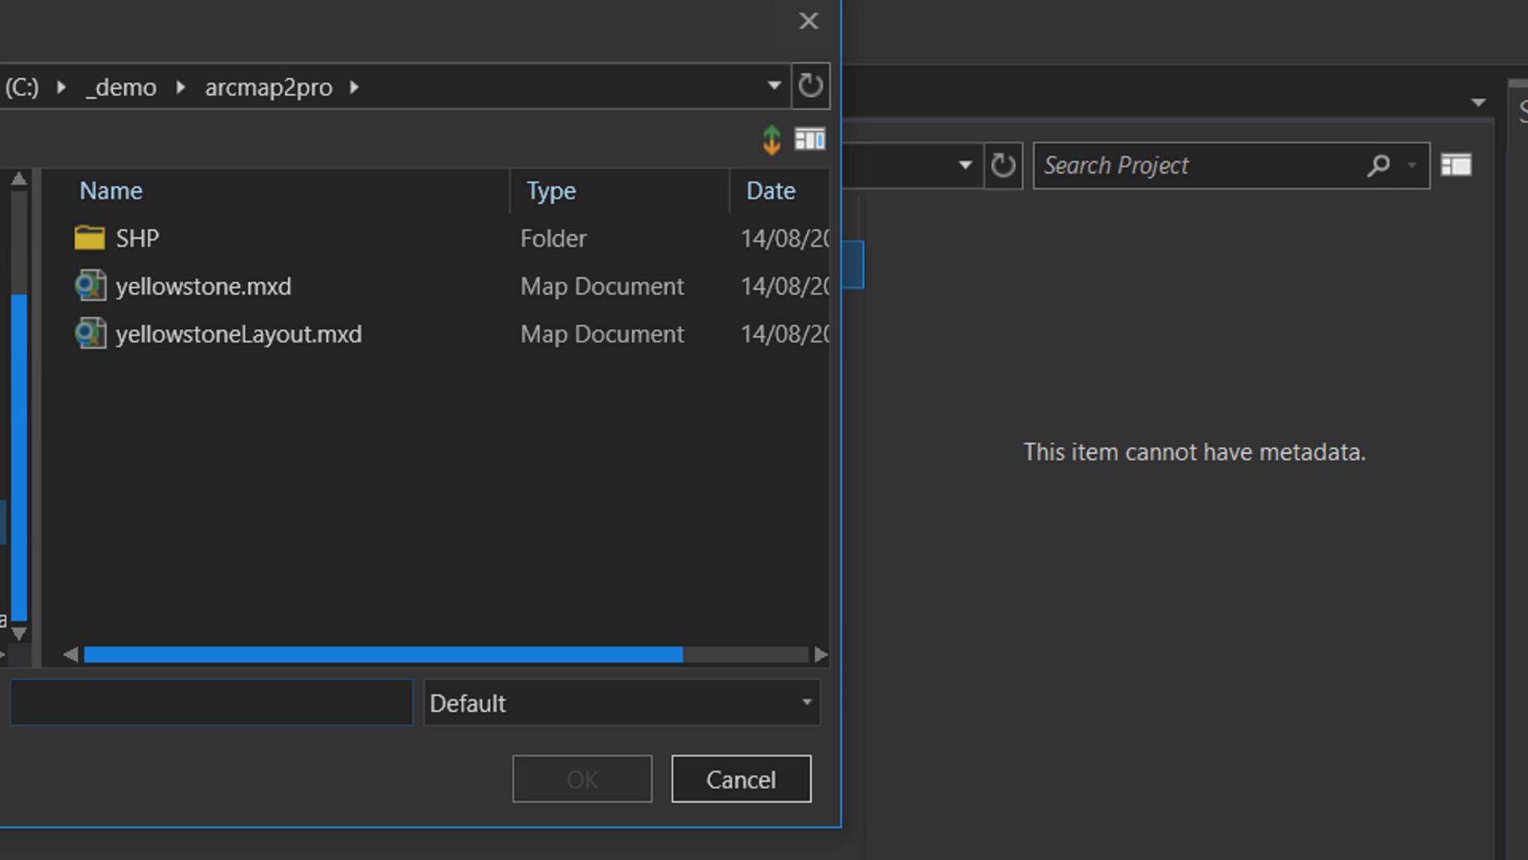
left_click(210, 701)
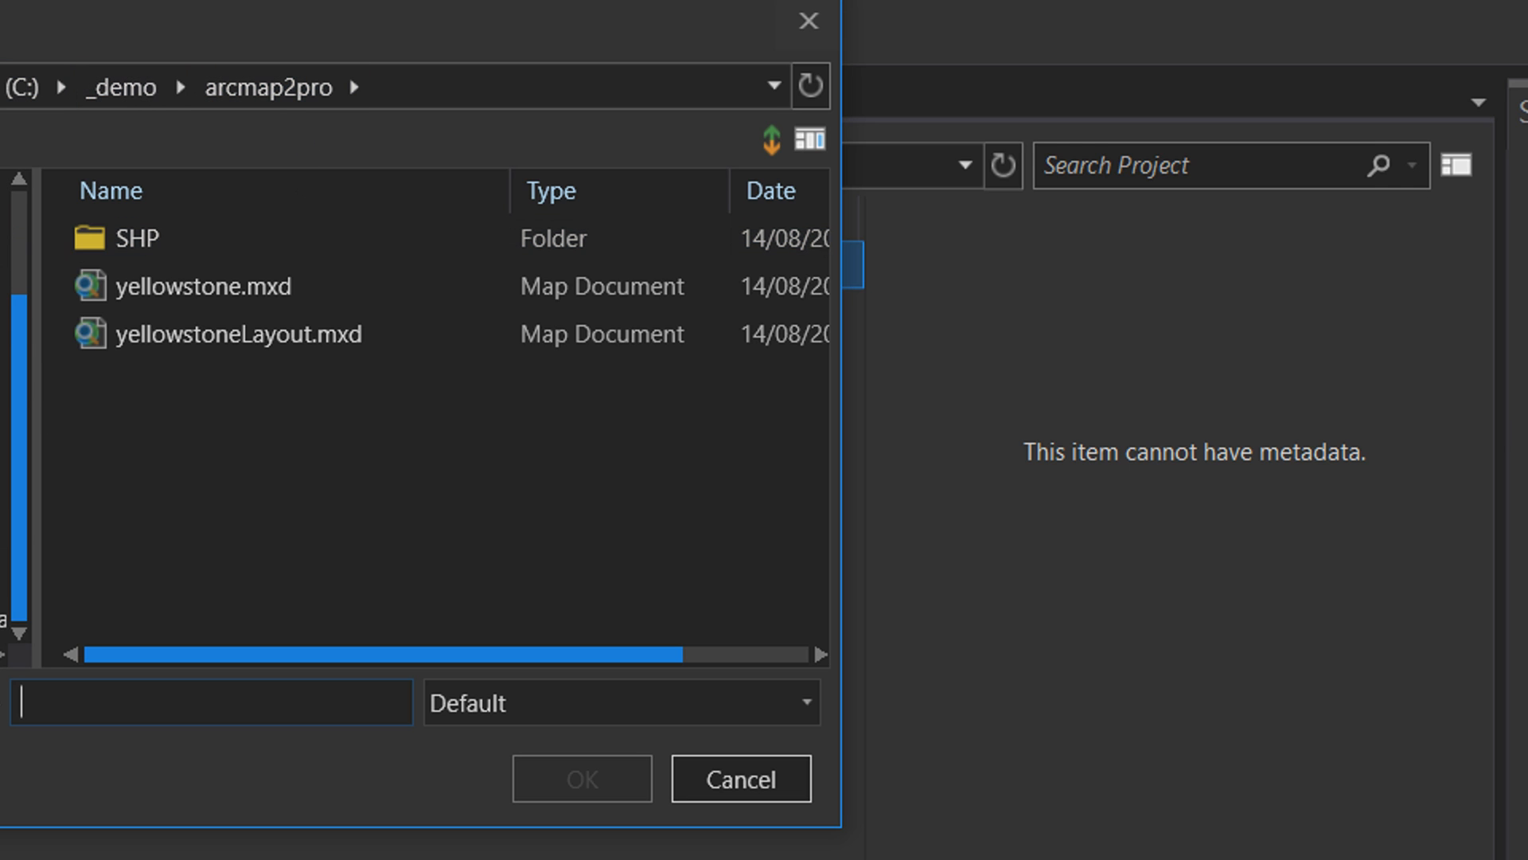
mouse_move(406, 116)
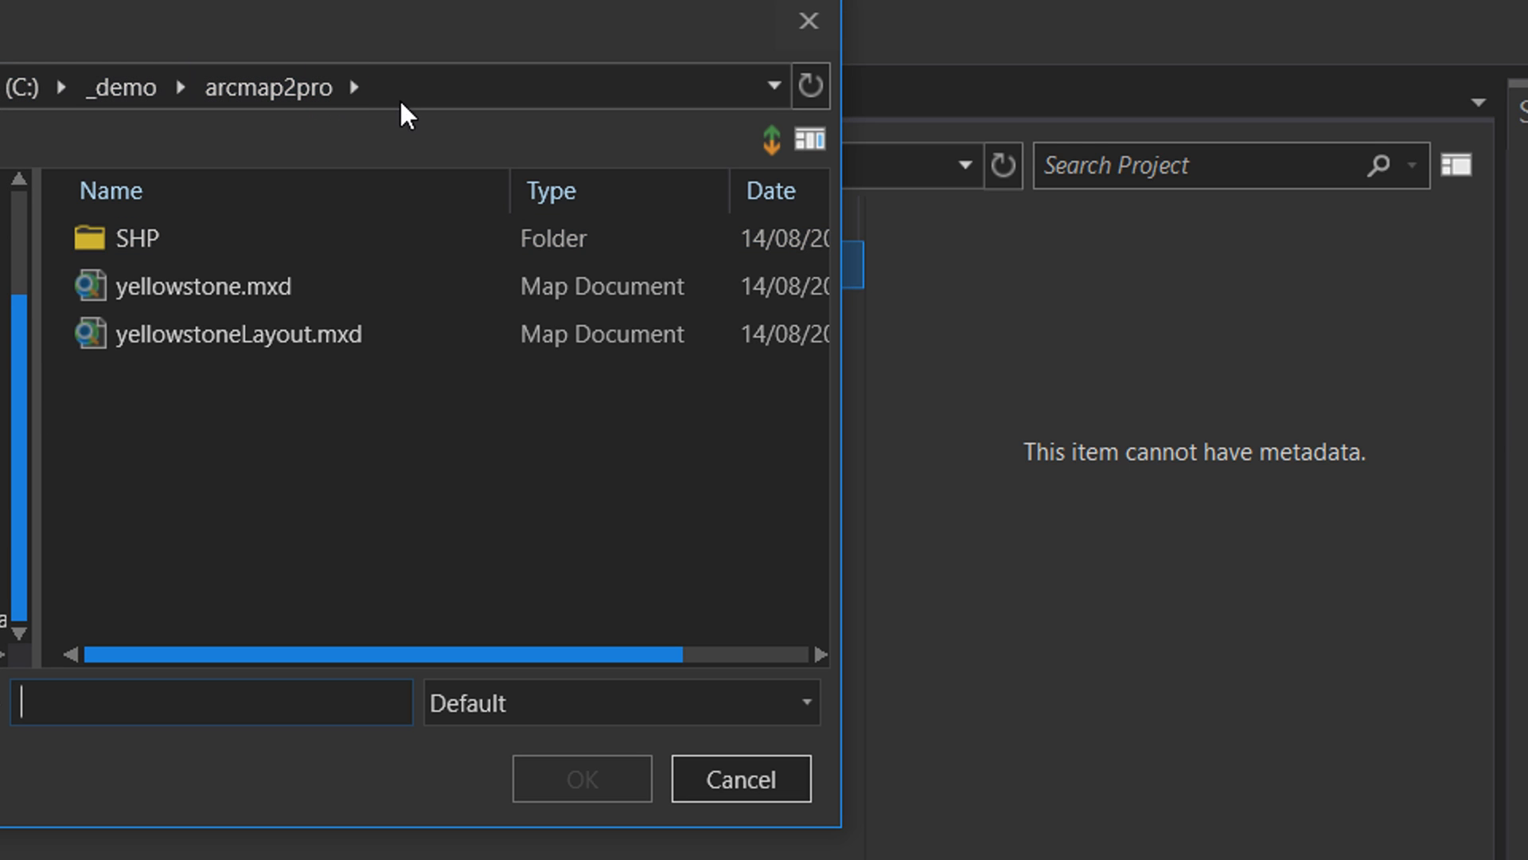
left_click(220, 285)
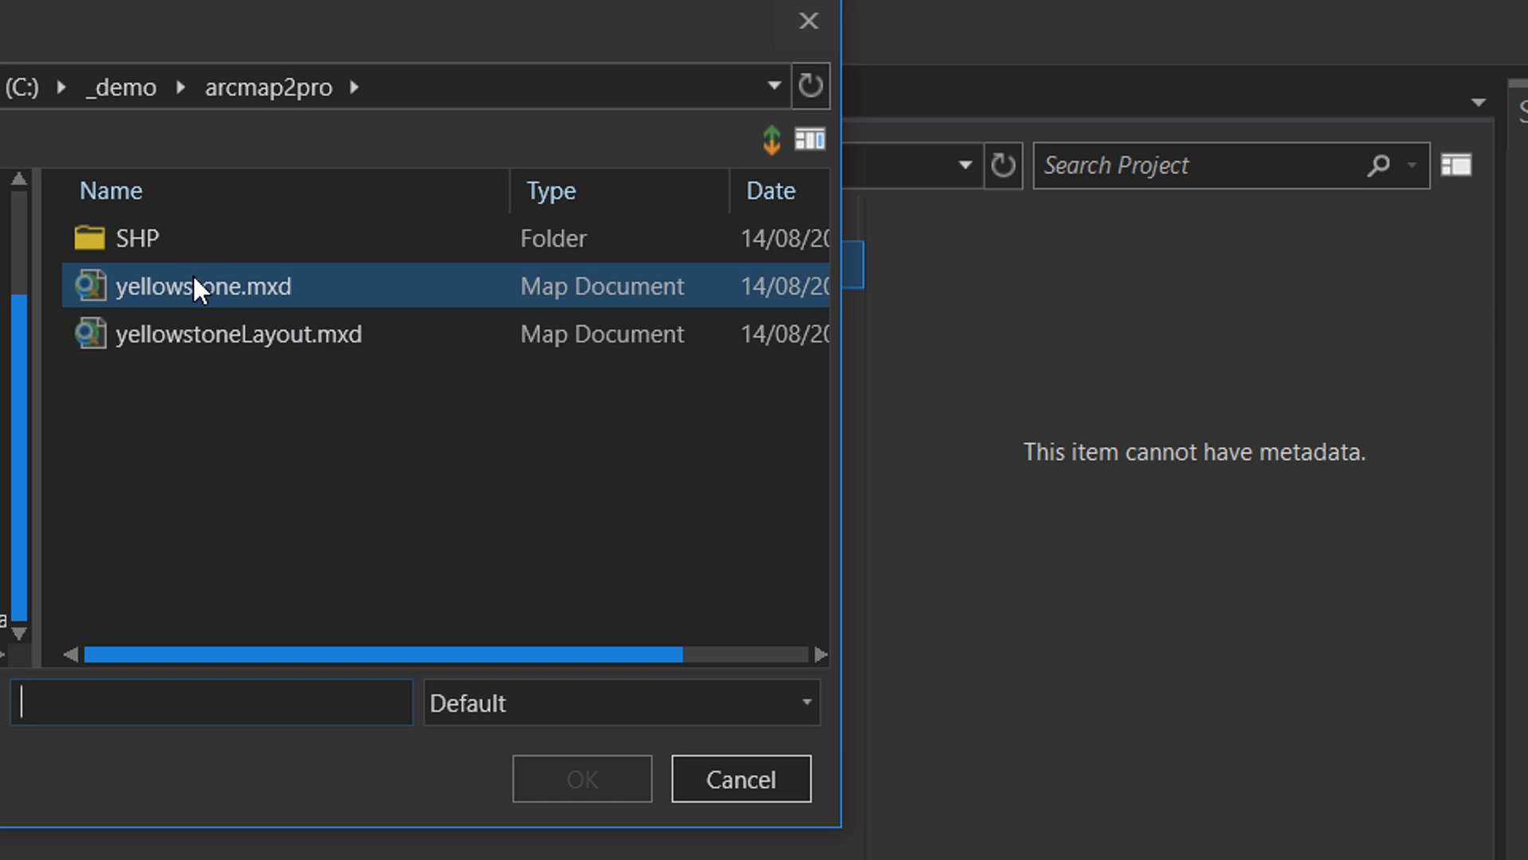
left_click(194, 285)
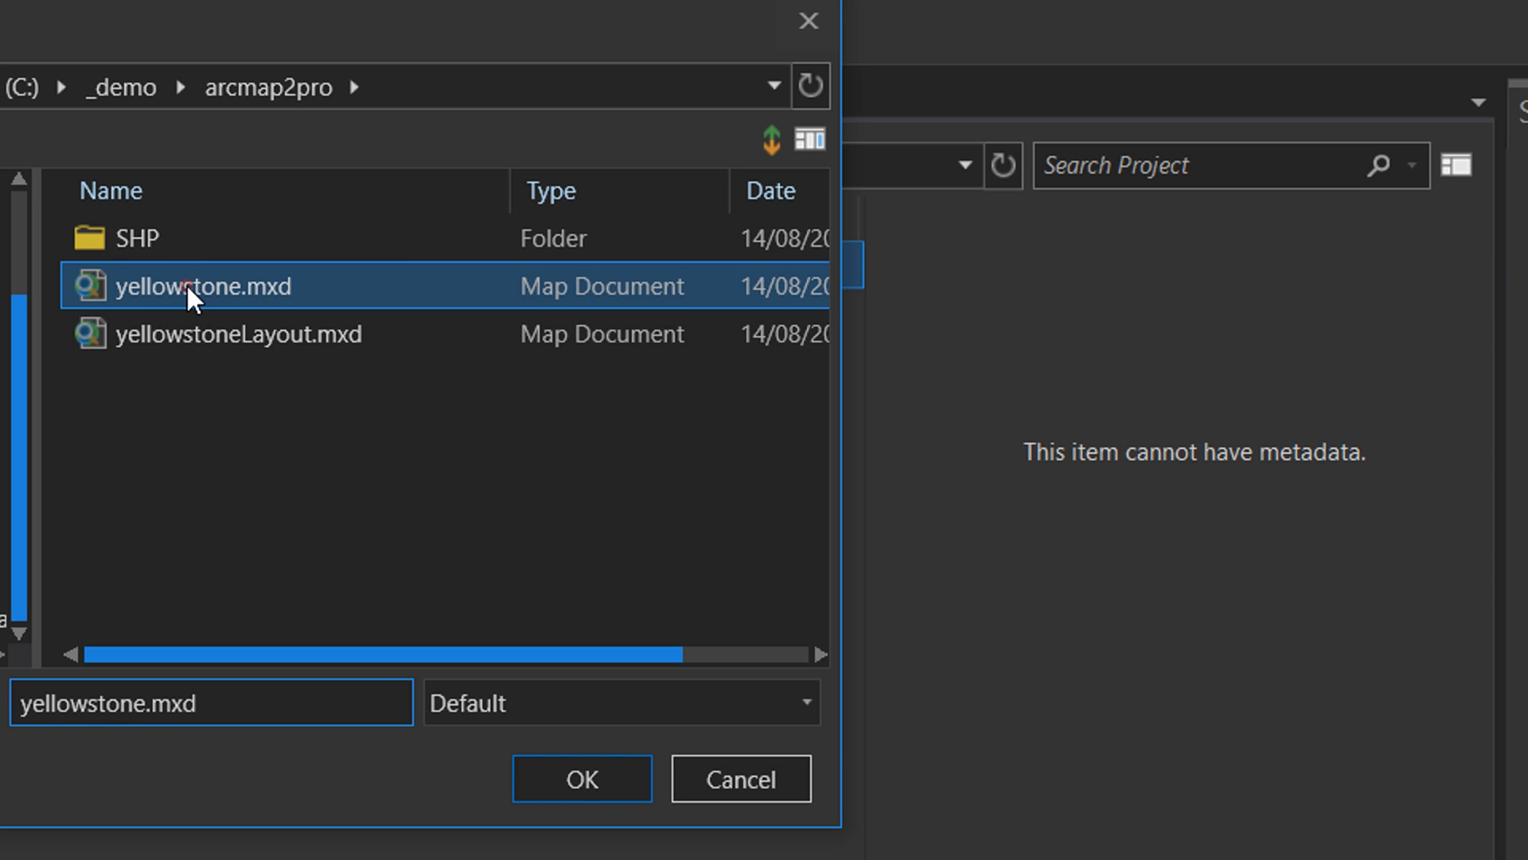
left_click(581, 779)
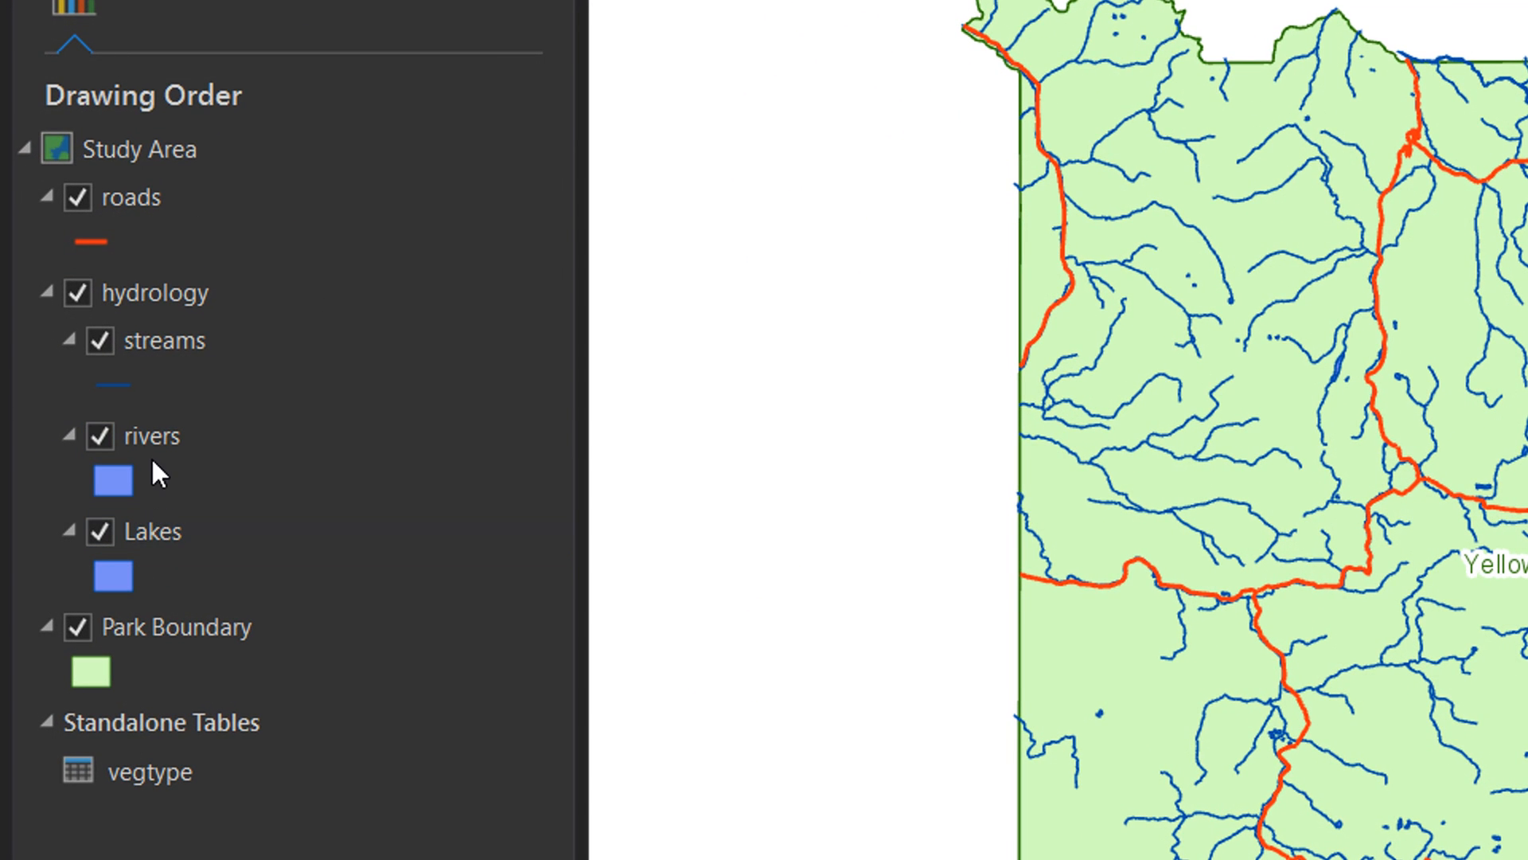
Select the rivers layer in Contents and show its Data context options
left_click(150, 436)
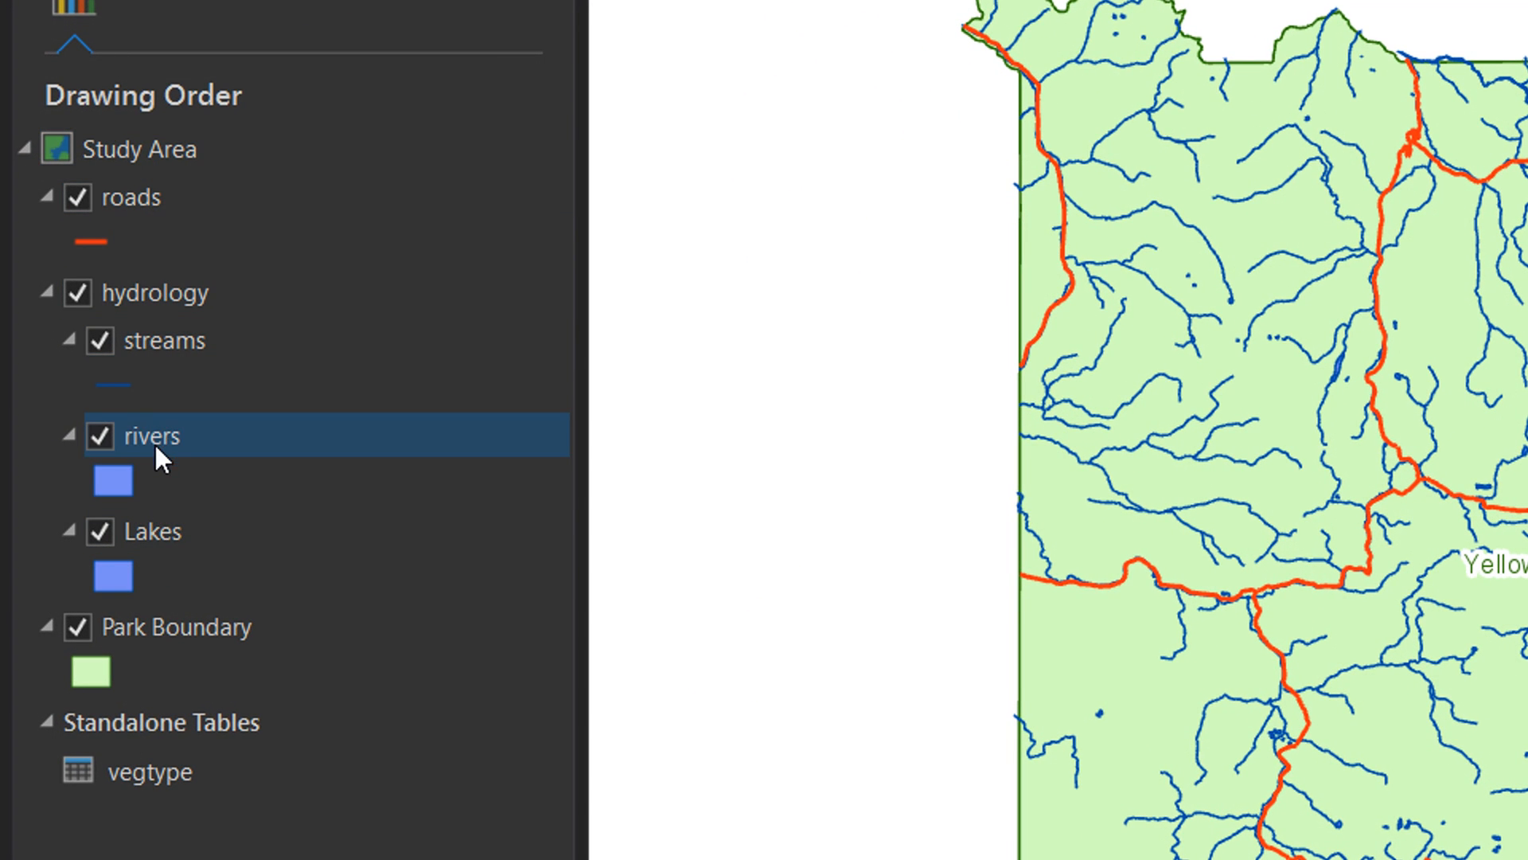
left_click(151, 436)
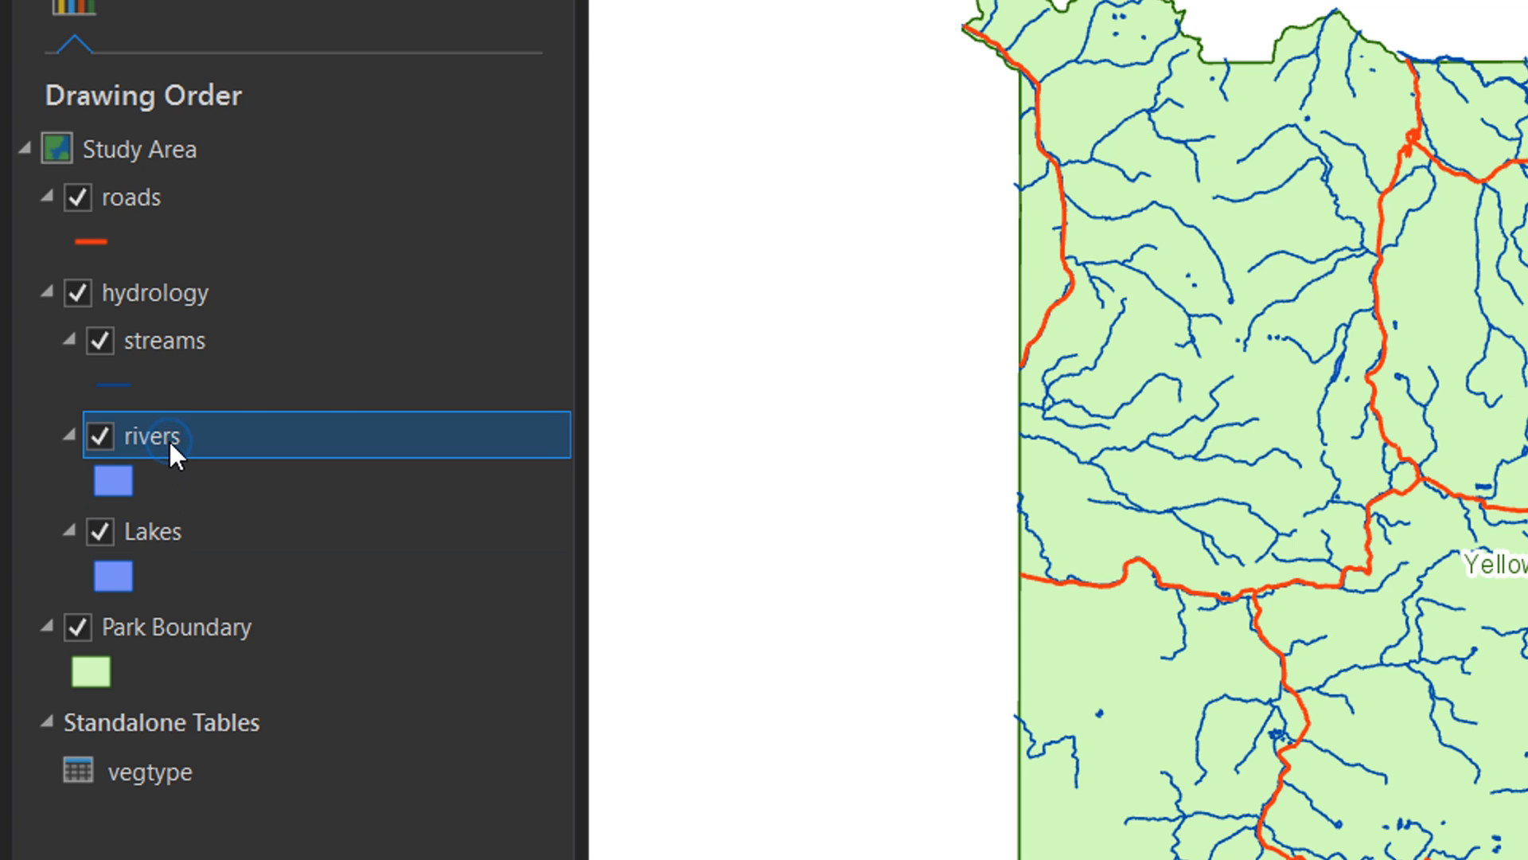
right_click(170, 436)
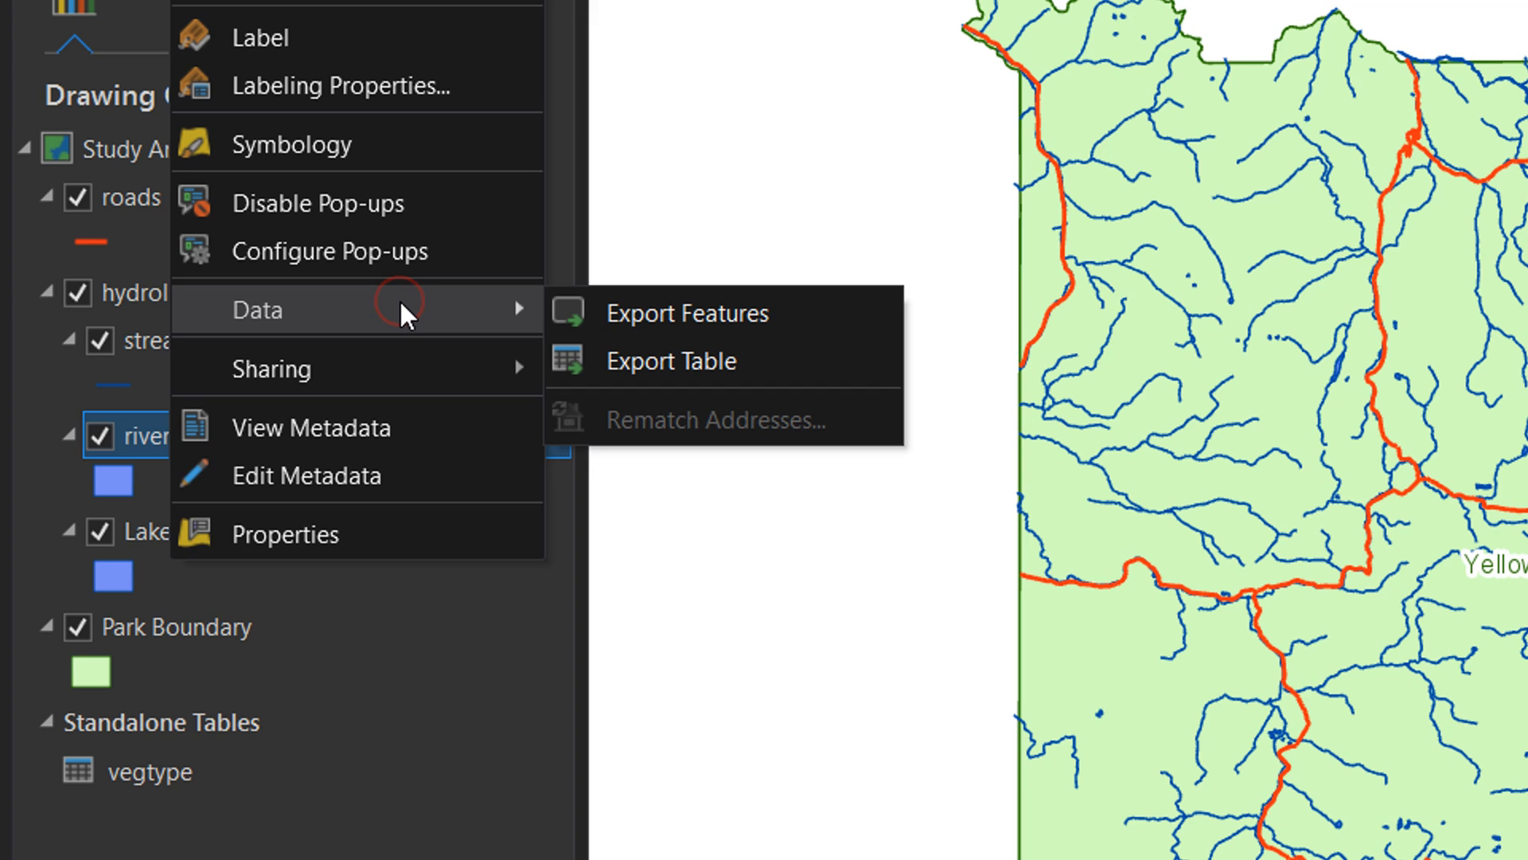
mouse_move(690, 440)
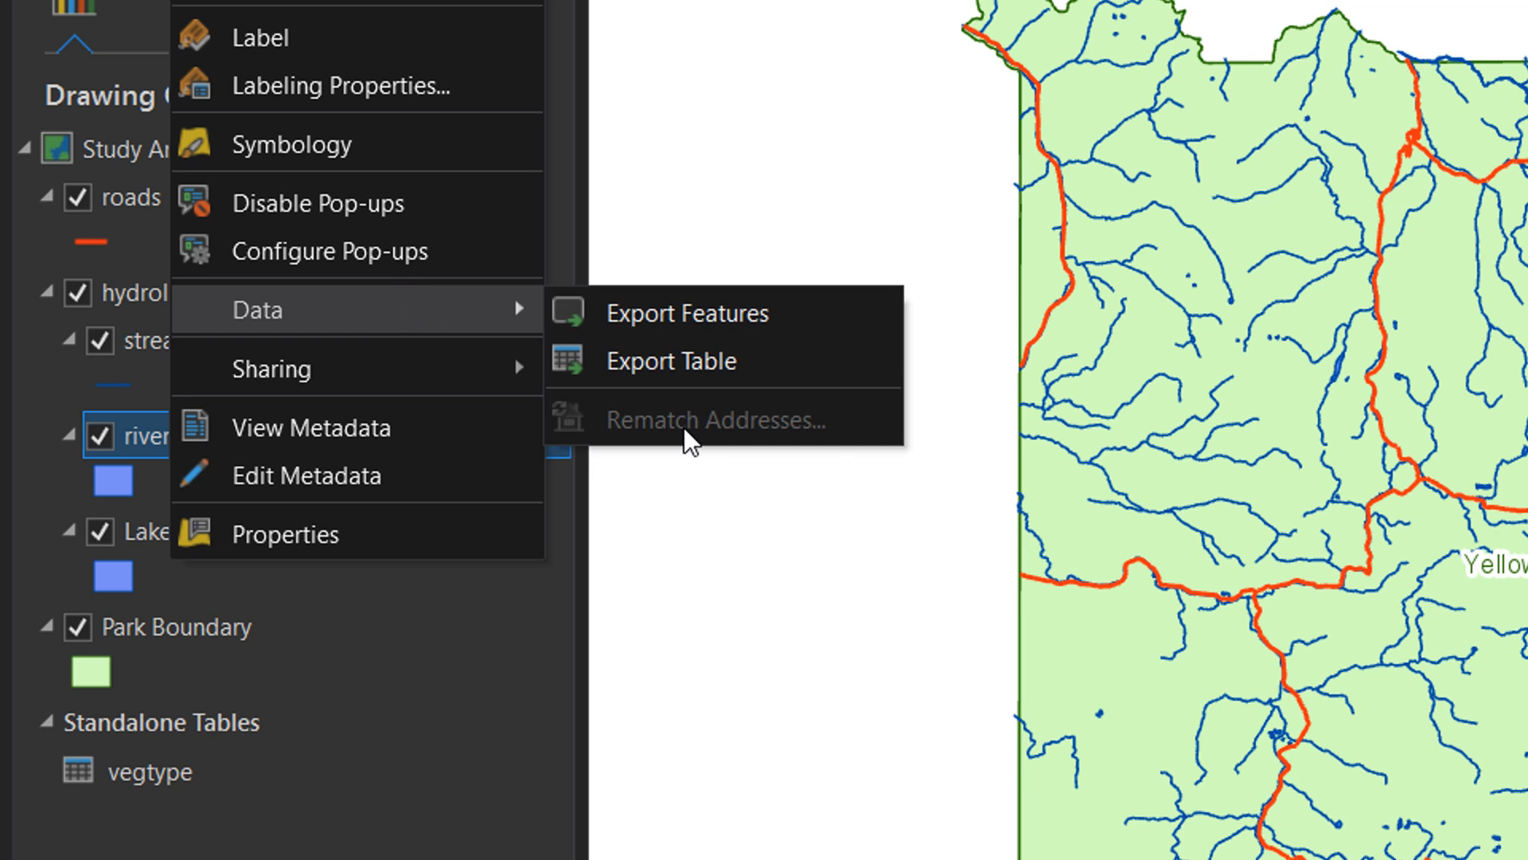
mouse_move(714, 420)
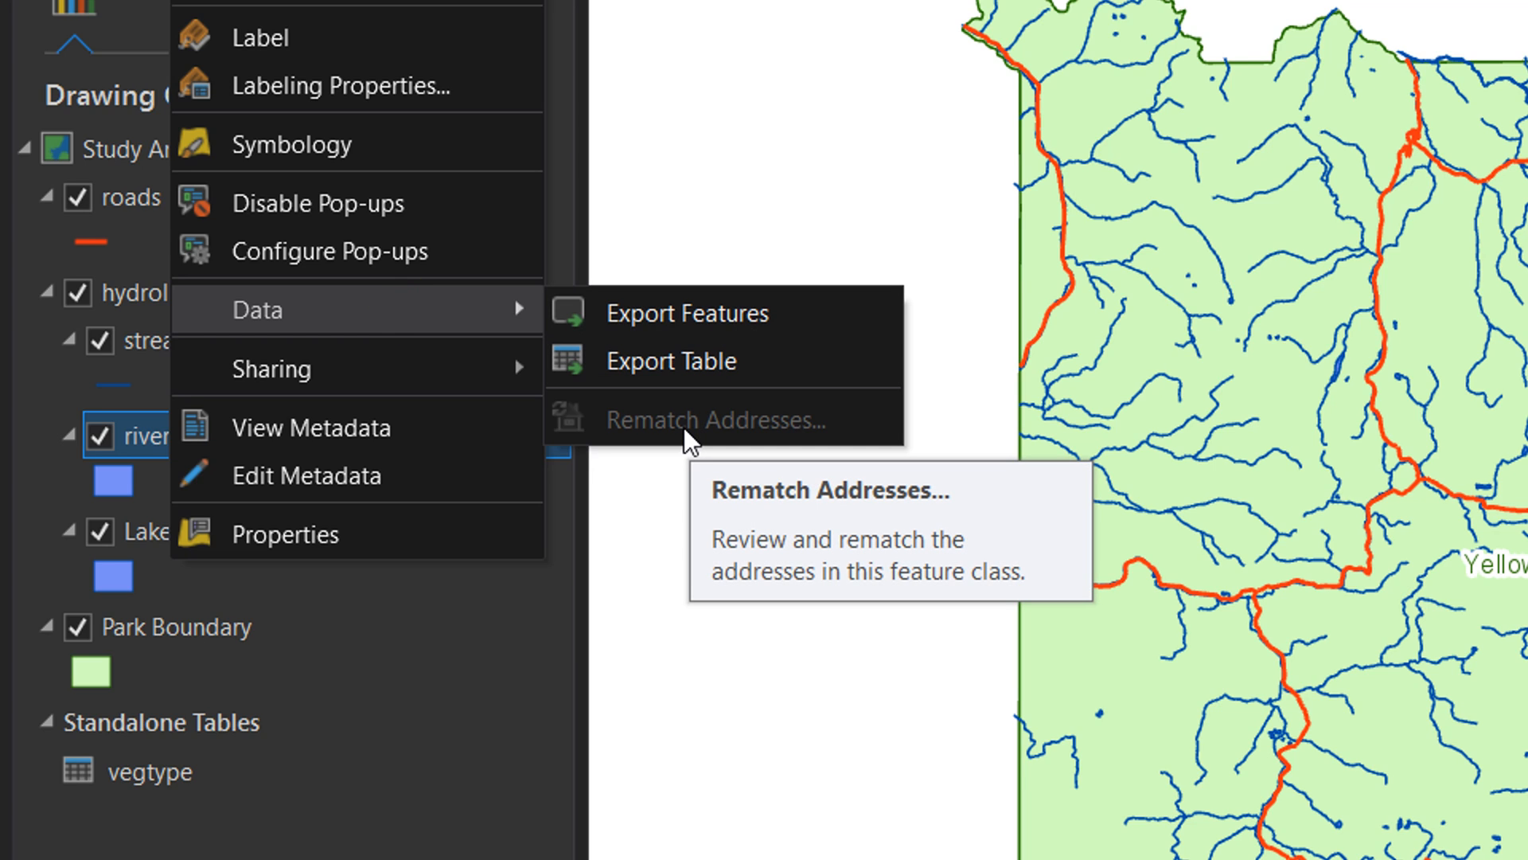
mouse_move(729, 51)
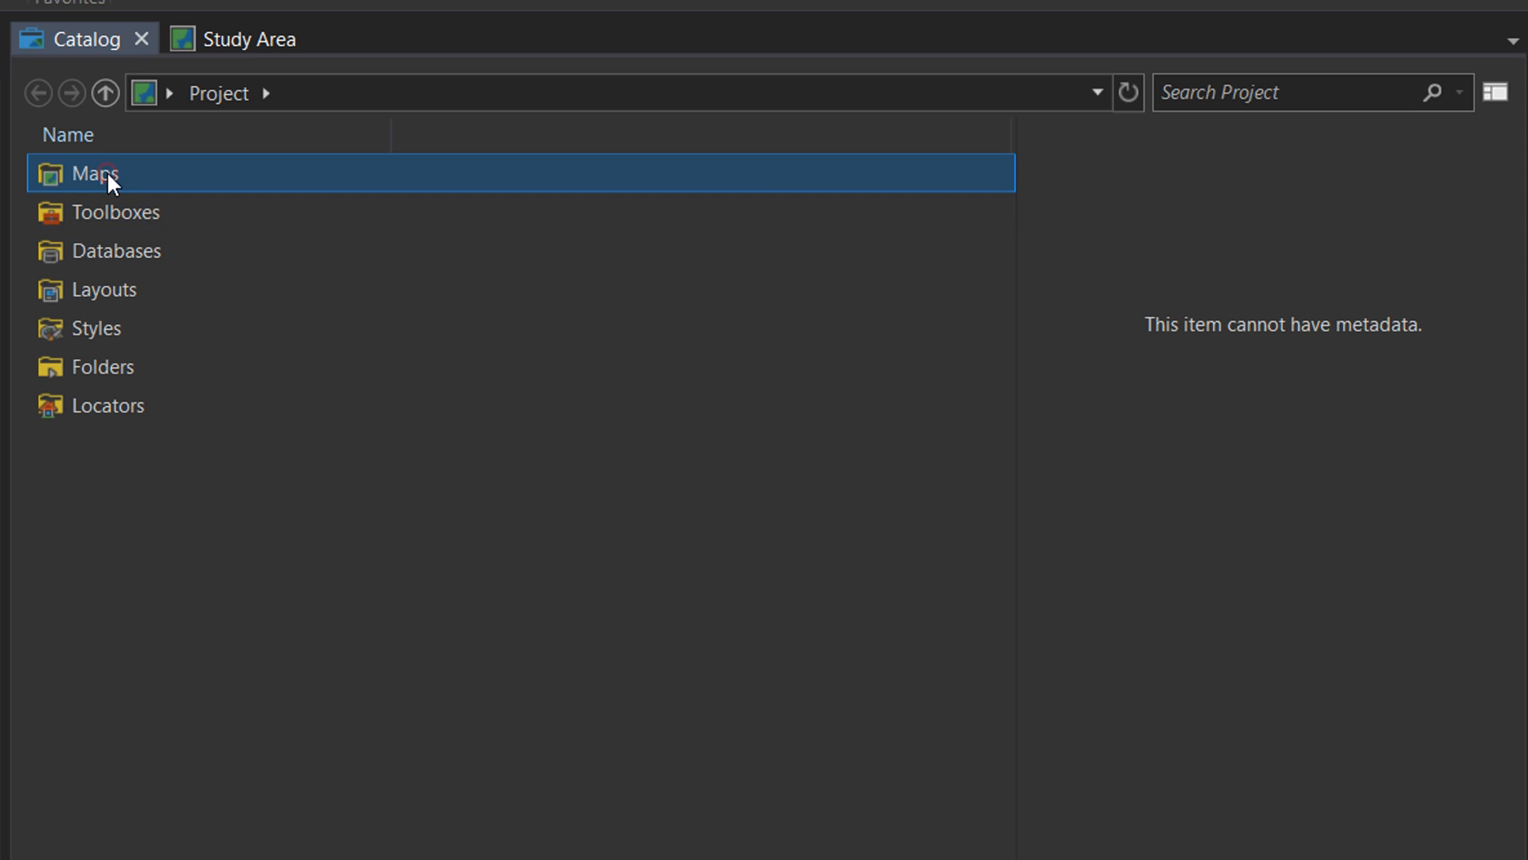
Browse the Maps folder's Study Area metadata, then view the Study Area map
double_click(92, 172)
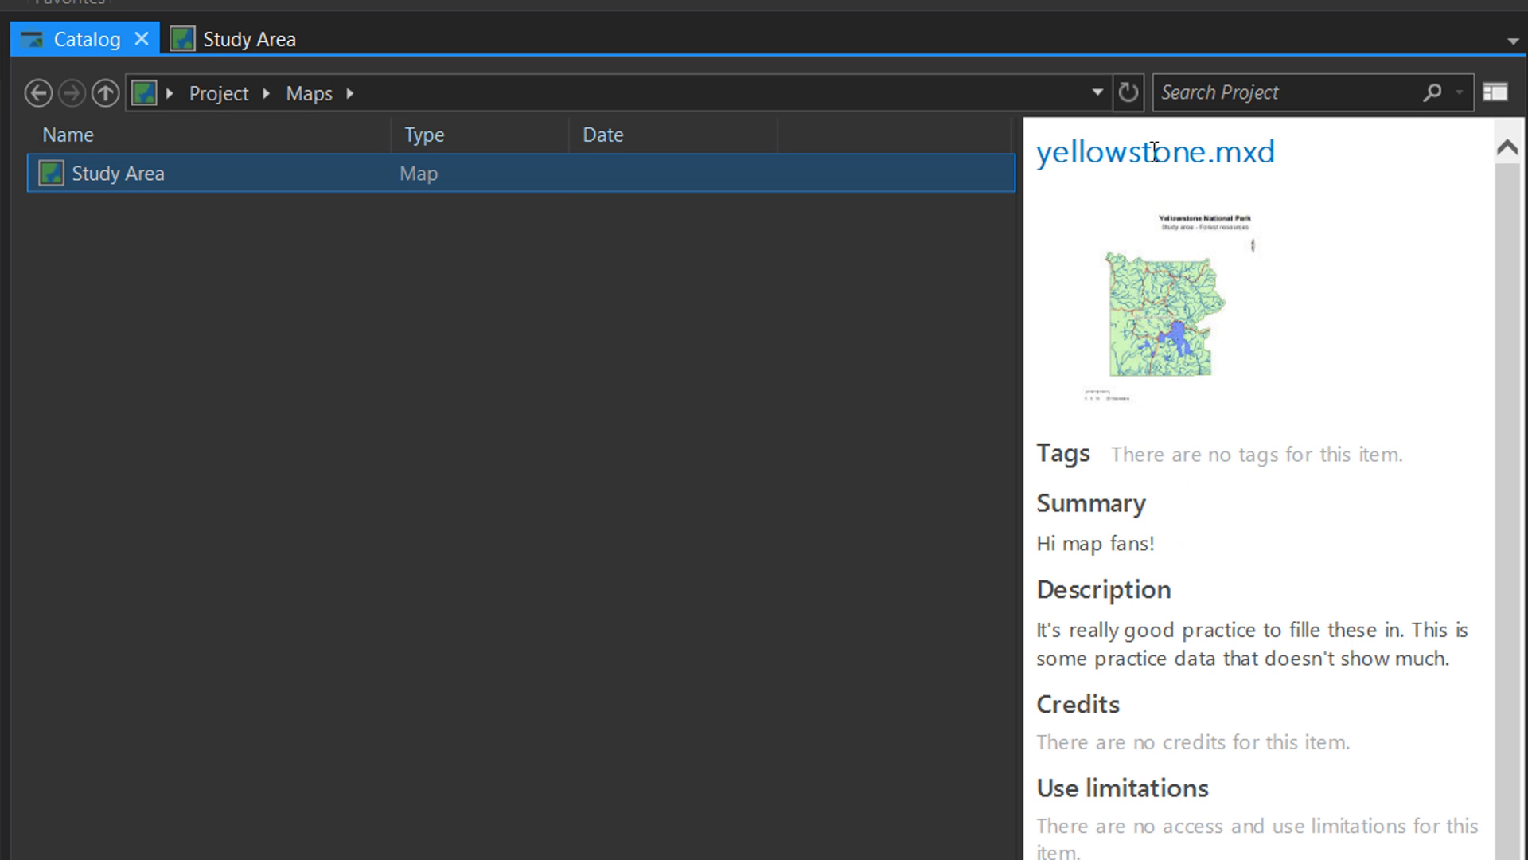
mouse_move(1170, 573)
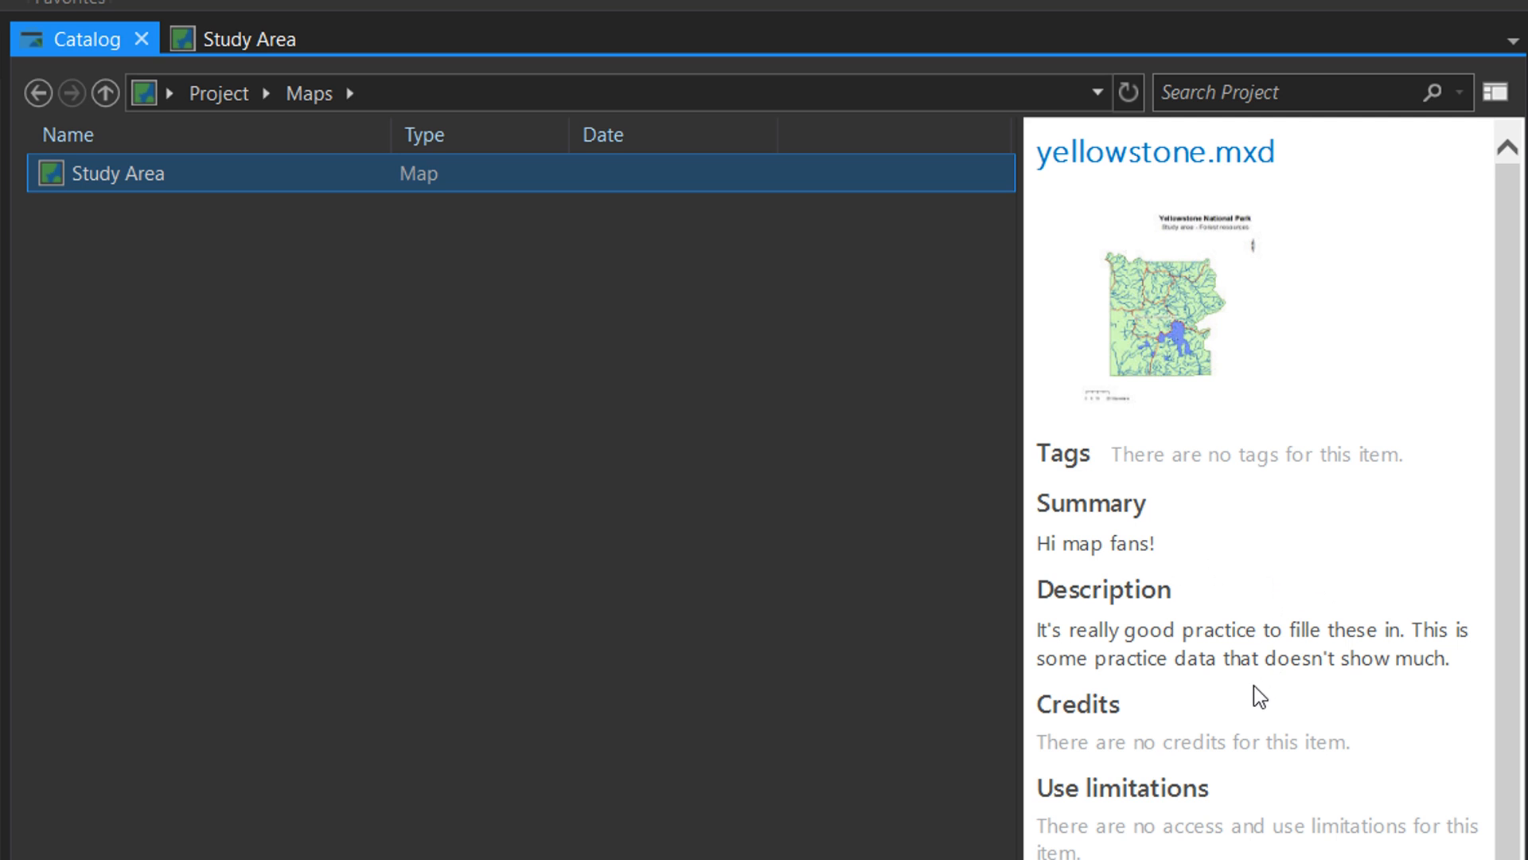
scroll("down", 3)
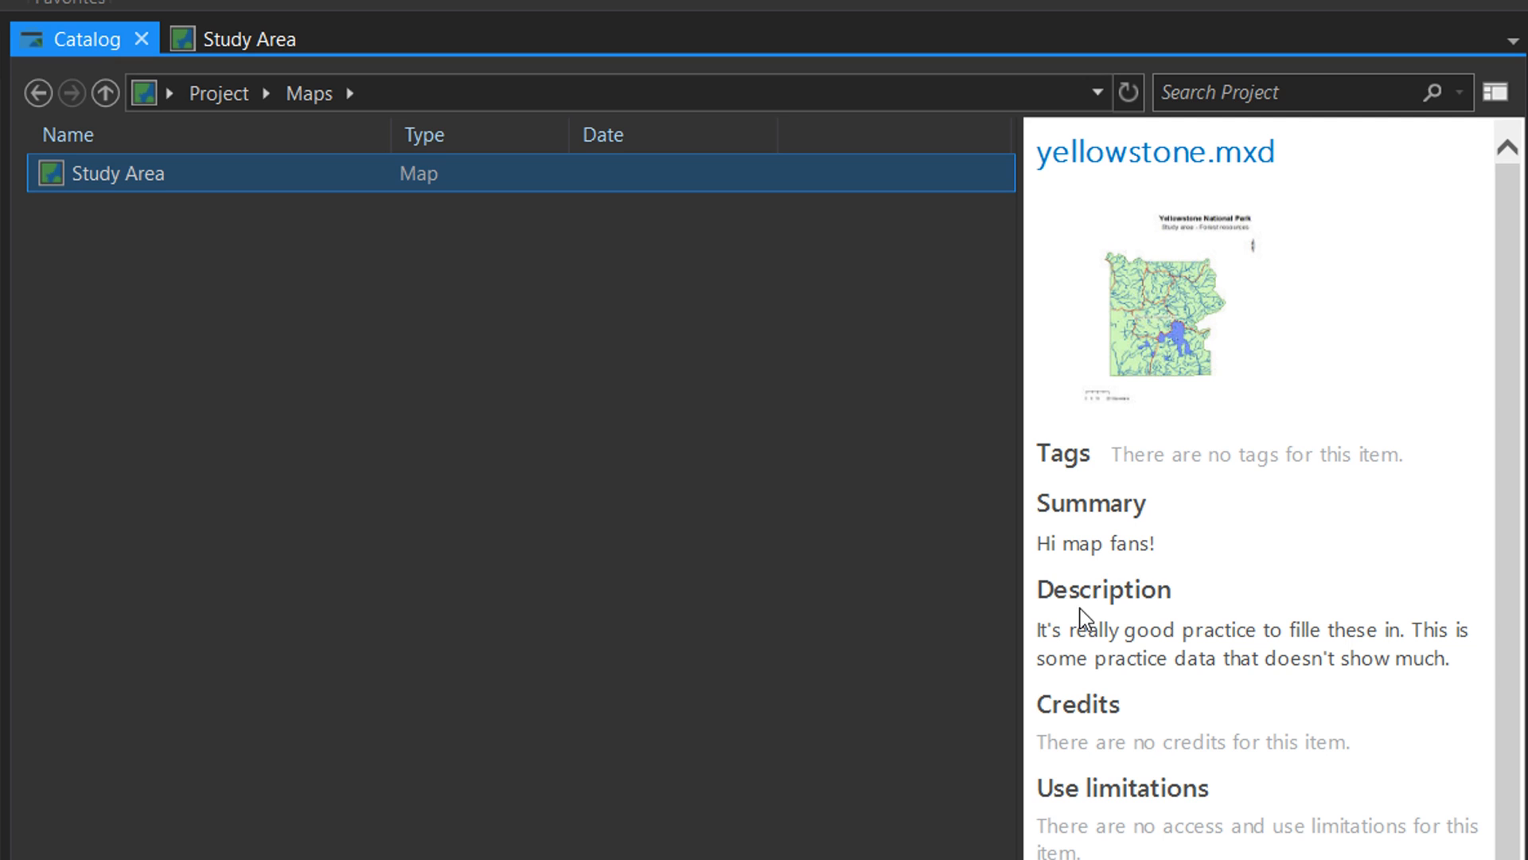
mouse_move(161, 202)
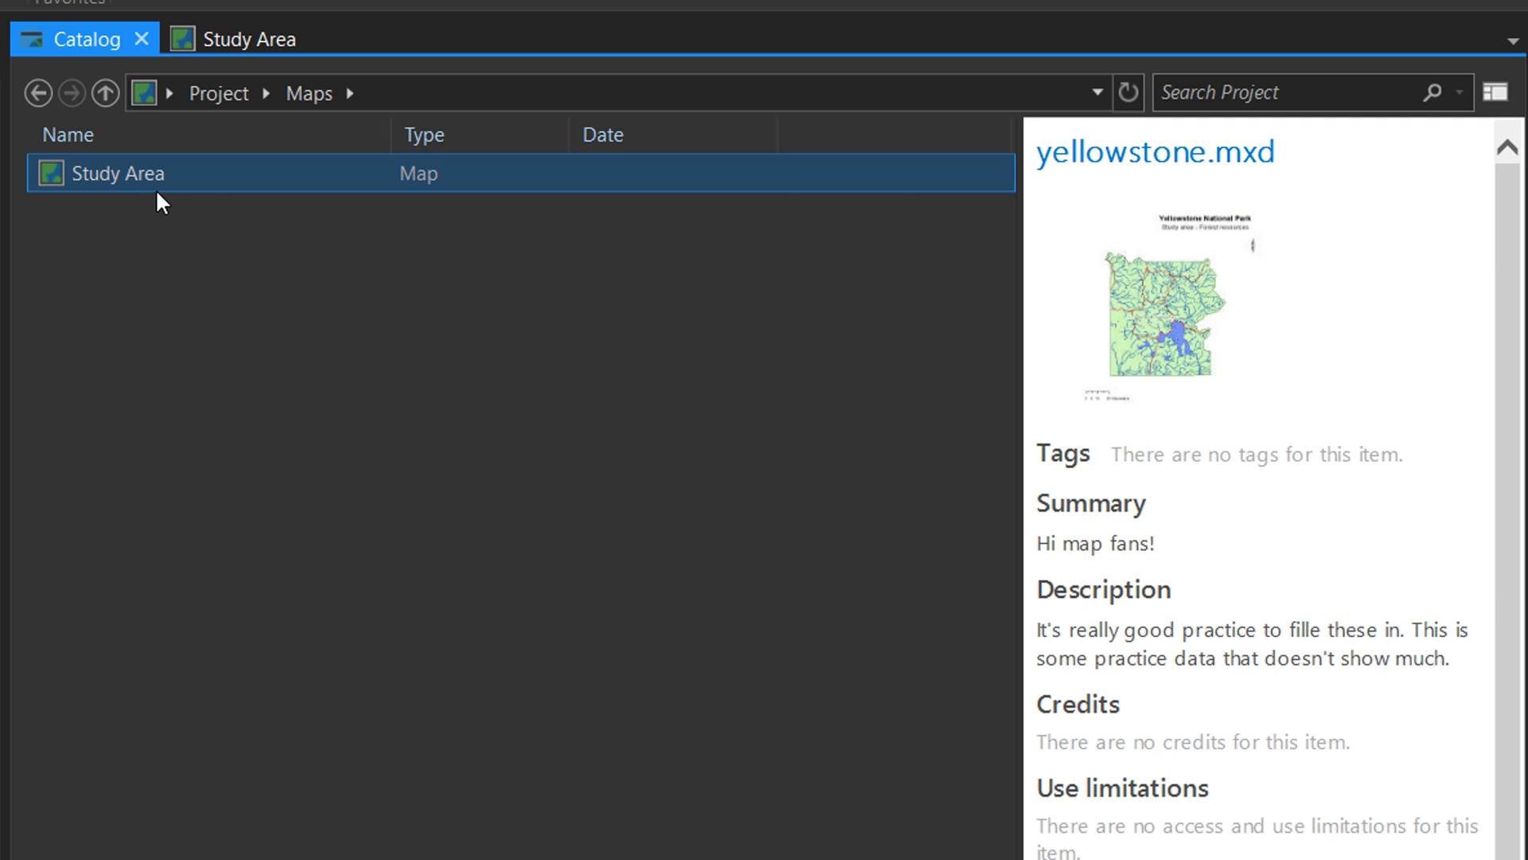
mouse_move(151, 197)
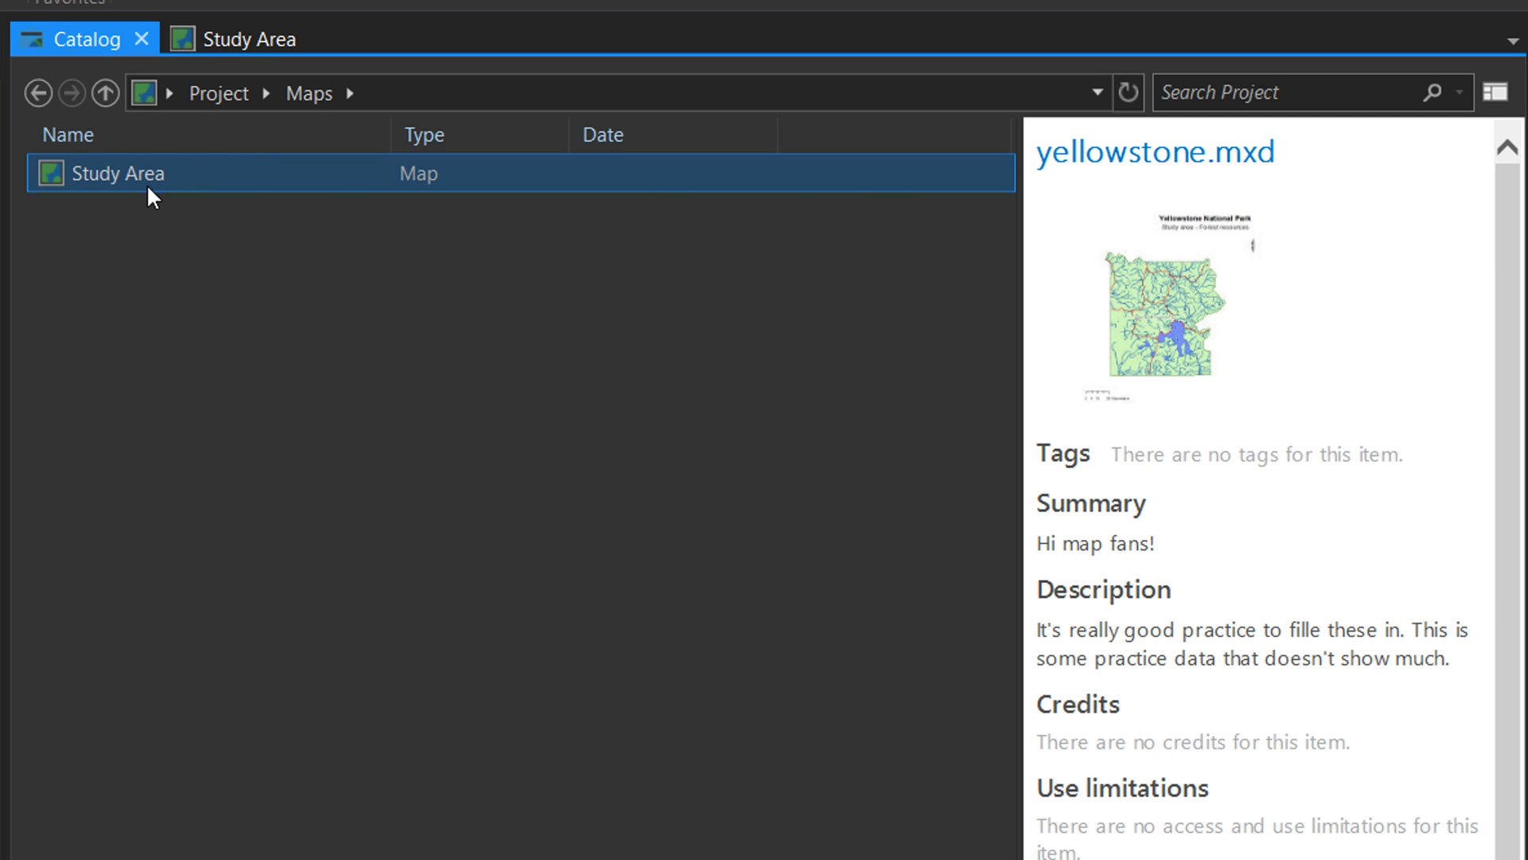
mouse_move(213, 71)
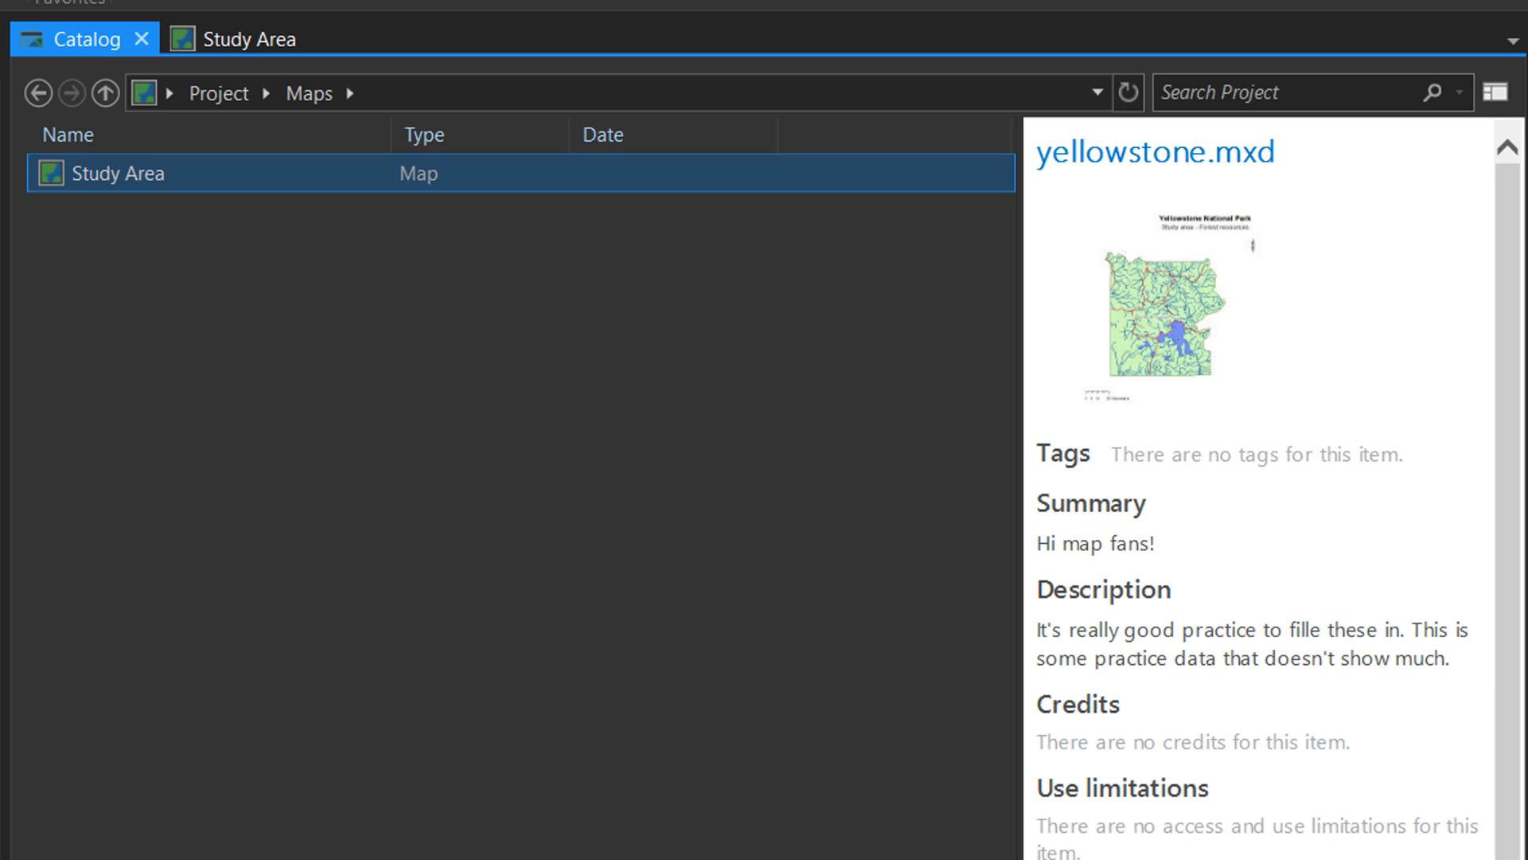
left_click(250, 38)
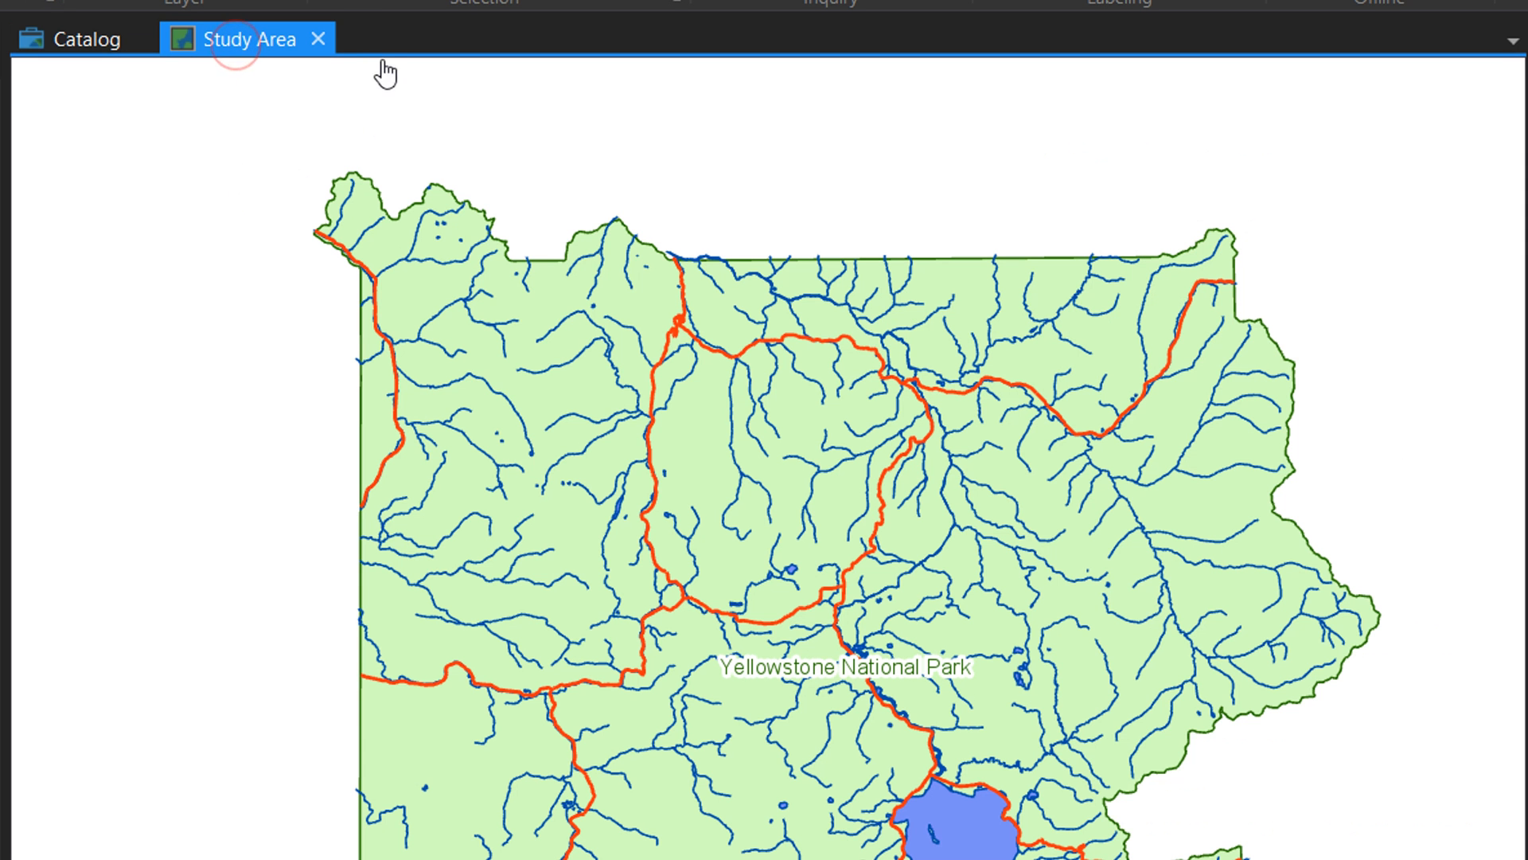
mouse_move(318, 39)
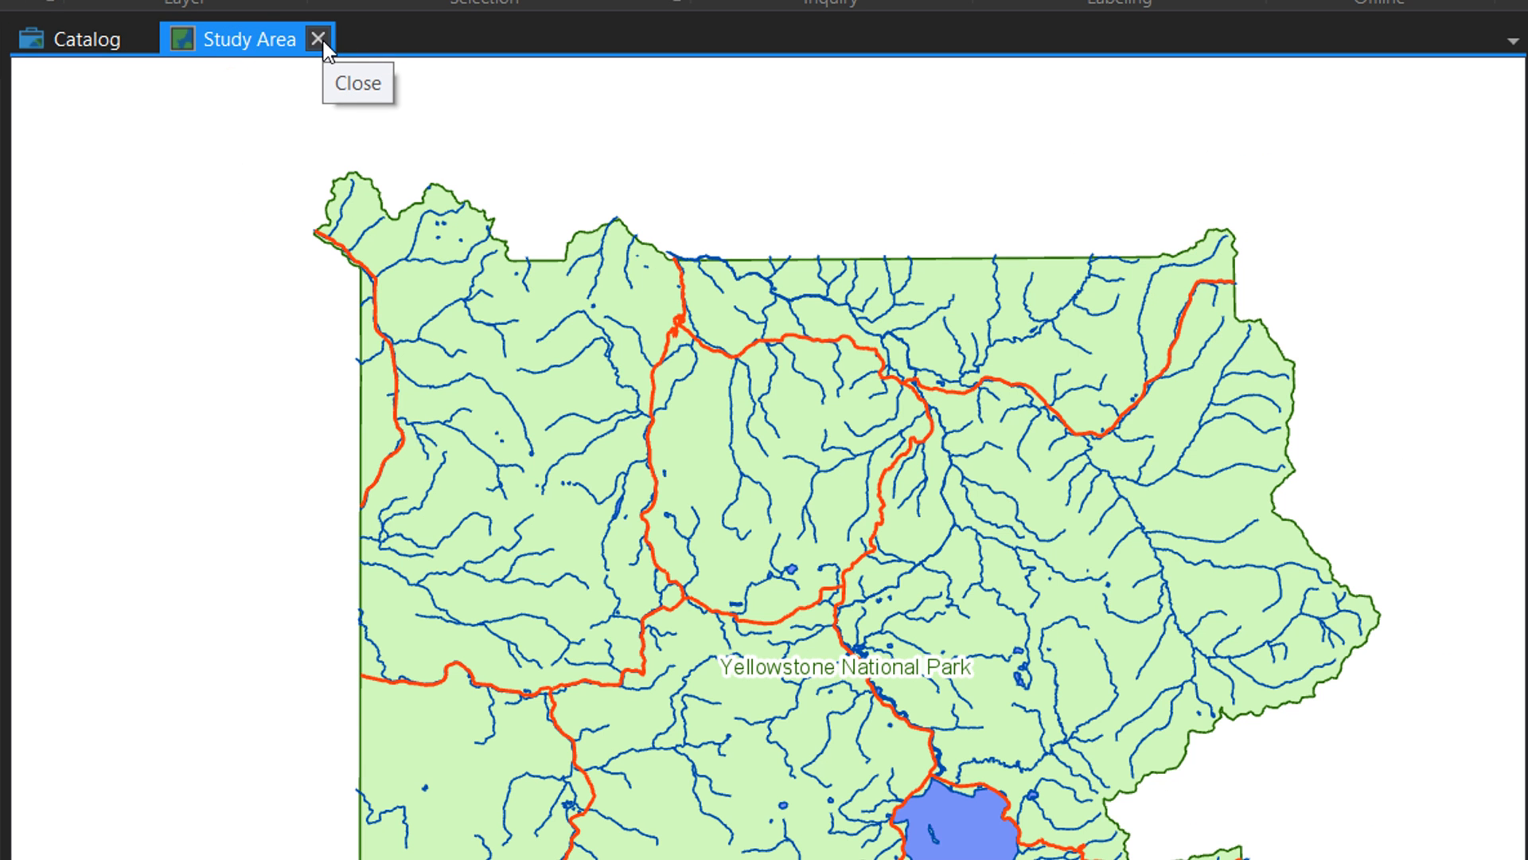
Close the Study Area map view
left_click(320, 38)
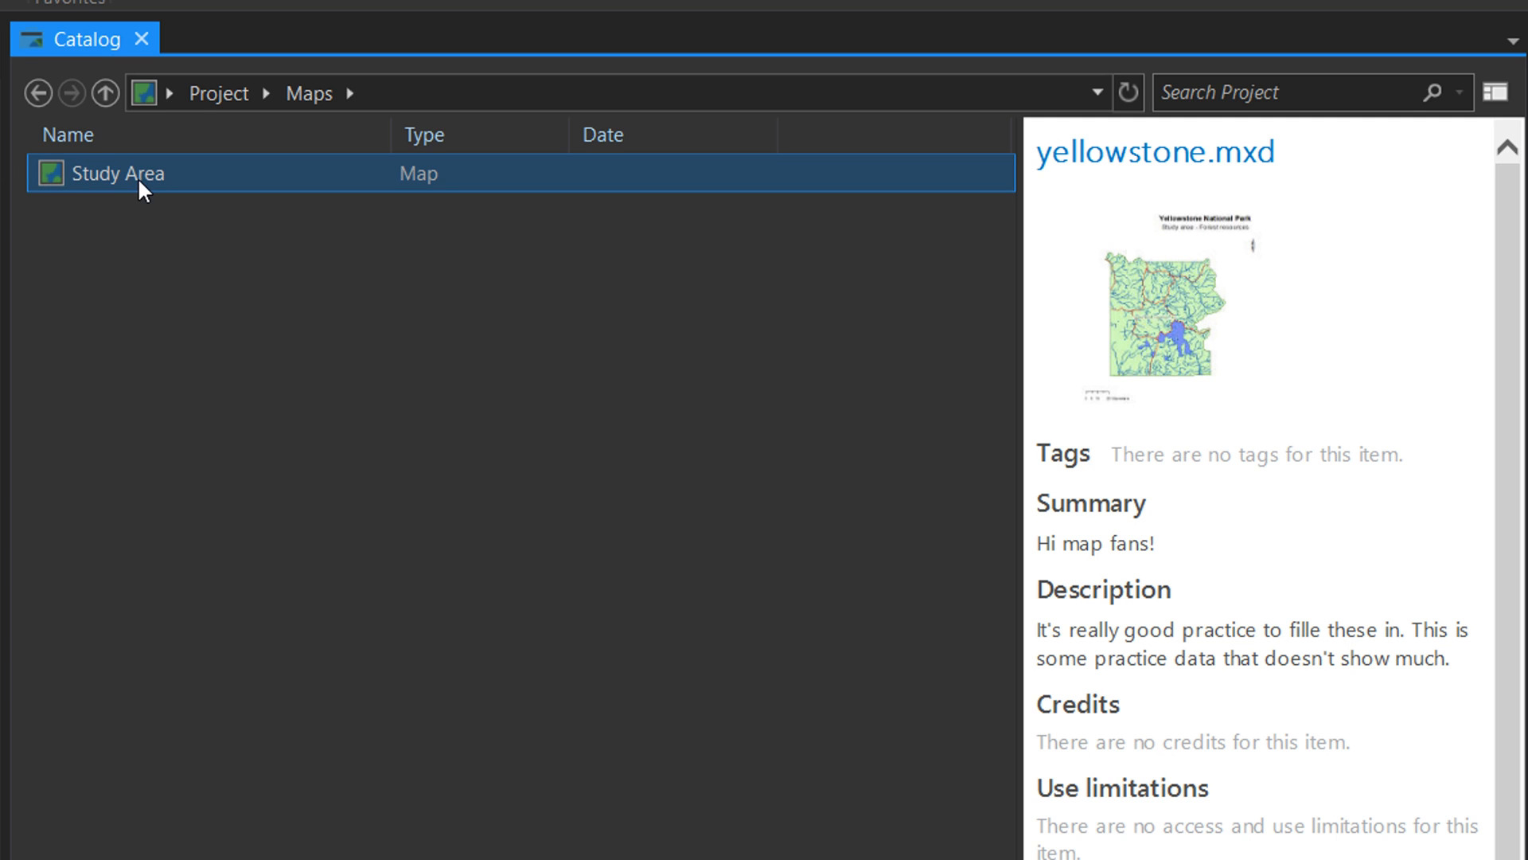
Delete the Study Area map from the project catalog
right_click(117, 173)
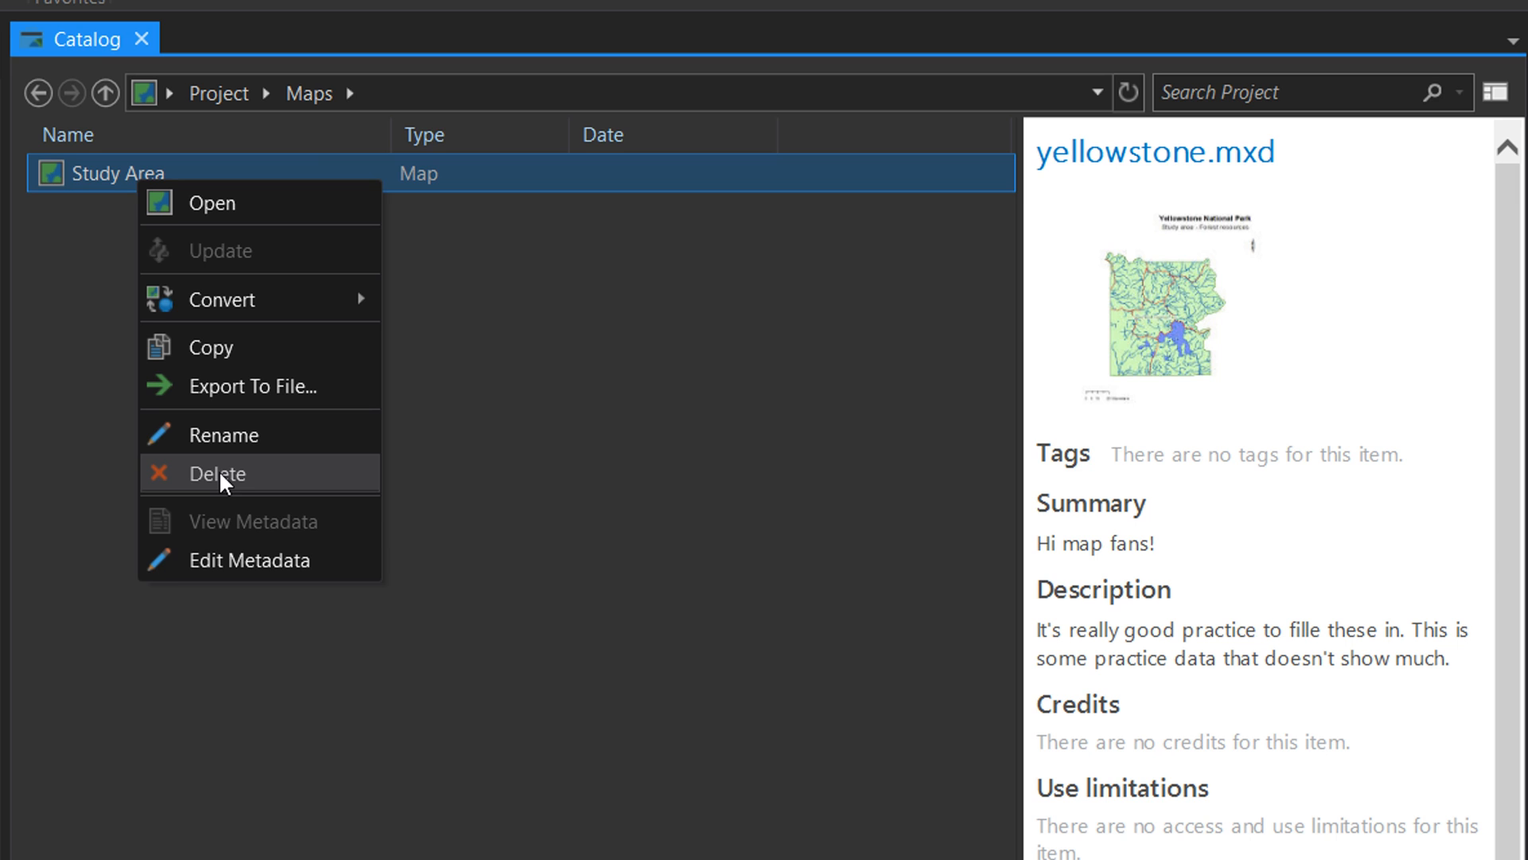
left_click(218, 473)
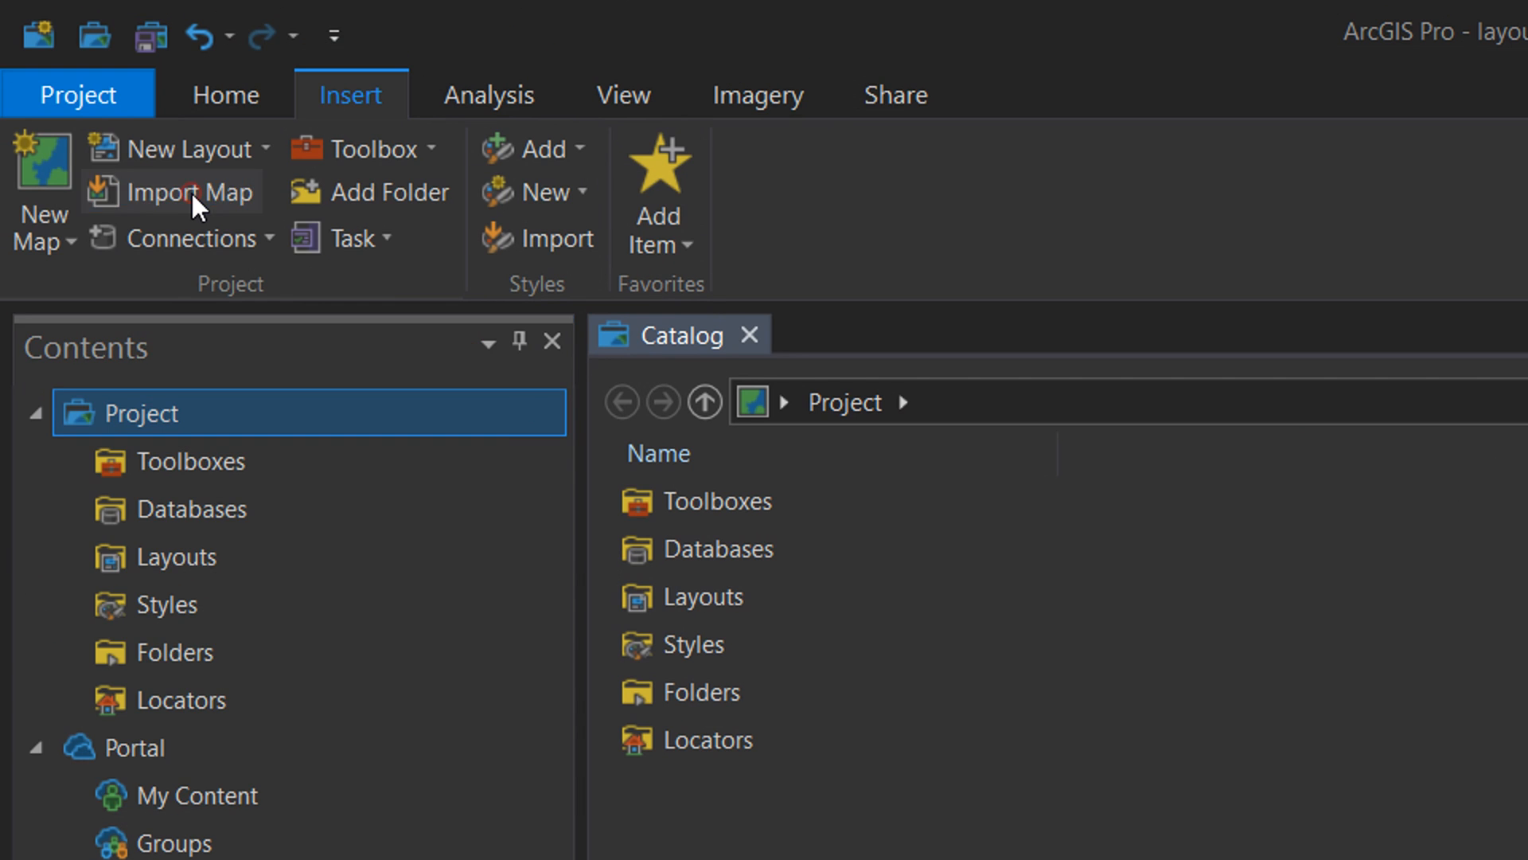
Import yellowstoneLayout.mxd, opening its layout with the Study Area map frame
left_click(193, 191)
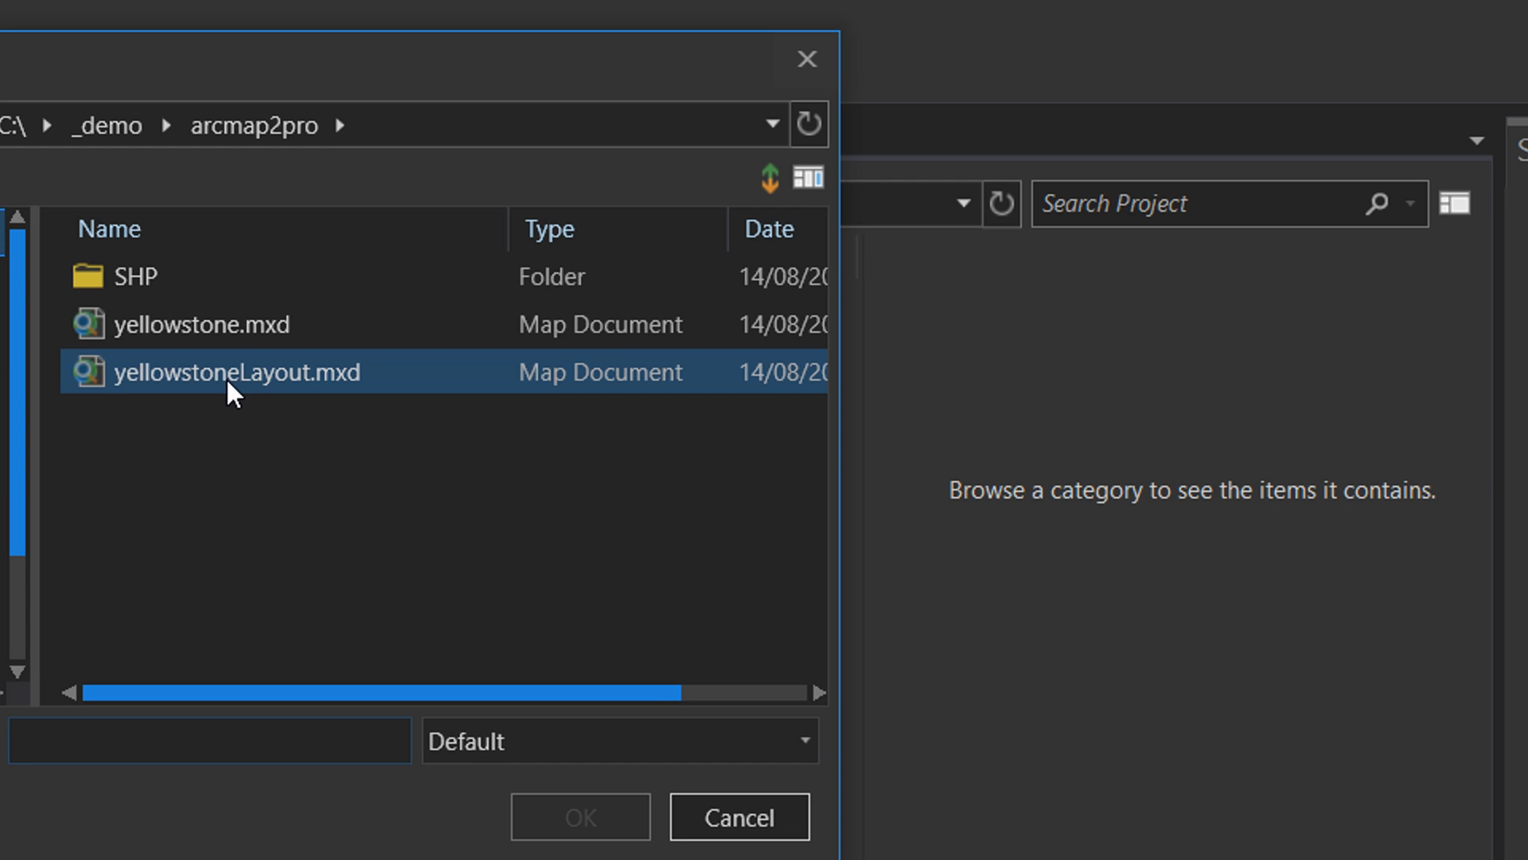
mouse_move(201, 395)
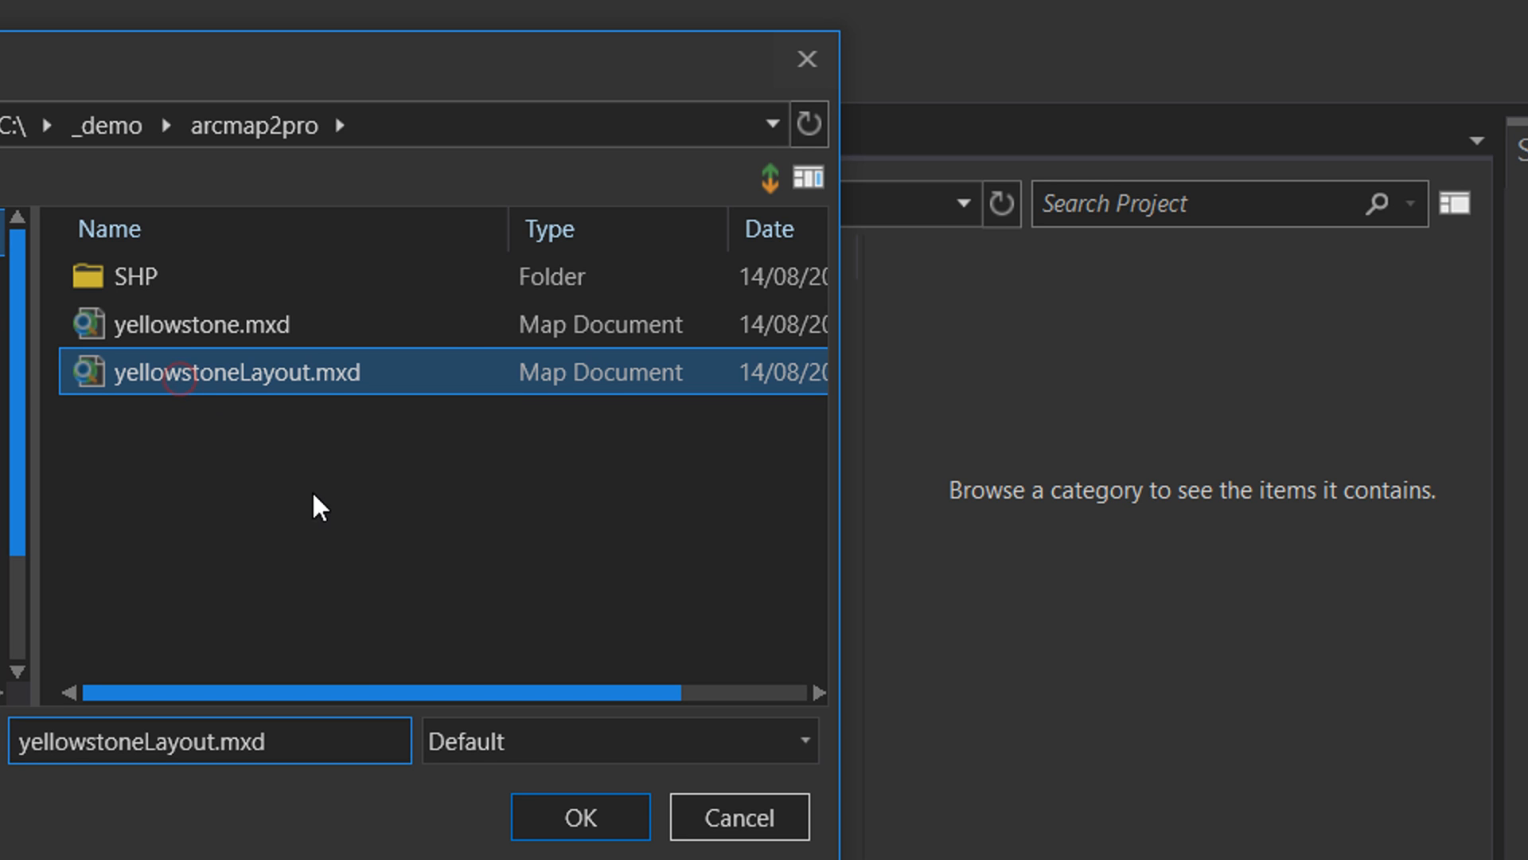
left_click(579, 815)
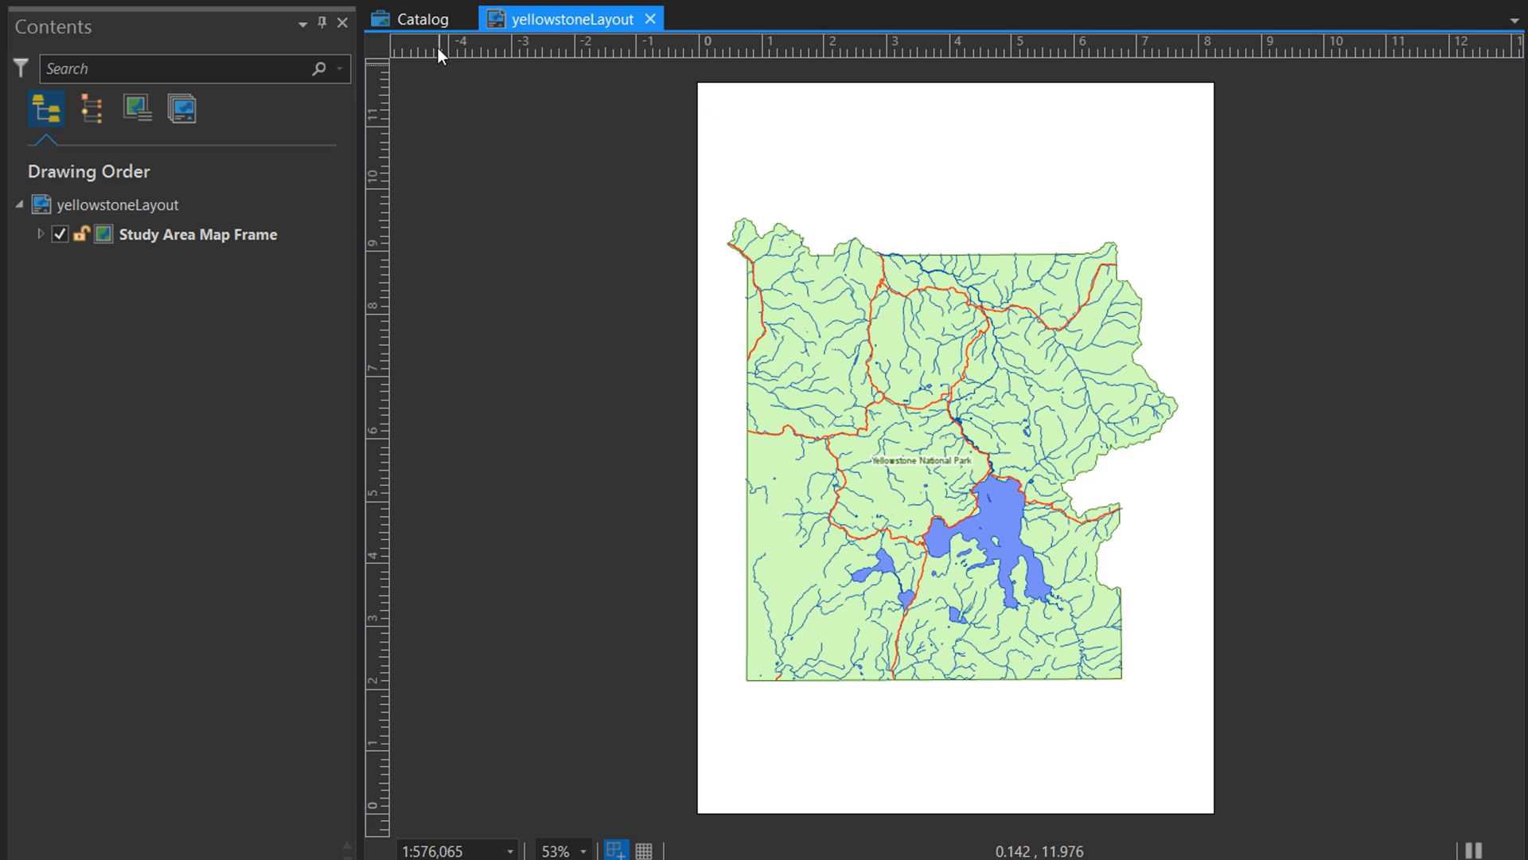
Select the Study Area Map Frame in the layout, then return to the project catalog
left_click(421, 19)
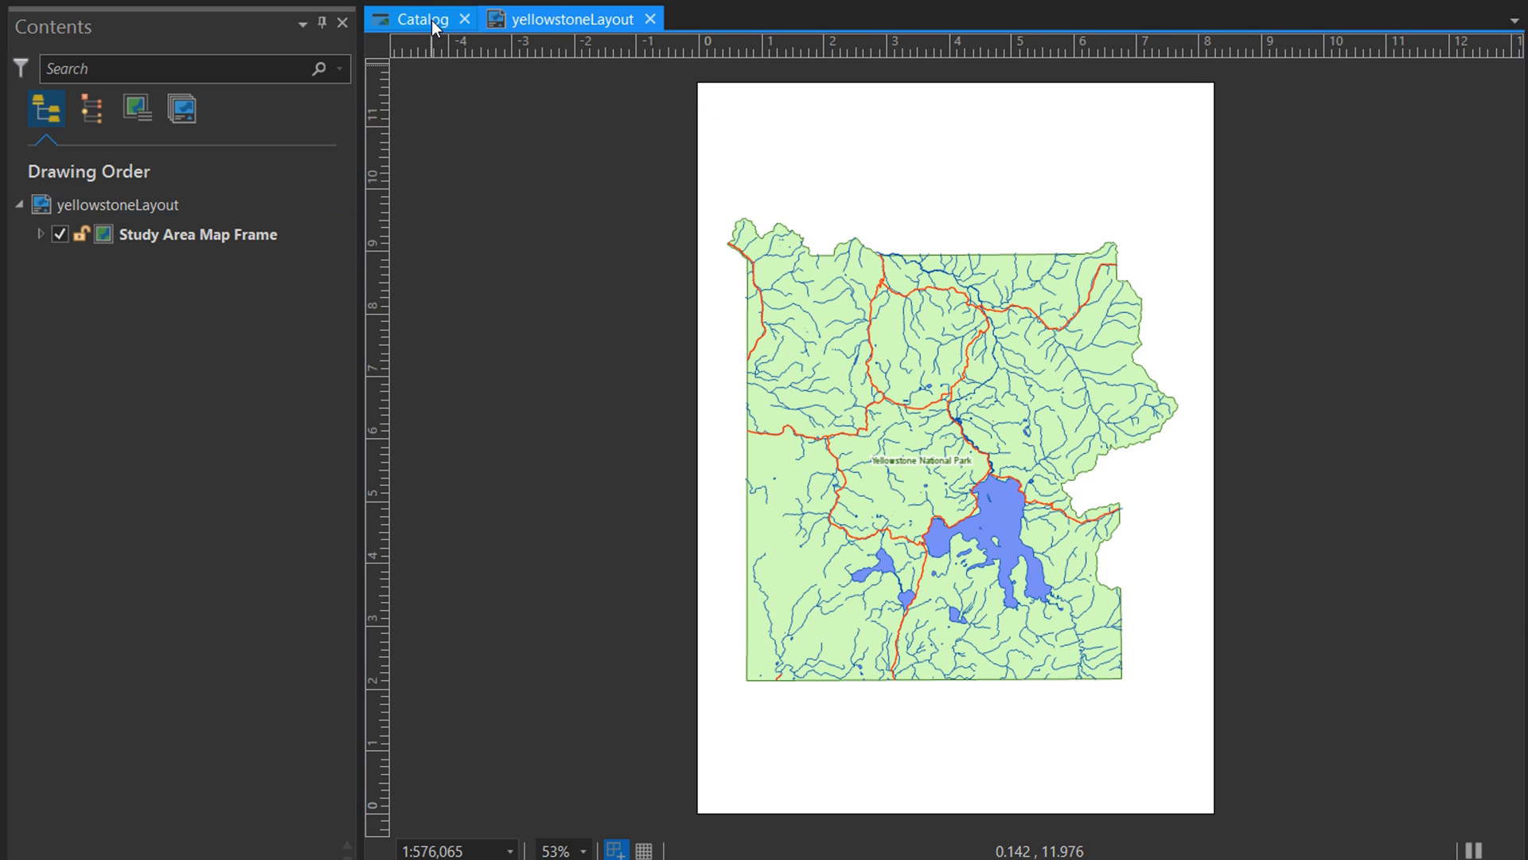
left_click(572, 19)
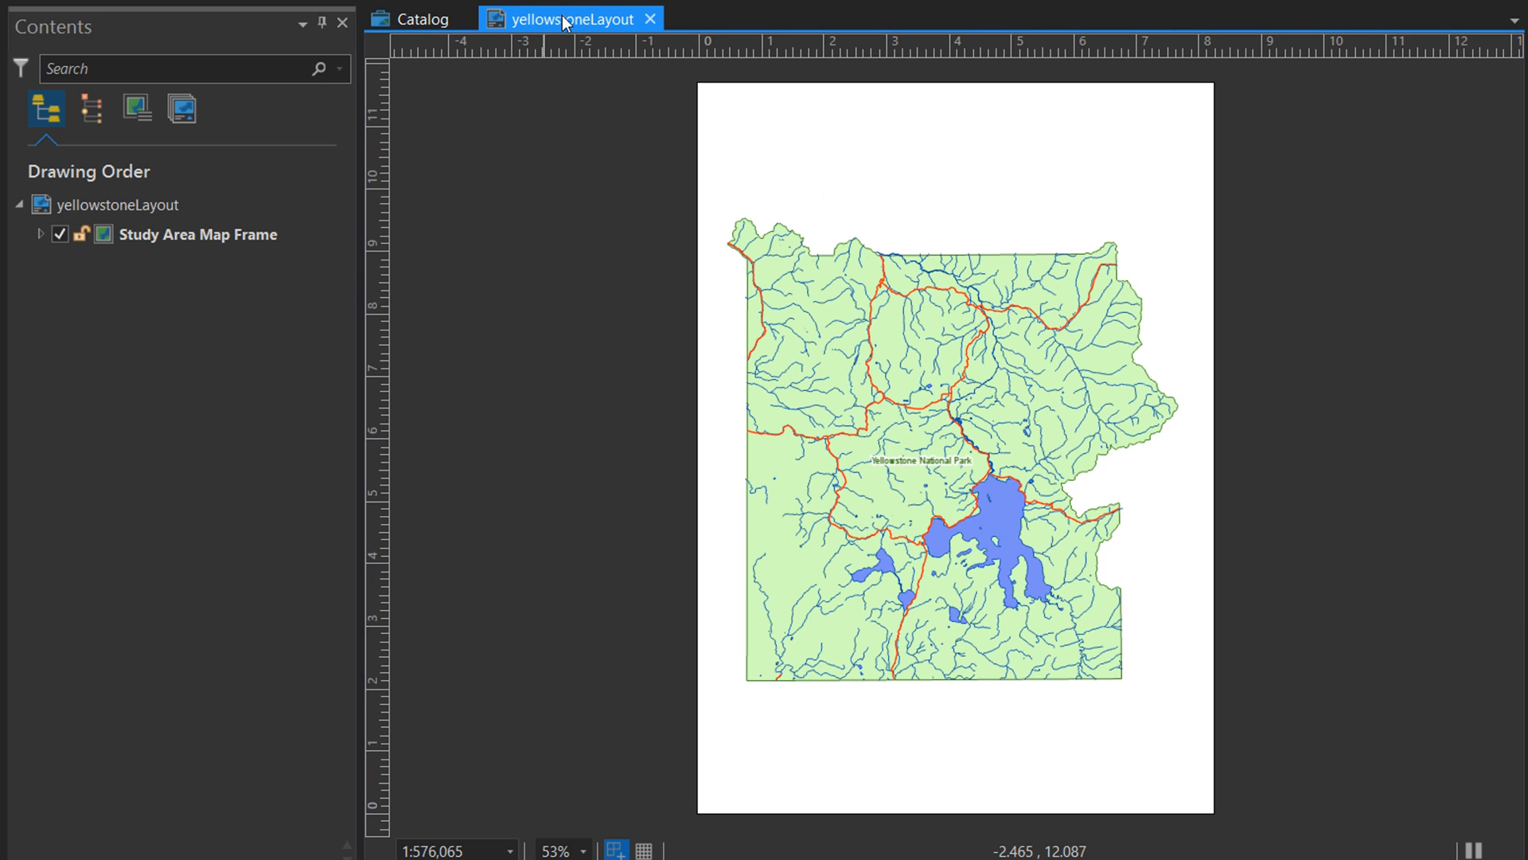
left_click(196, 234)
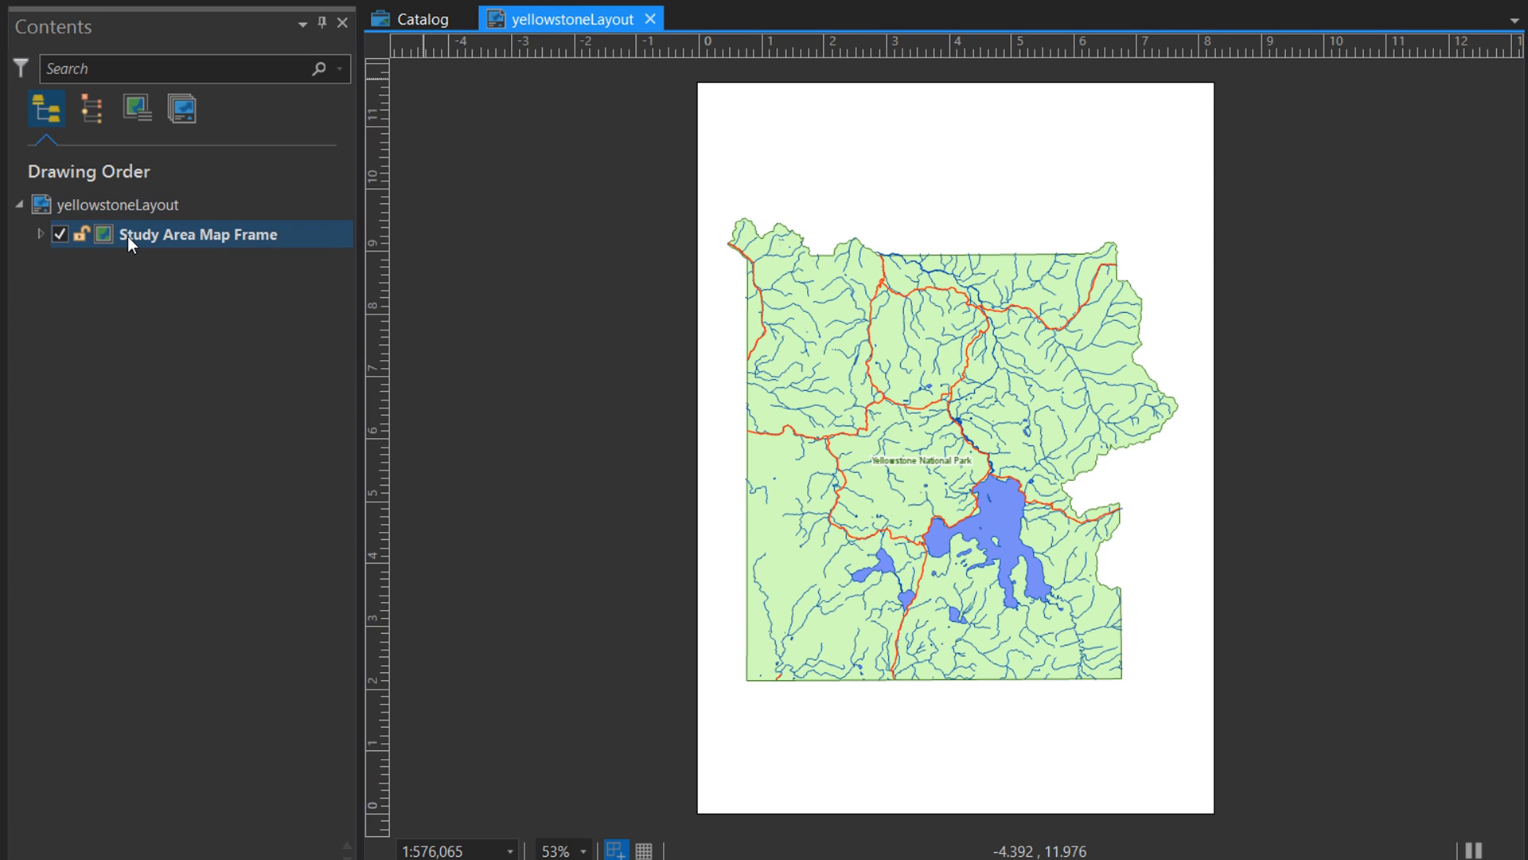
left_click(420, 19)
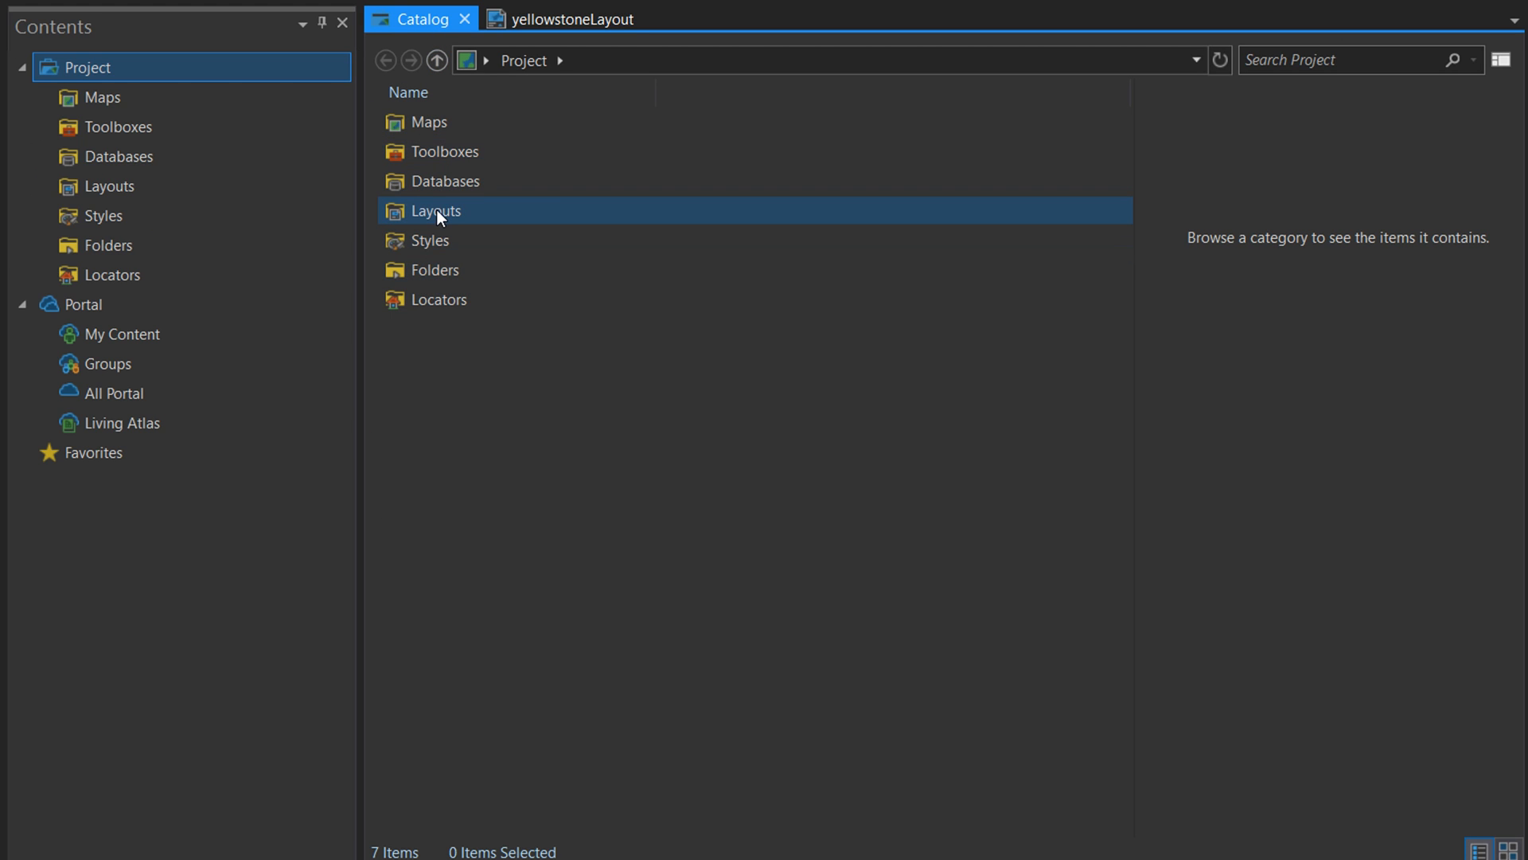
Review yellowstoneLayout in the Layouts folder and layout view, then list the Maps folder
double_click(435, 210)
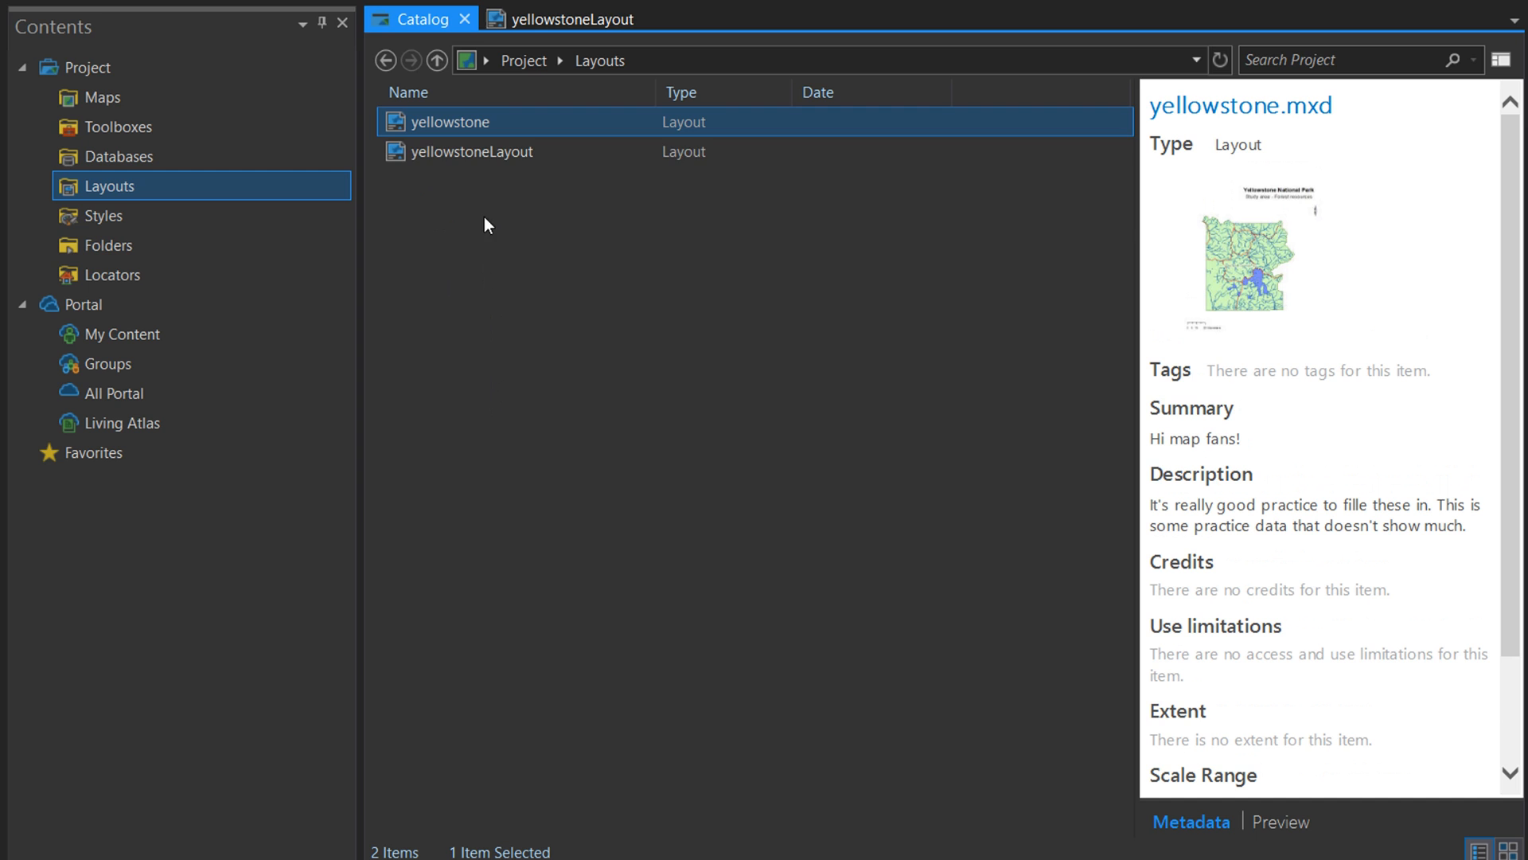
left_click(471, 151)
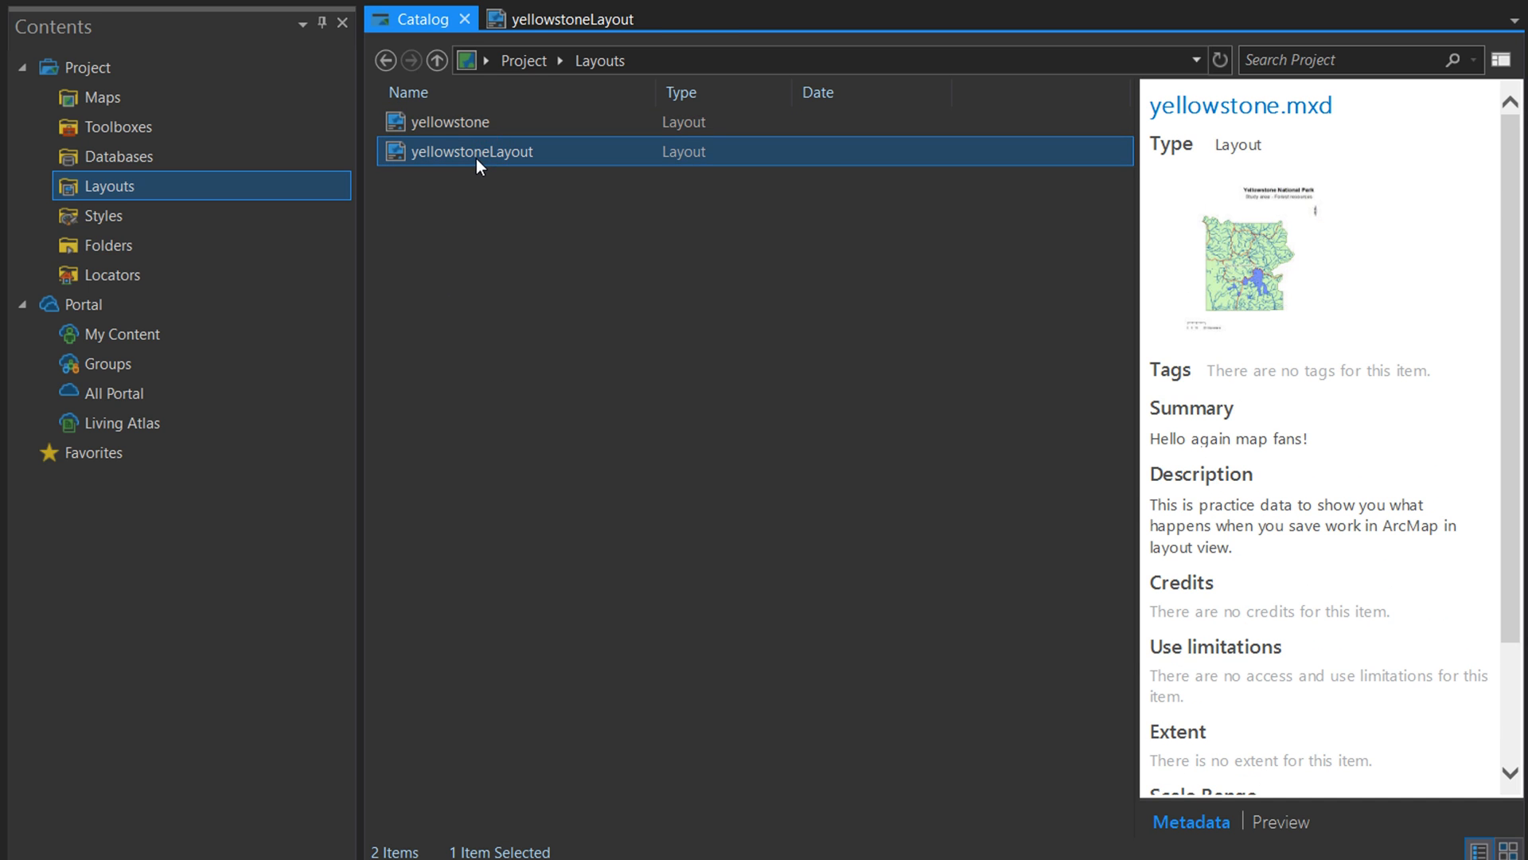
left_click(564, 19)
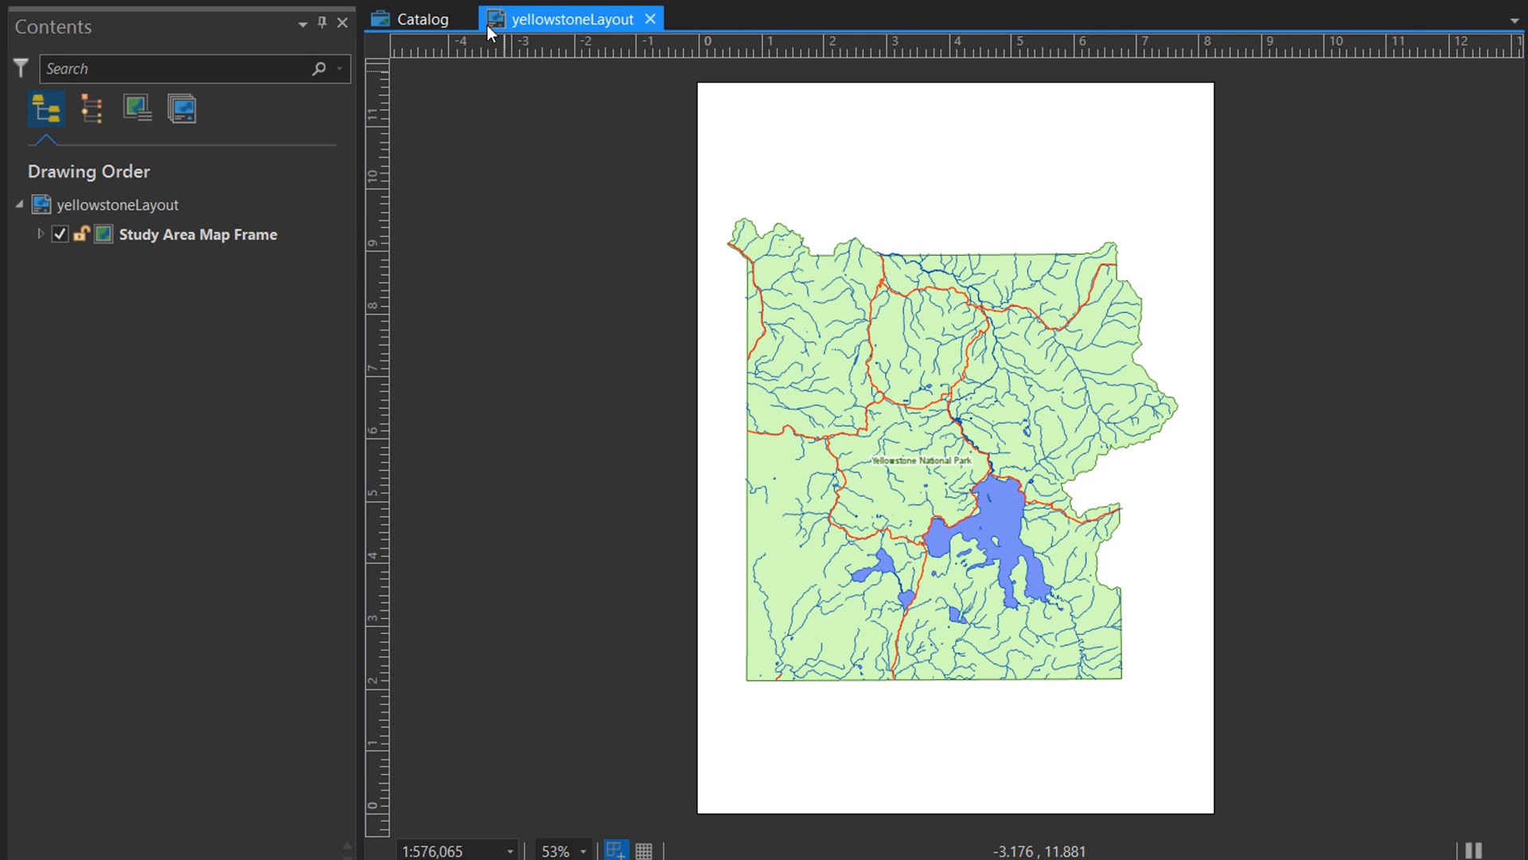
mouse_move(498, 17)
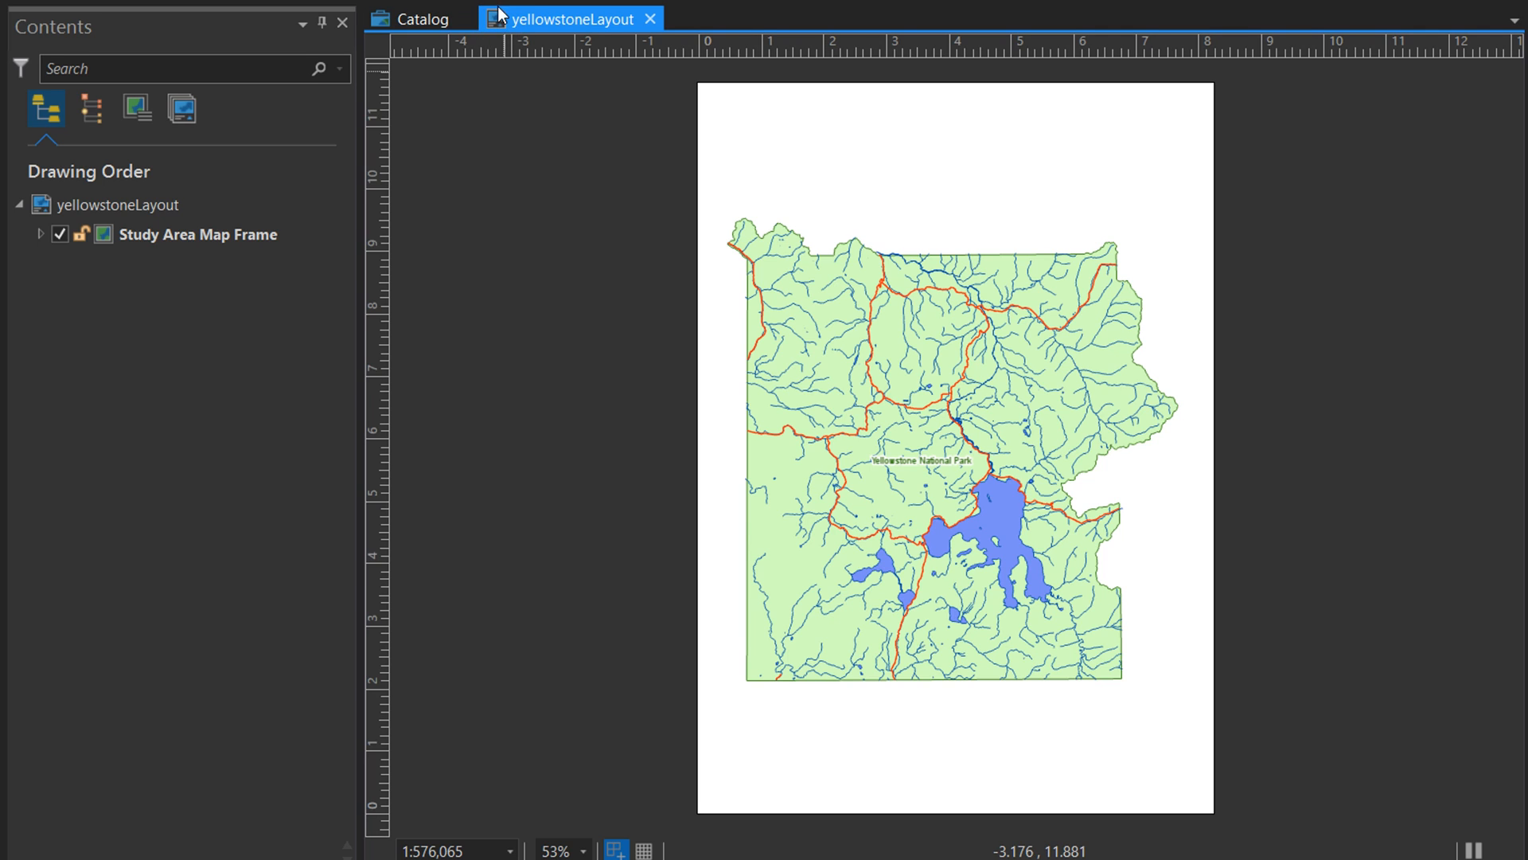
mouse_move(529, 56)
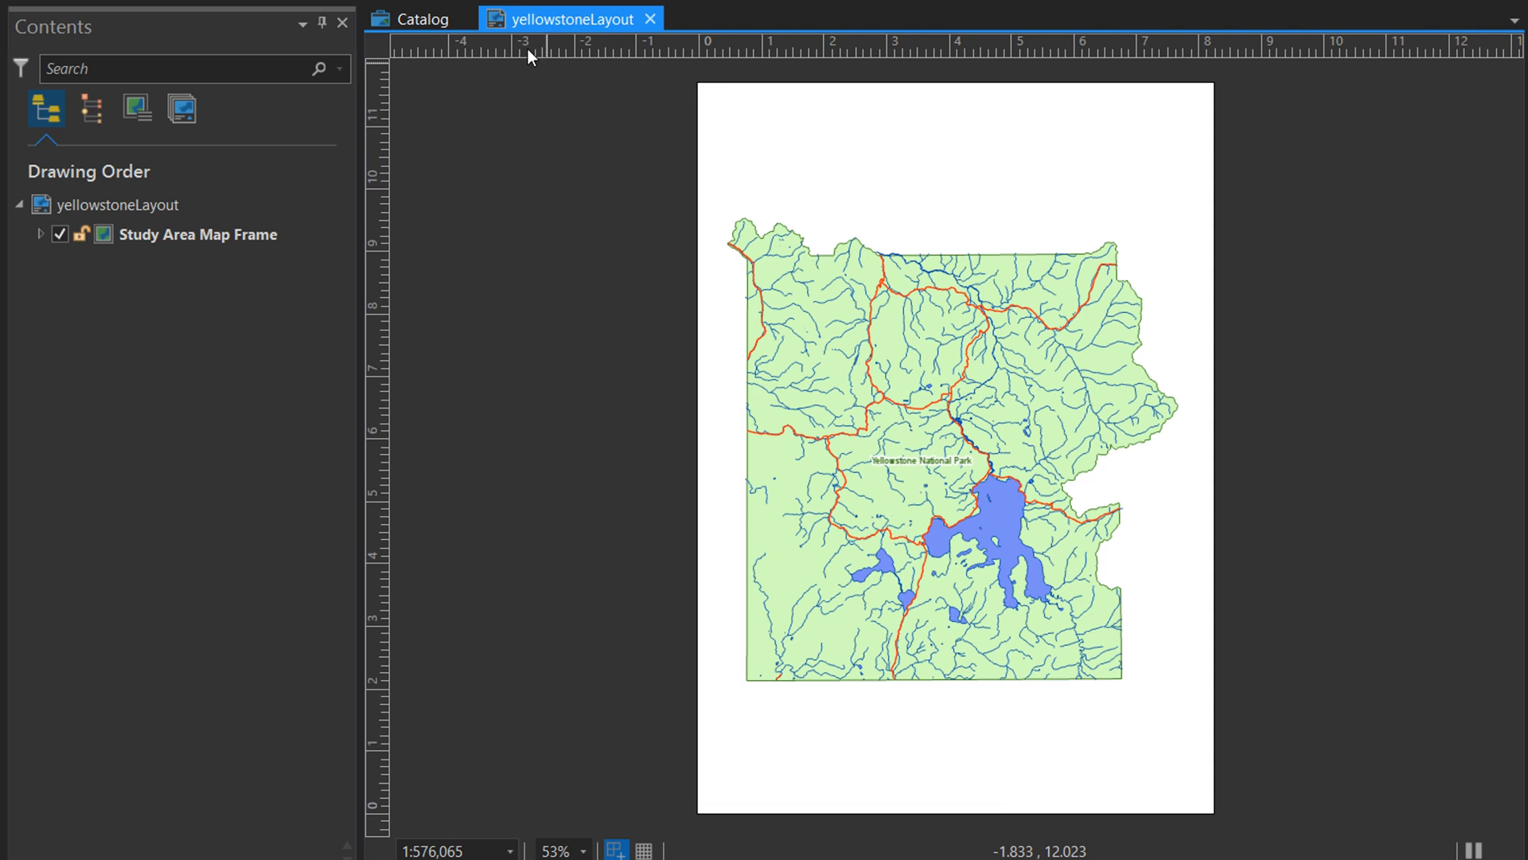
left_click(420, 19)
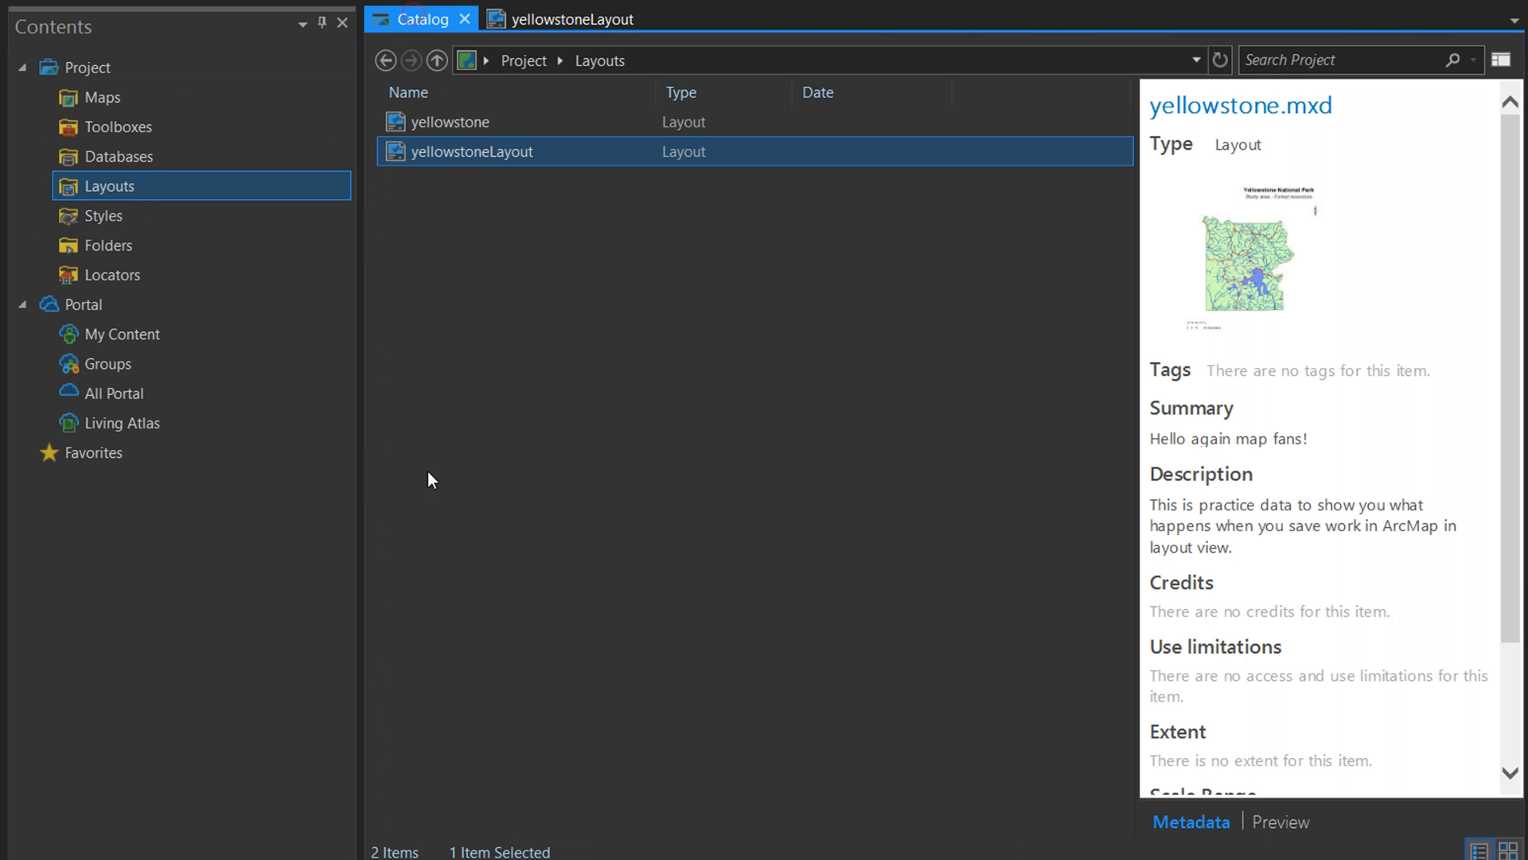
left_click(102, 97)
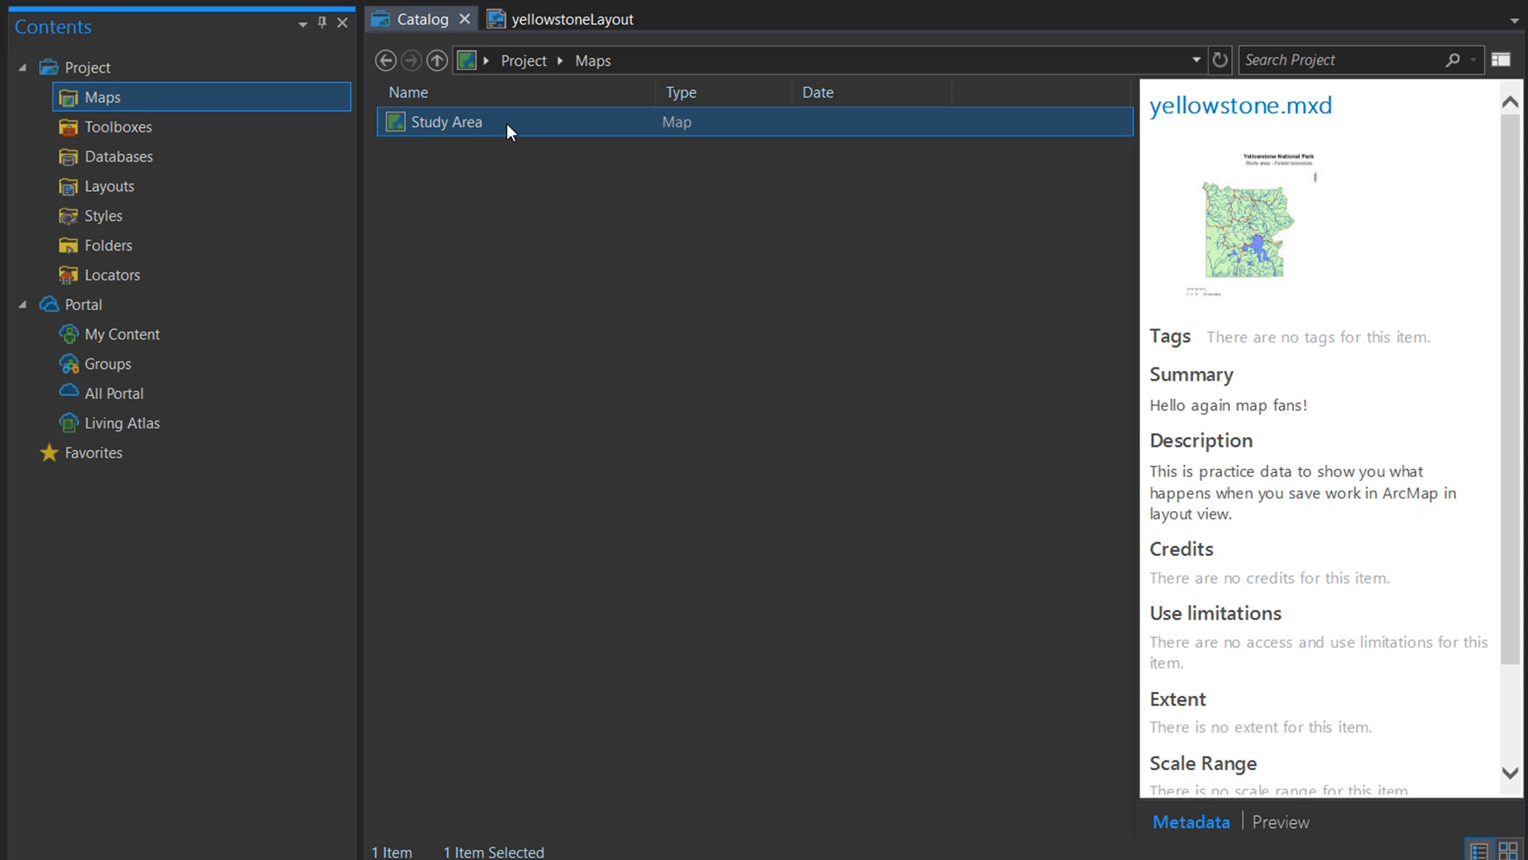
mouse_move(504, 134)
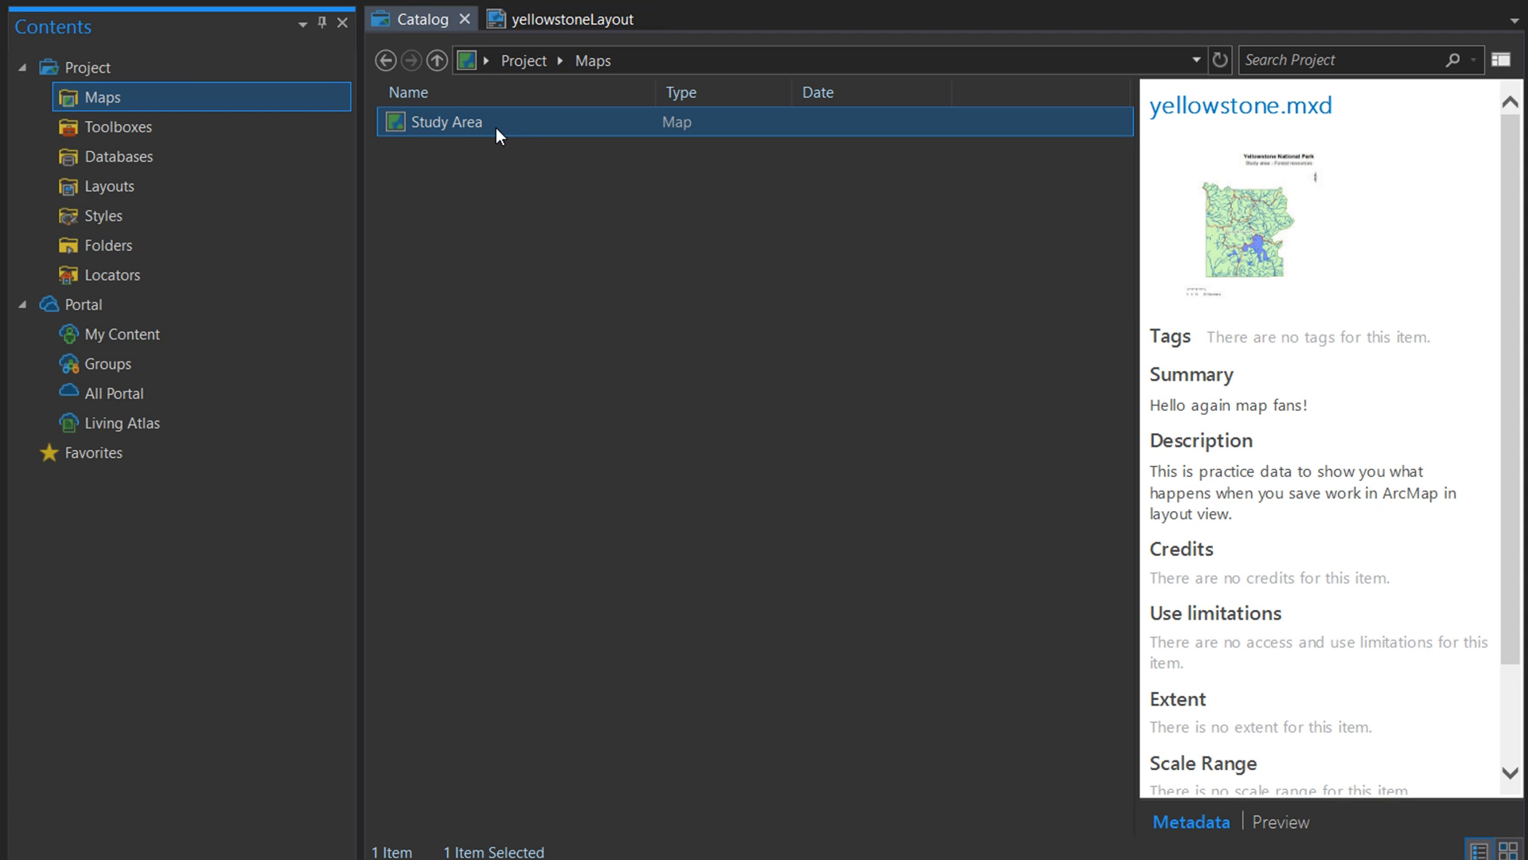
Browse into the Study Area map to list hydrology, Park Boundary, roads and the vegtype table
double_click(445, 121)
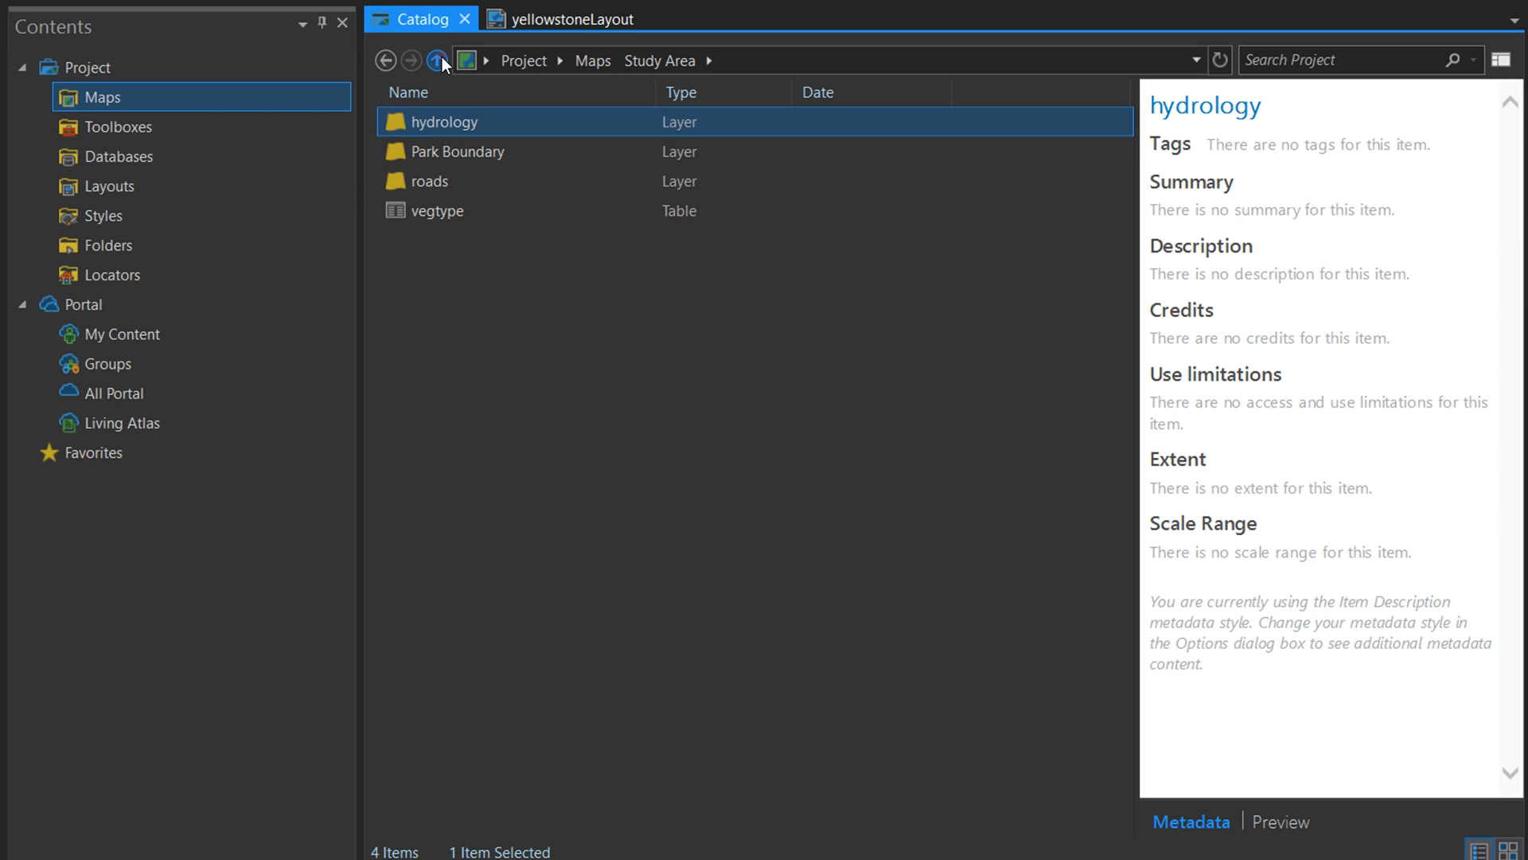
Open the Study Area map in its own map view and close the yellowstoneLayout view
right_click(439, 121)
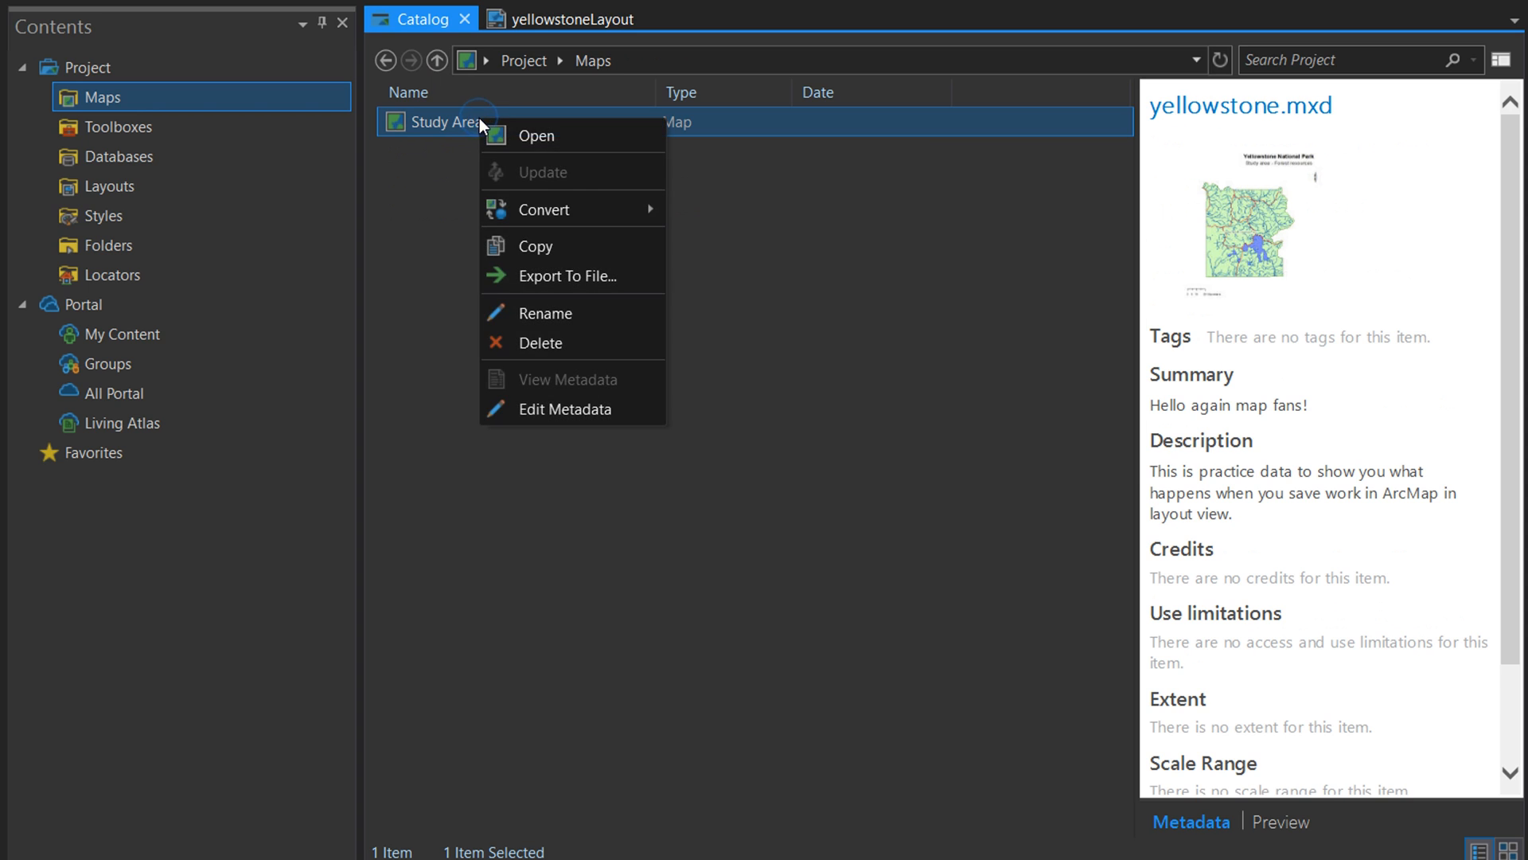
mouse_move(537, 137)
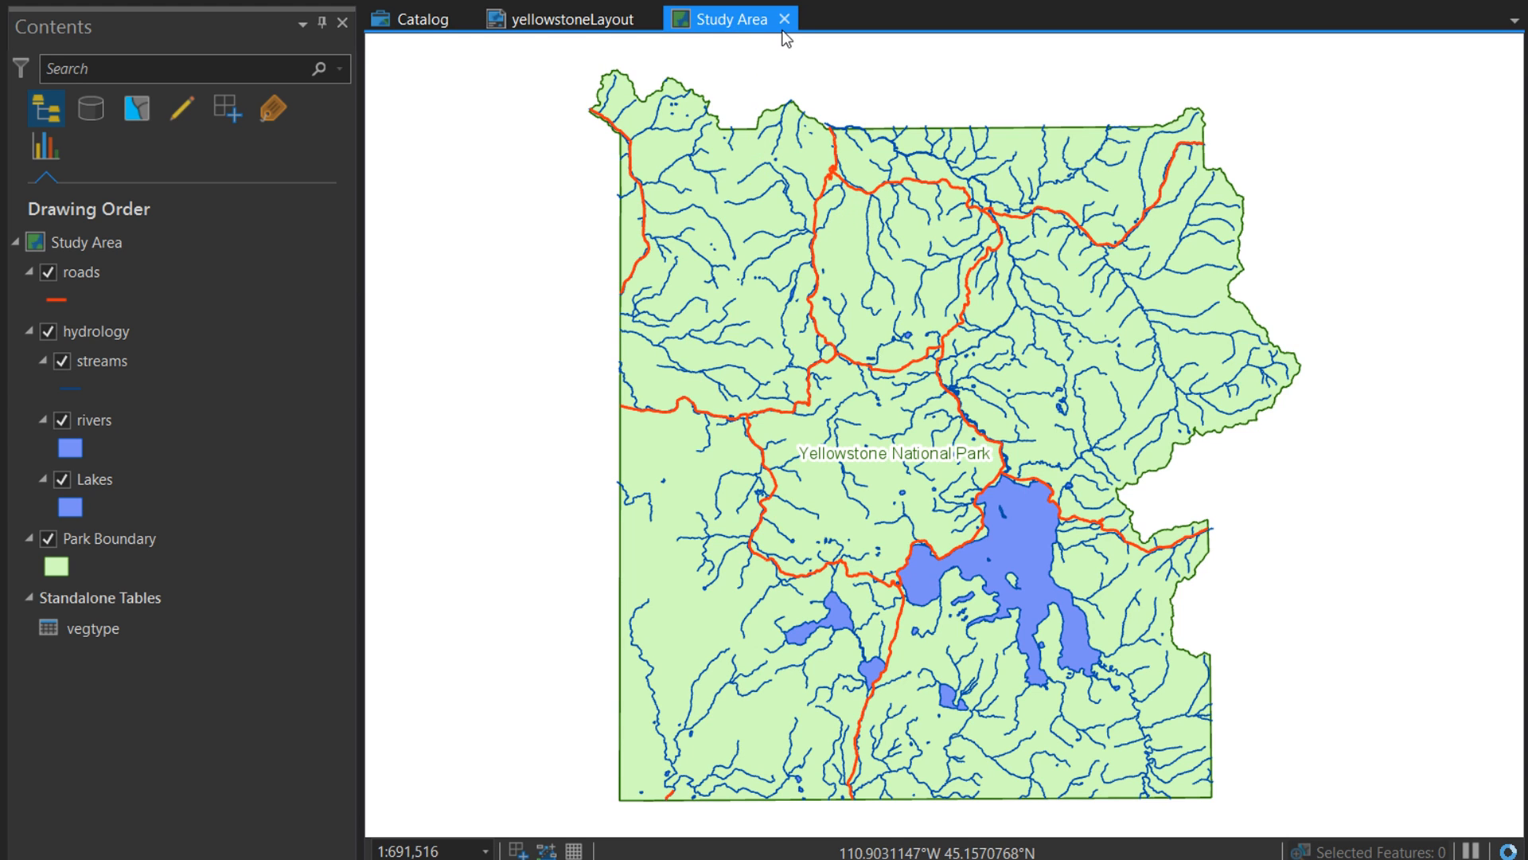
left_click(570, 17)
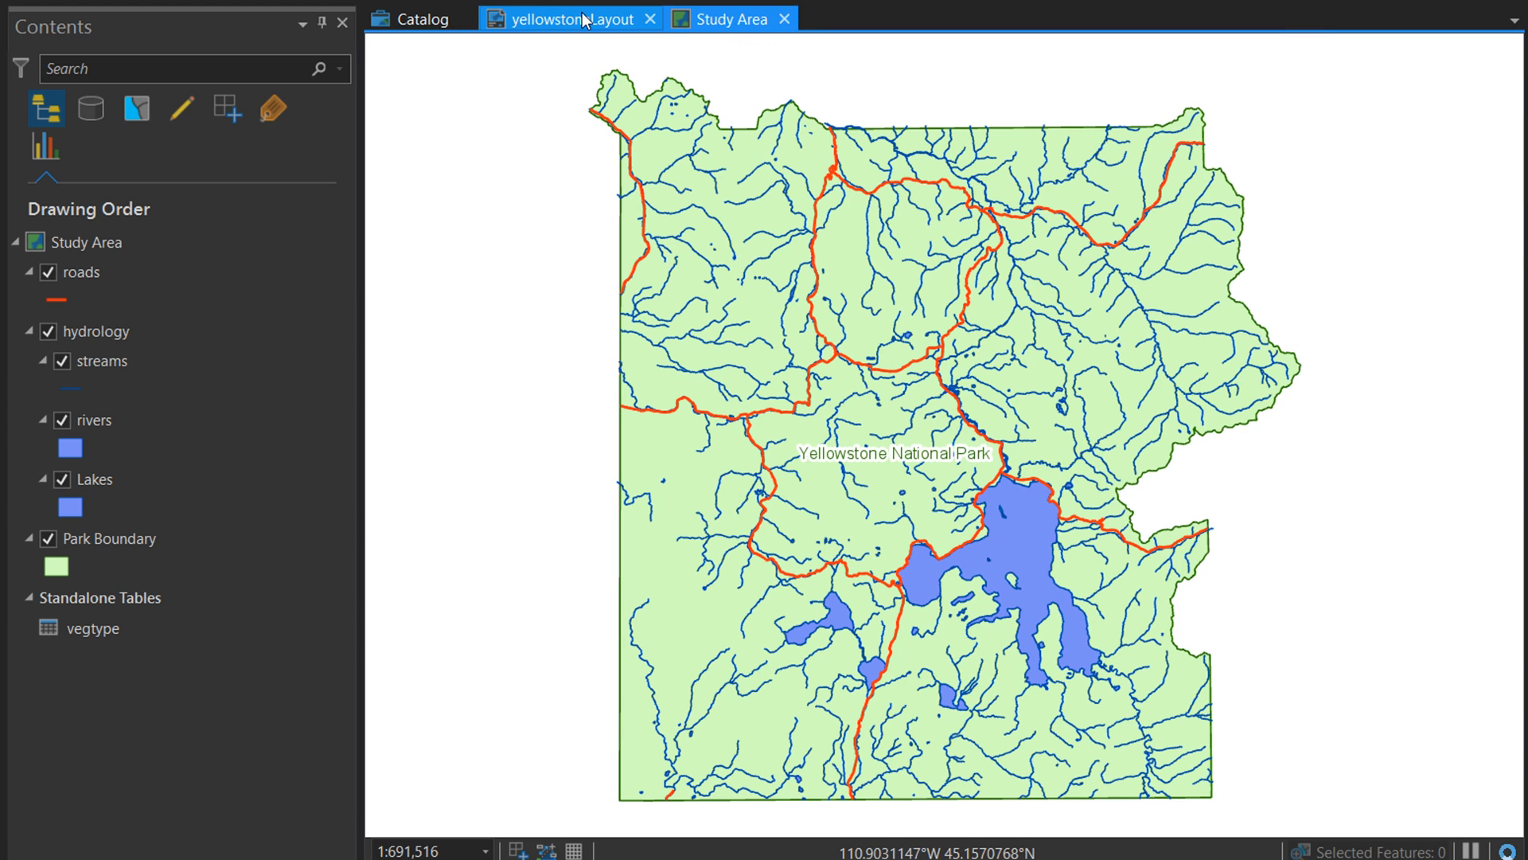
left_click(649, 17)
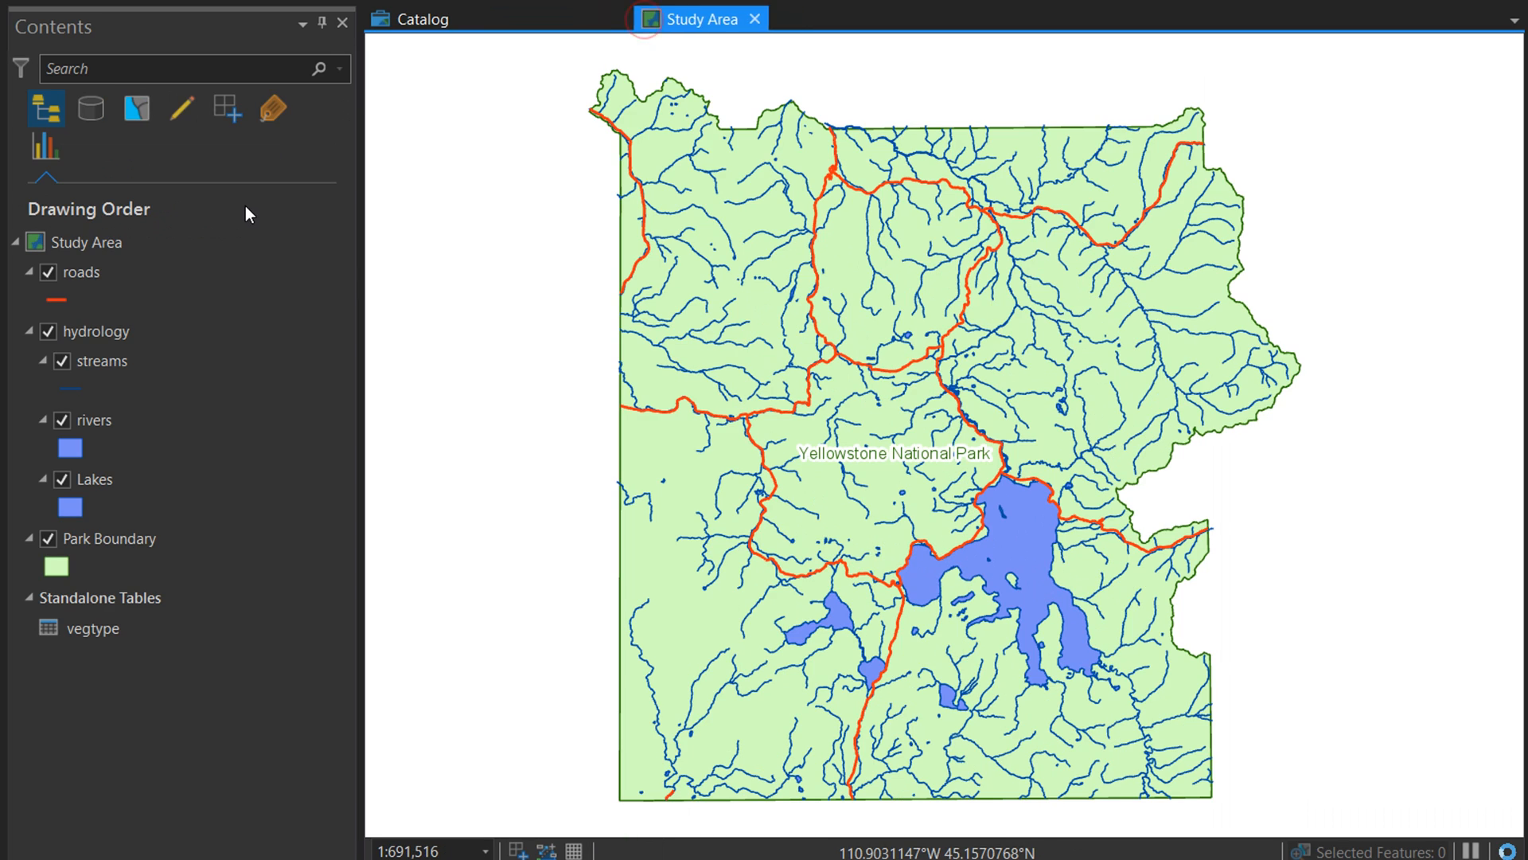
Check the project Catalog, then return to the Study Area map view
left_click(421, 18)
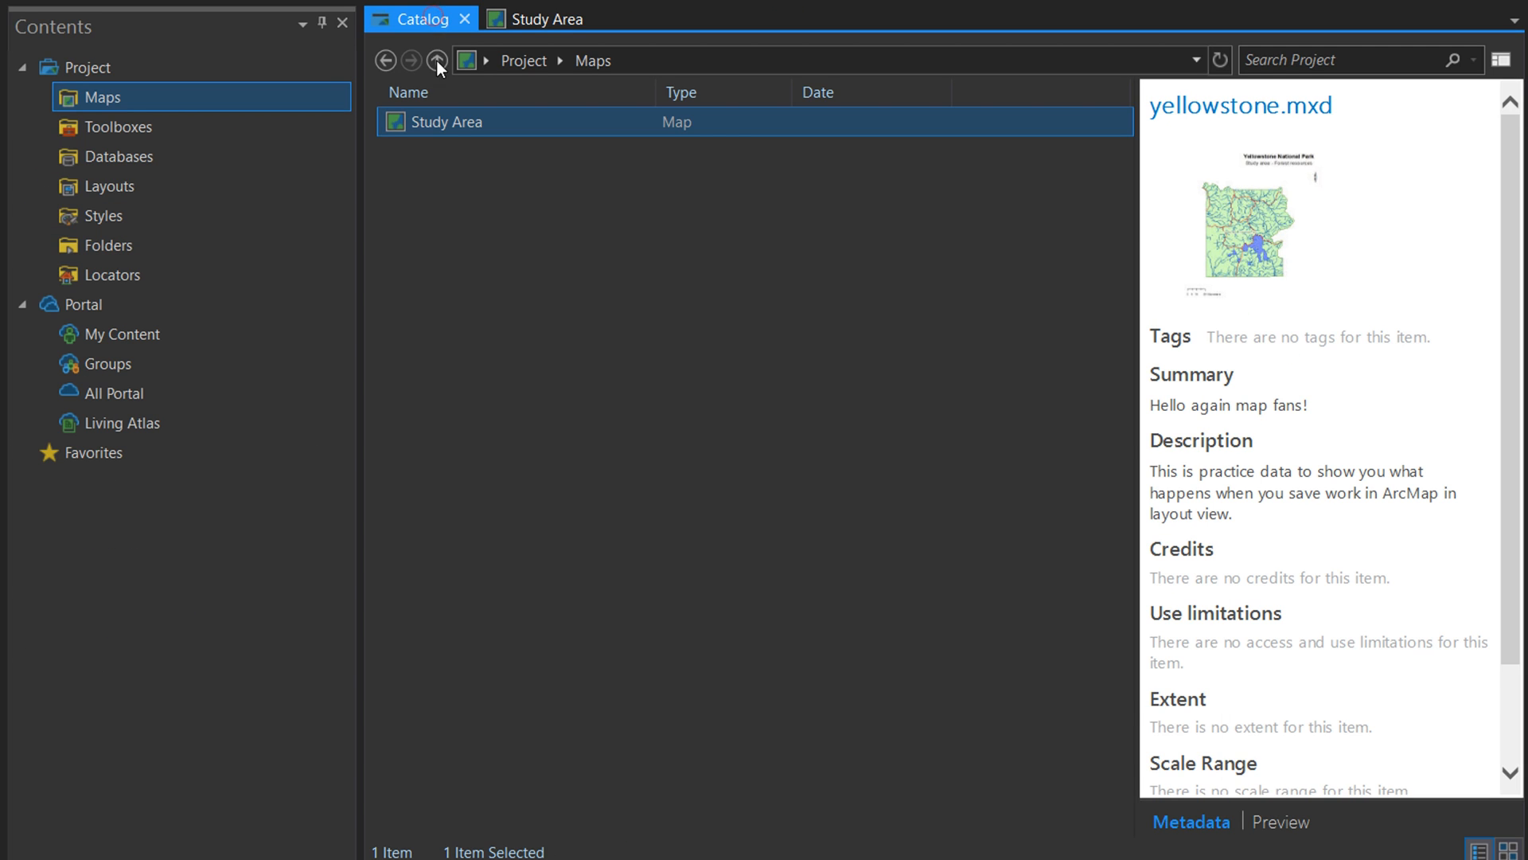
left_click(119, 158)
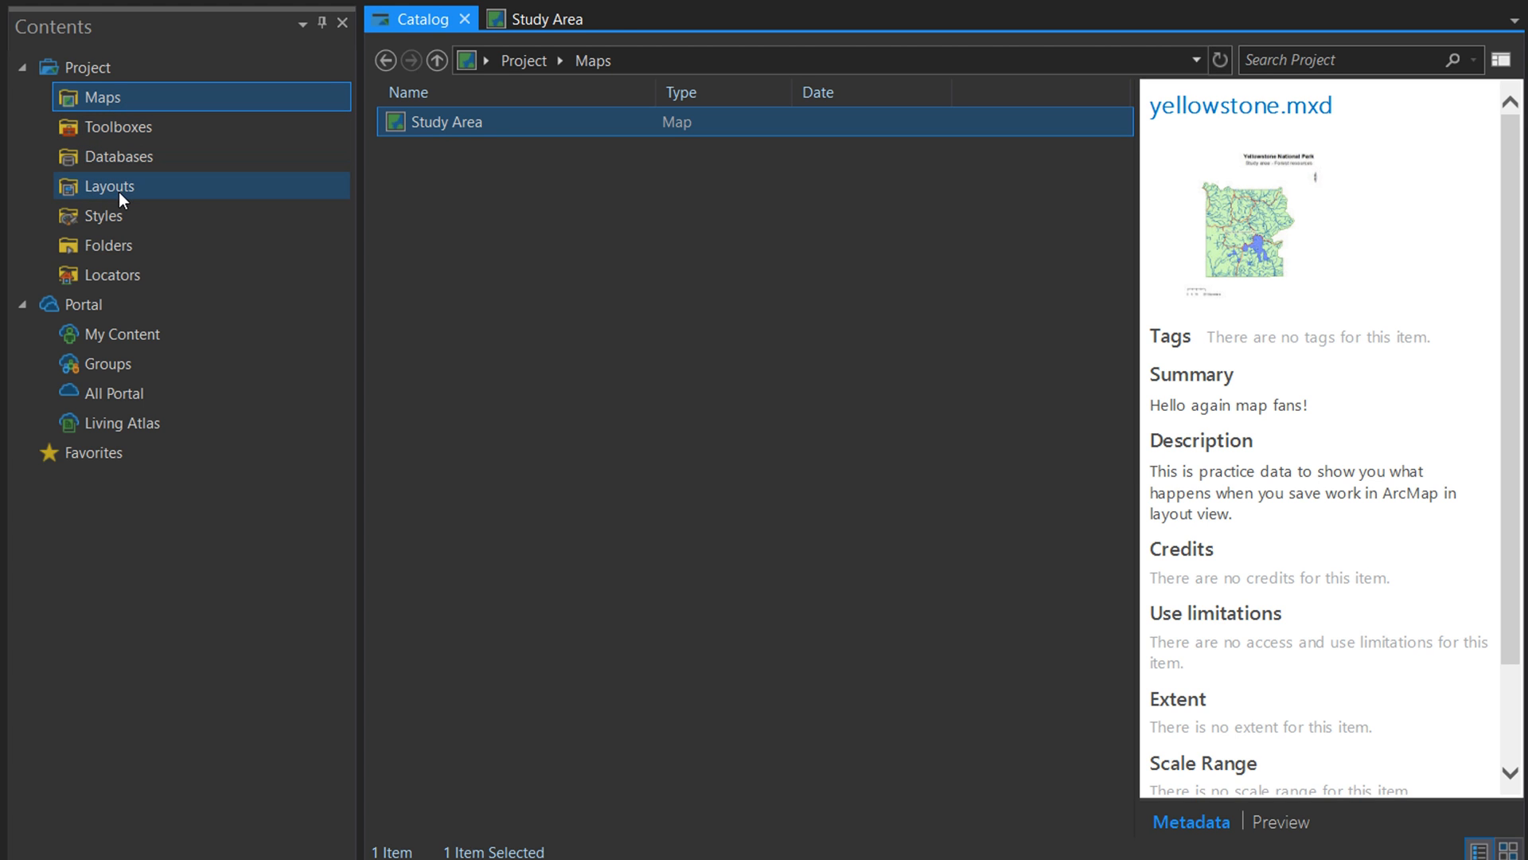
left_click(545, 19)
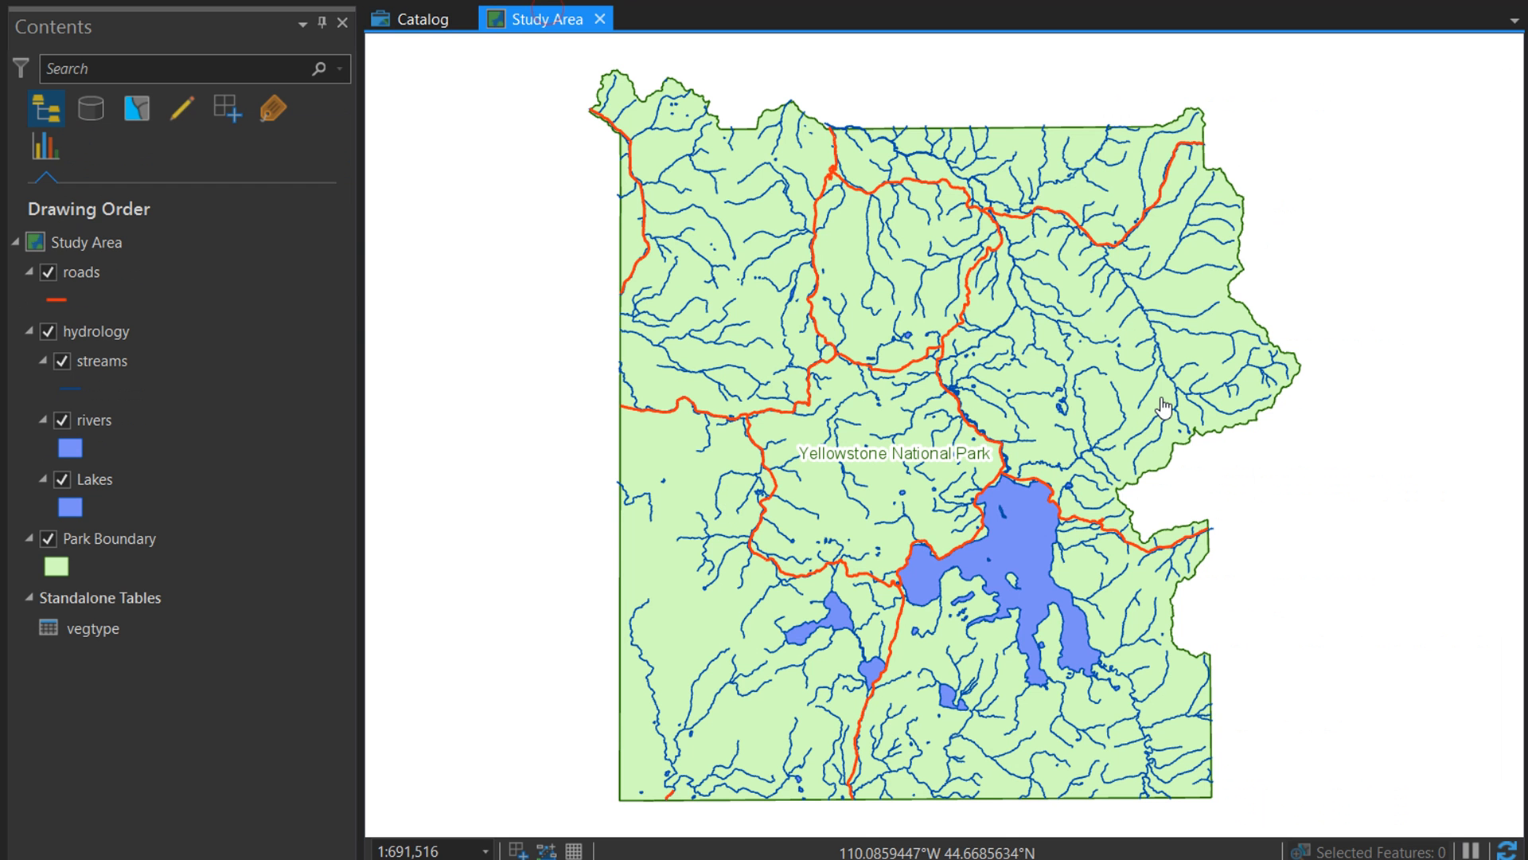